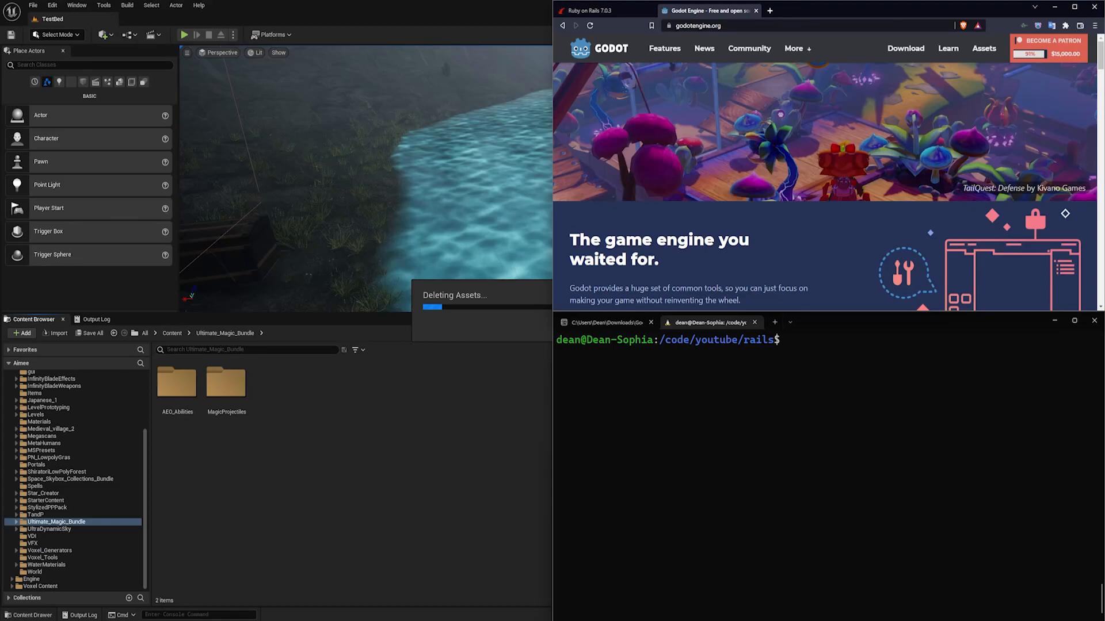
{"action": "mouse_move", "coordinate": [824, 170]}
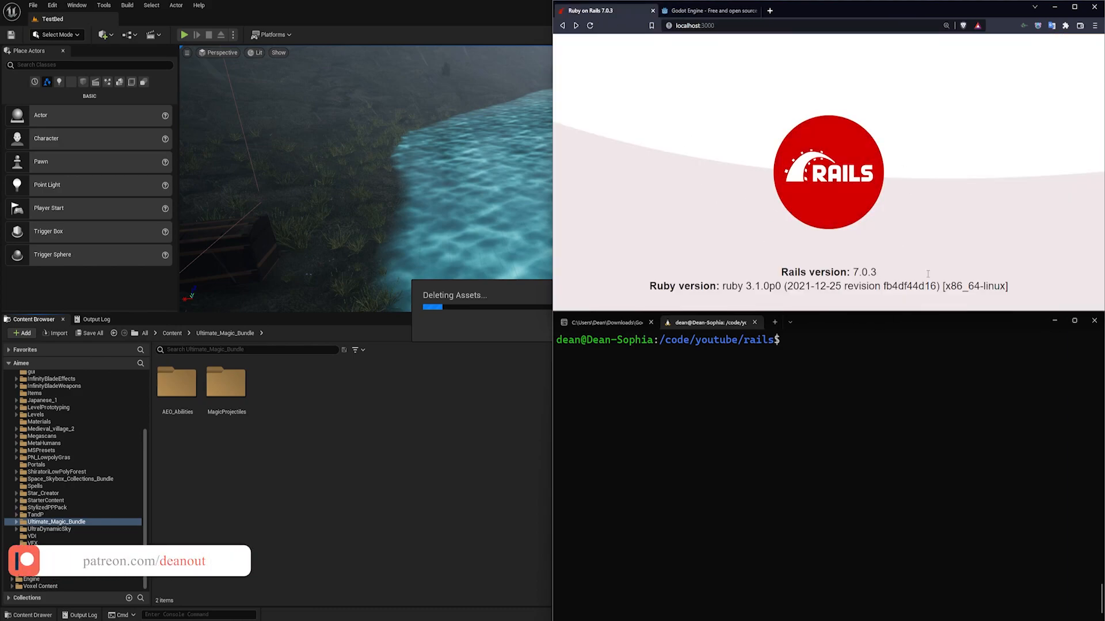
- Reach the Godot download page from the site menu and launch Godot_v3.4.4-stable_win64.exe
{"action": "left_click", "coordinate": [705, 11]}
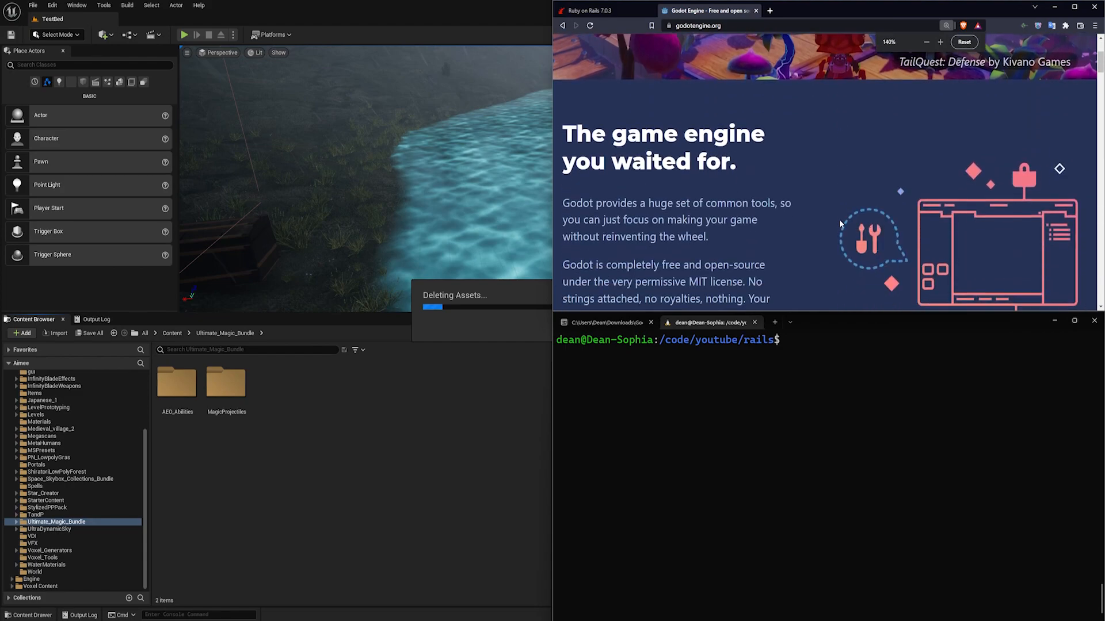
{"action": "left_click", "coordinate": [602, 10]}
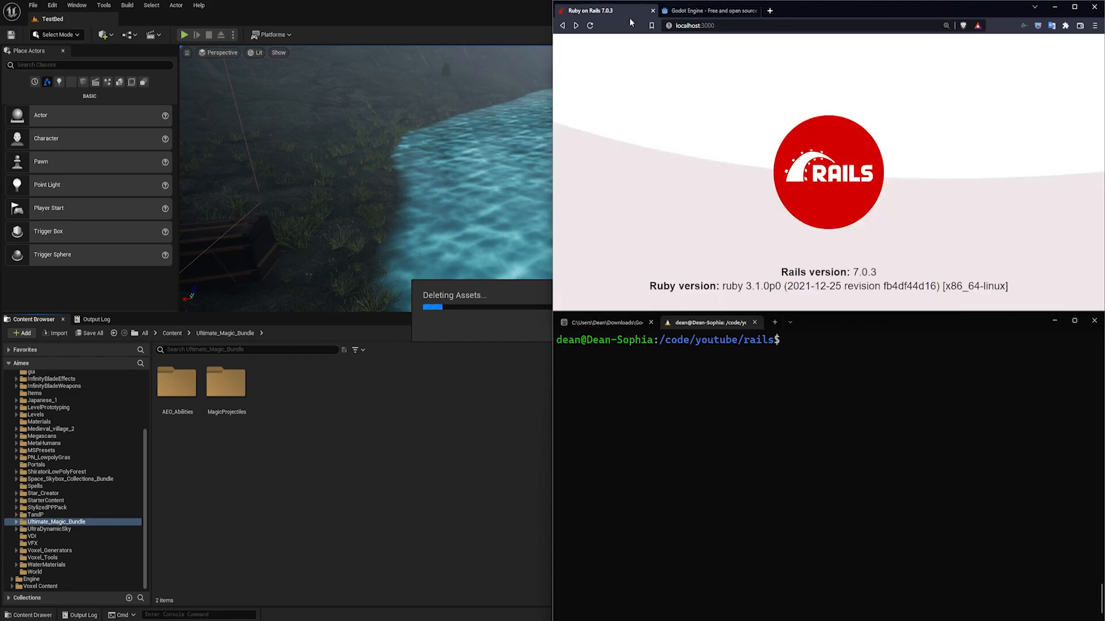
{"action": "mouse_move", "coordinate": [1026, 270]}
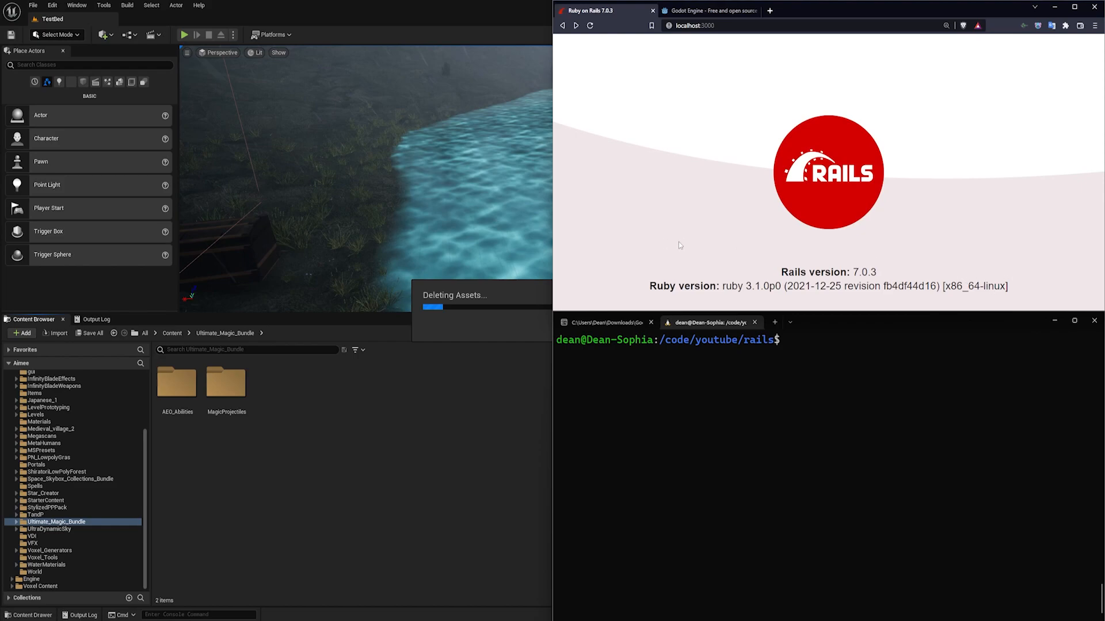
{"action": "mouse_move", "coordinate": [745, 227]}
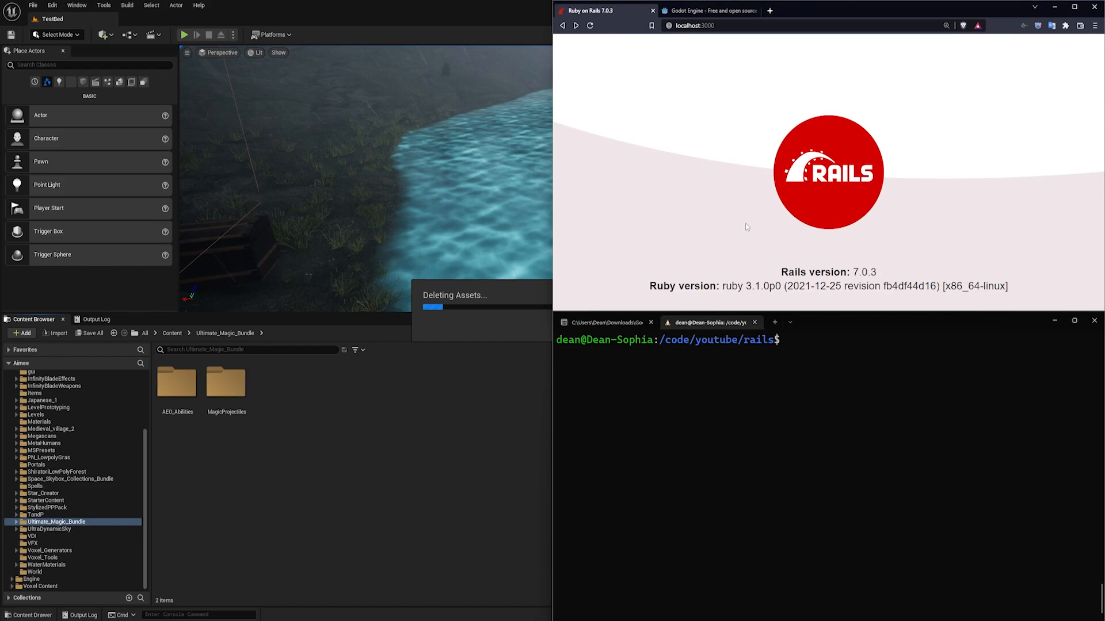
{"action": "mouse_move", "coordinate": [1025, 290]}
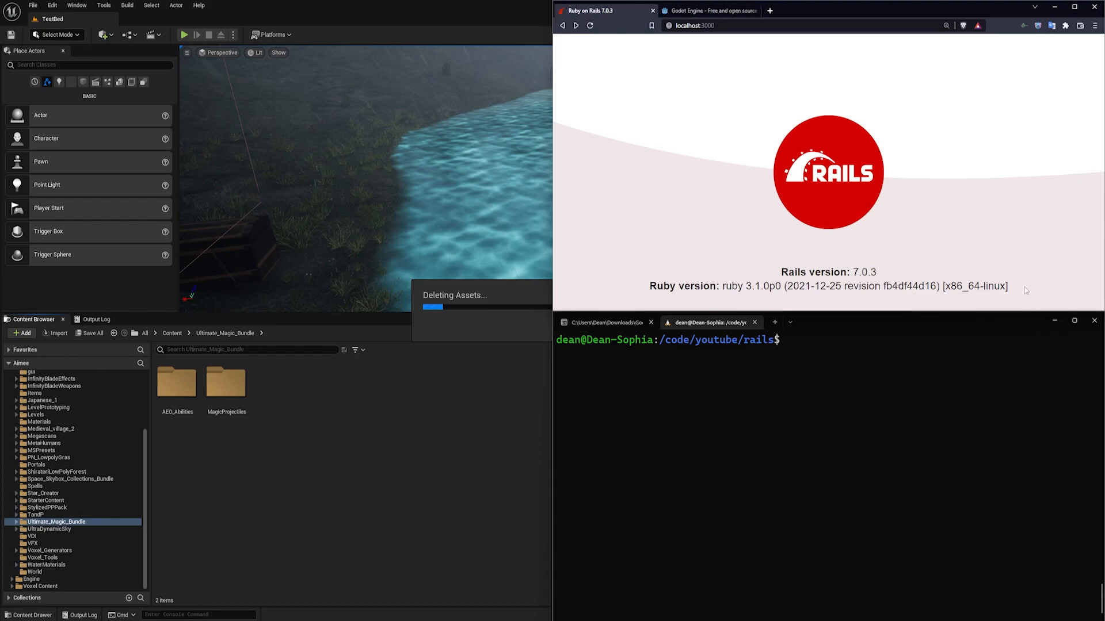
{"action": "left_click", "coordinate": [707, 11]}
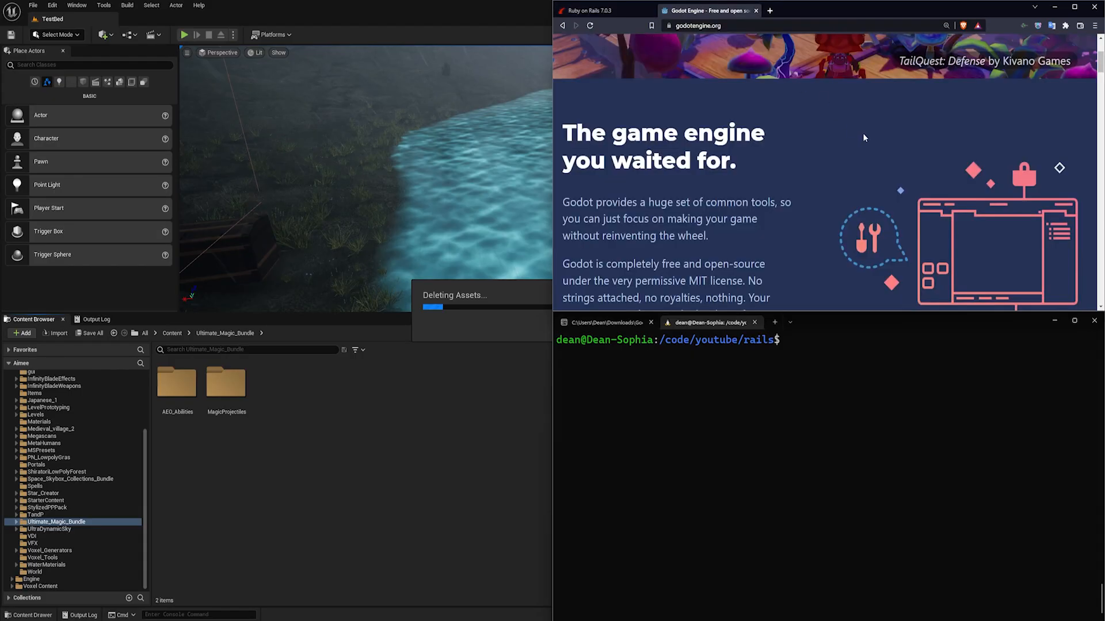
{"action": "scroll", "scroll_direction": "down", "scroll_amount": 3}
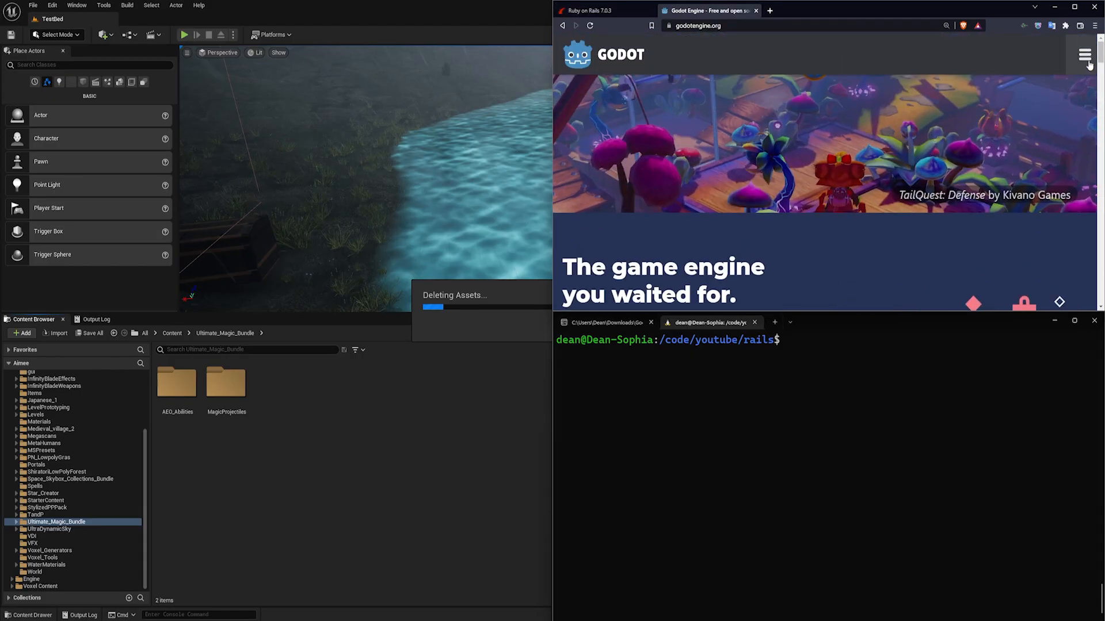
{"action": "left_click", "coordinate": [1084, 54]}
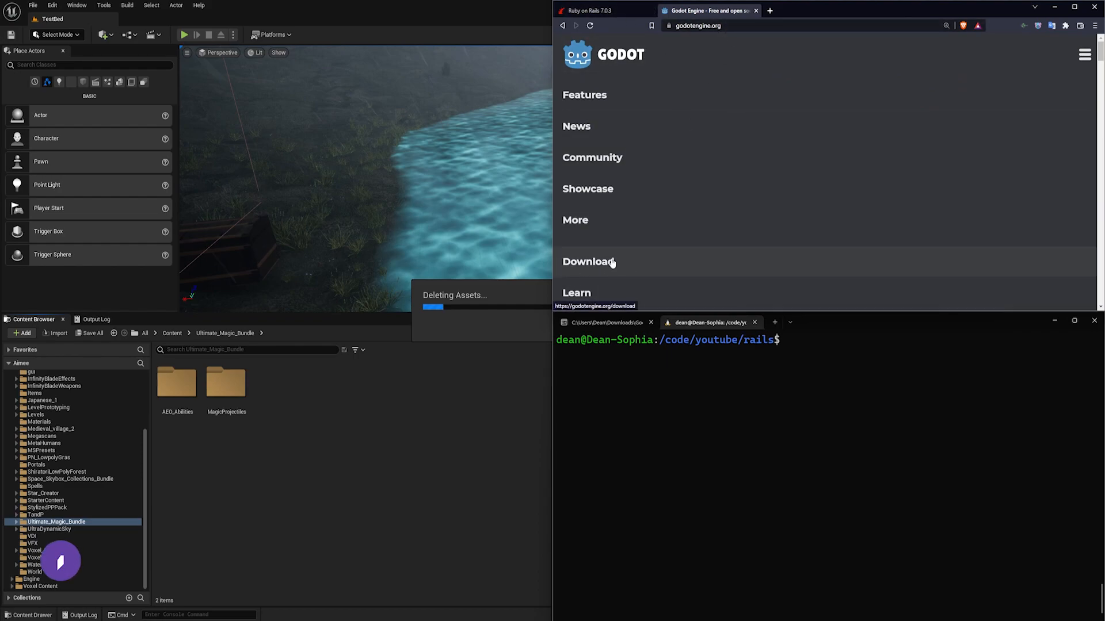
{"action": "left_click", "coordinate": [588, 262]}
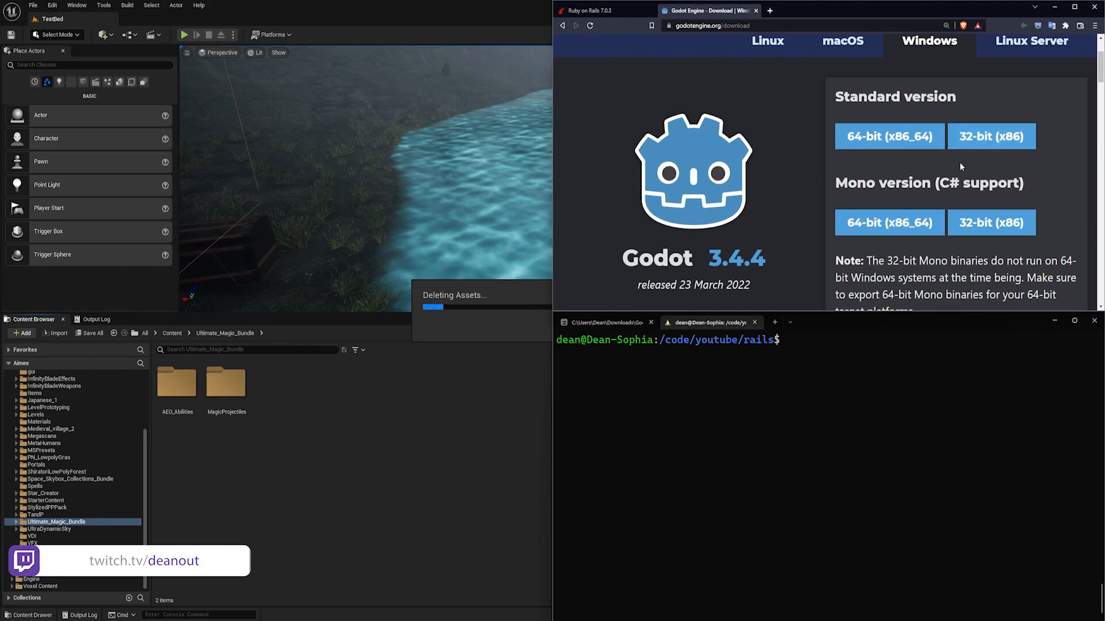
{"action": "mouse_move", "coordinate": [556, 579]}
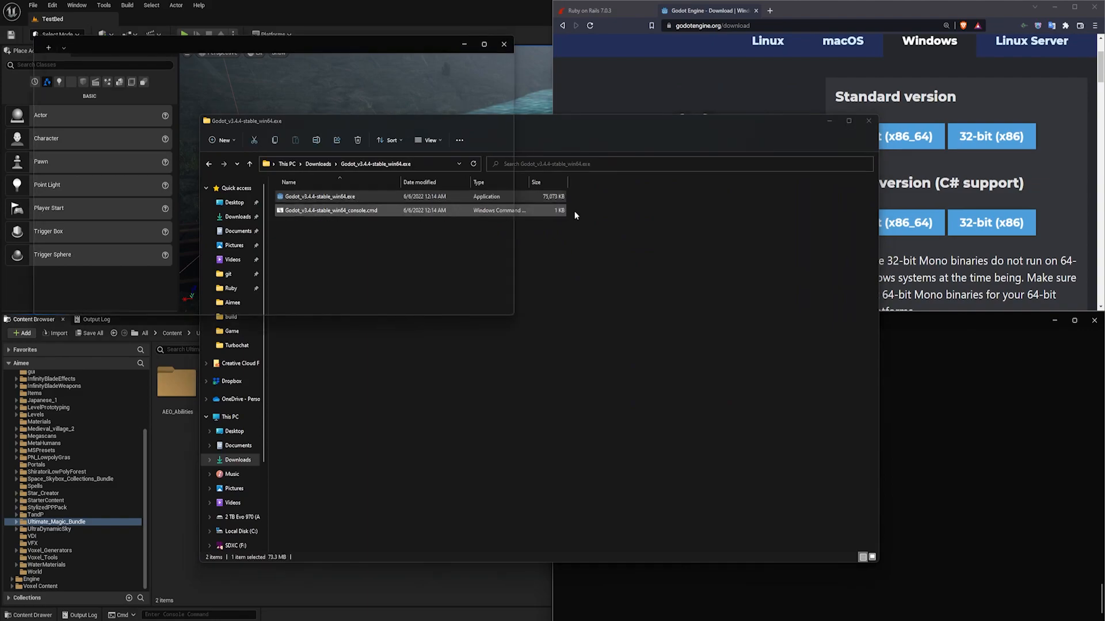
{"action": "double_click", "coordinate": [317, 195]}
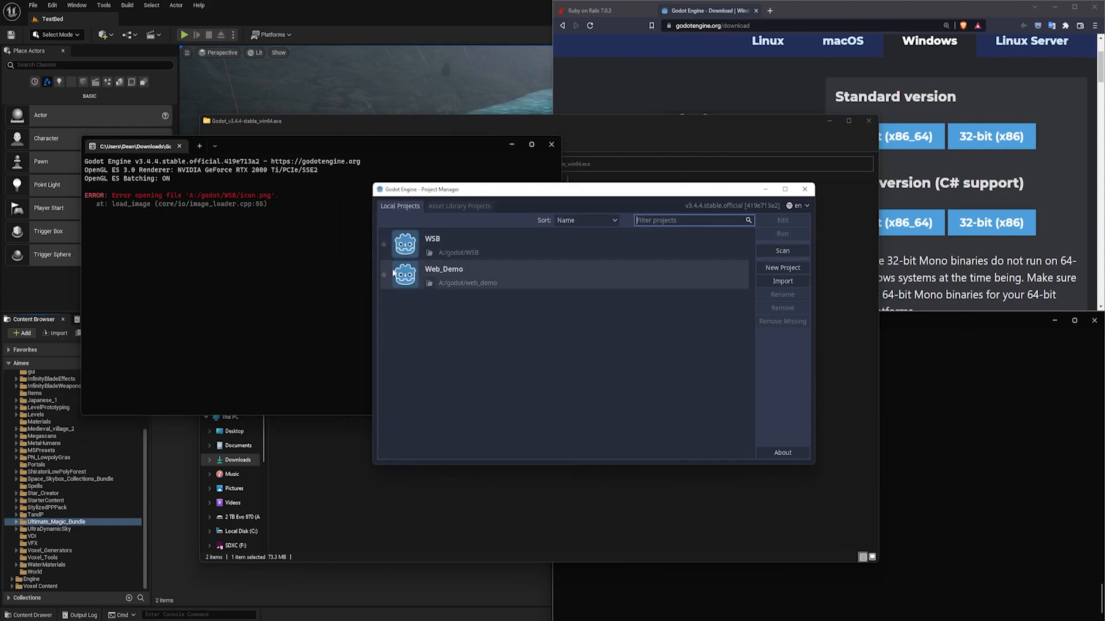
- Create project WEB_DEV_VIDEO in Documents/godot_video with OpenGL ES 2.0 and open it for editing
{"action": "left_click", "coordinate": [782, 268]}
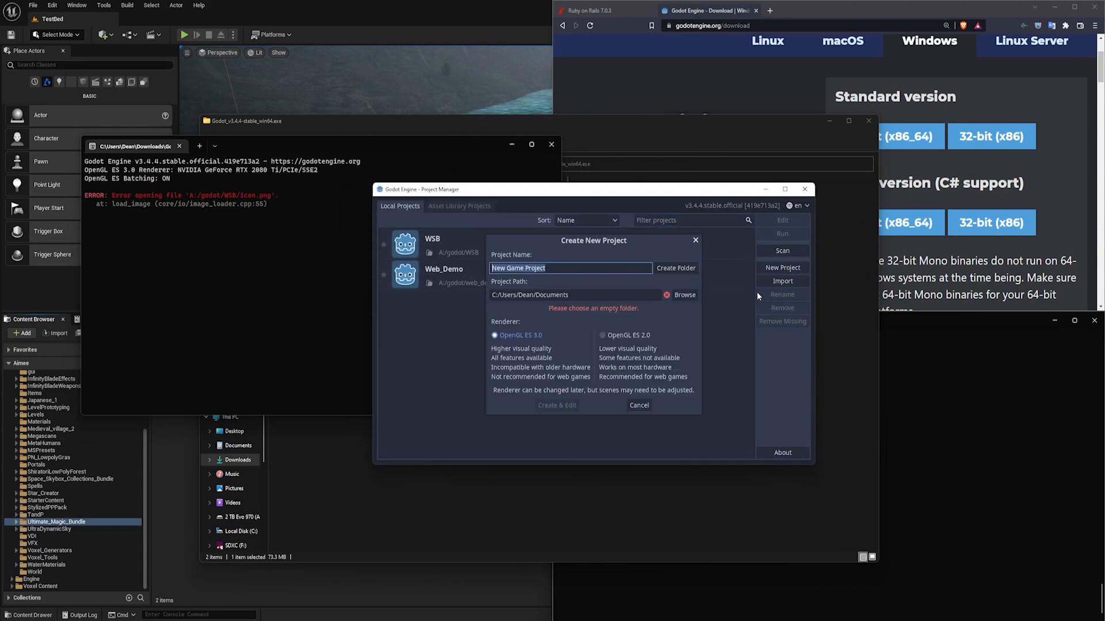
{"action": "type", "text": "WEB_DEV_VIDEO"}
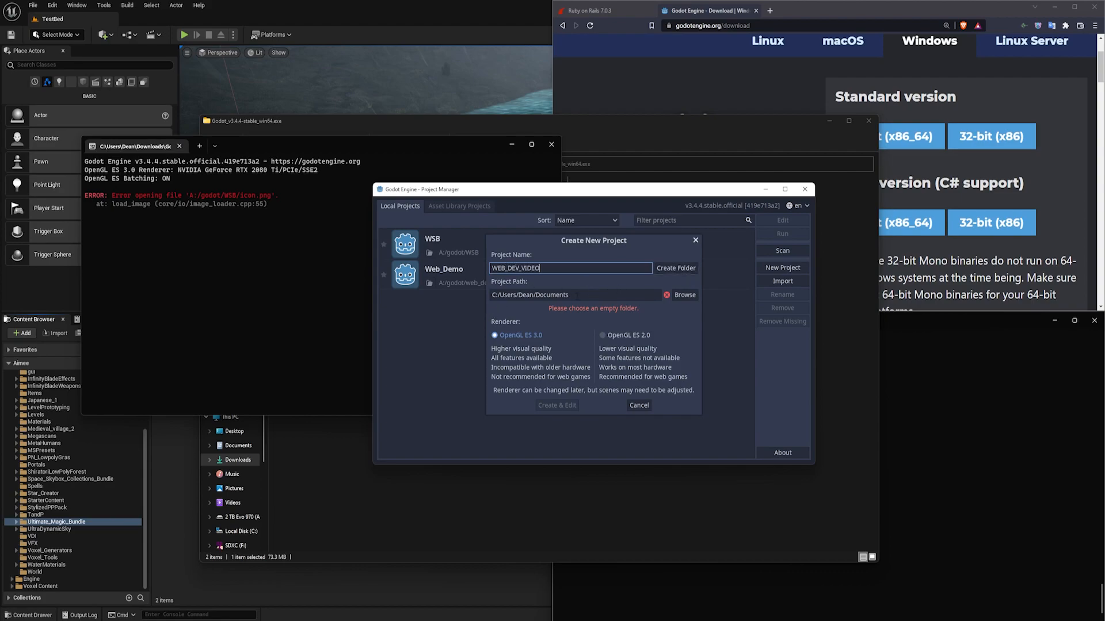
{"action": "left_click", "coordinate": [571, 295]}
{"action": "type", "text": "/godot_video"}
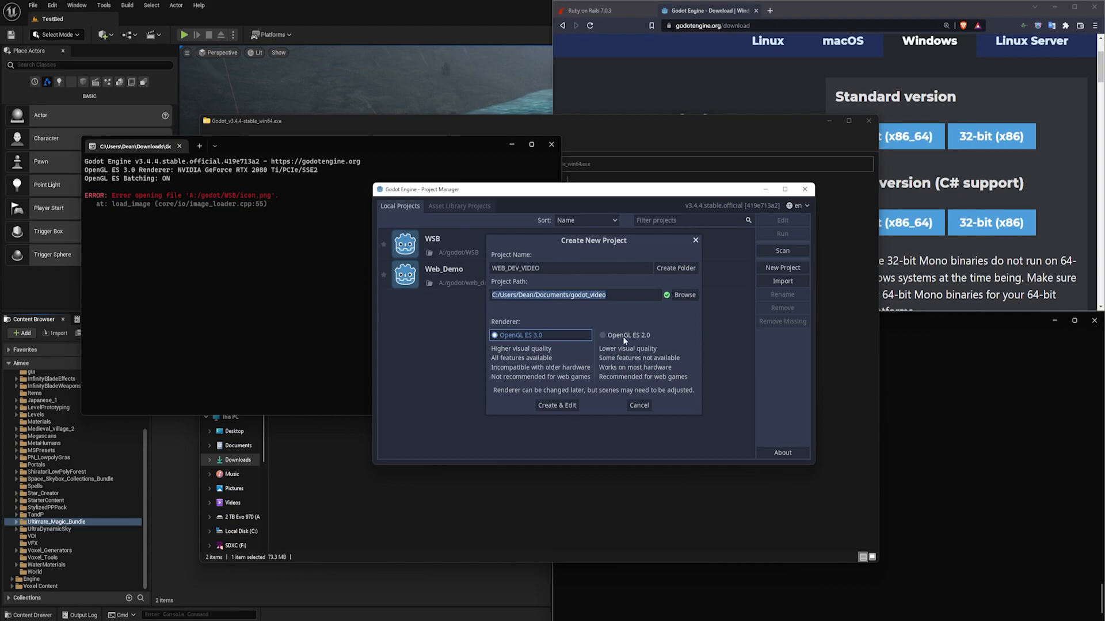
{"action": "left_click", "coordinate": [603, 335]}
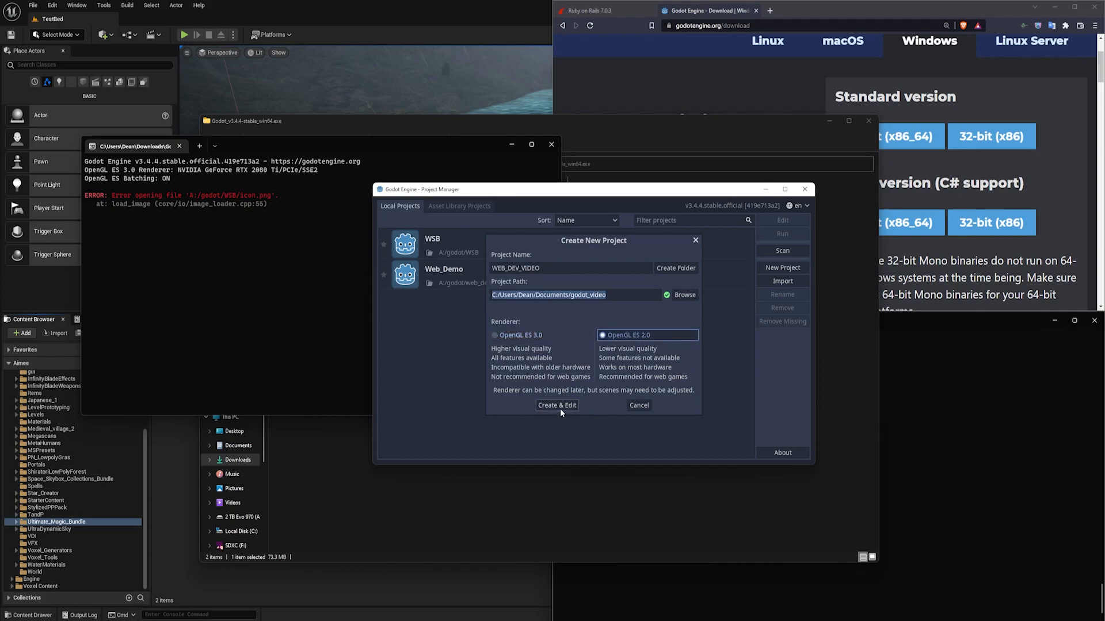
{"action": "left_click", "coordinate": [555, 405]}
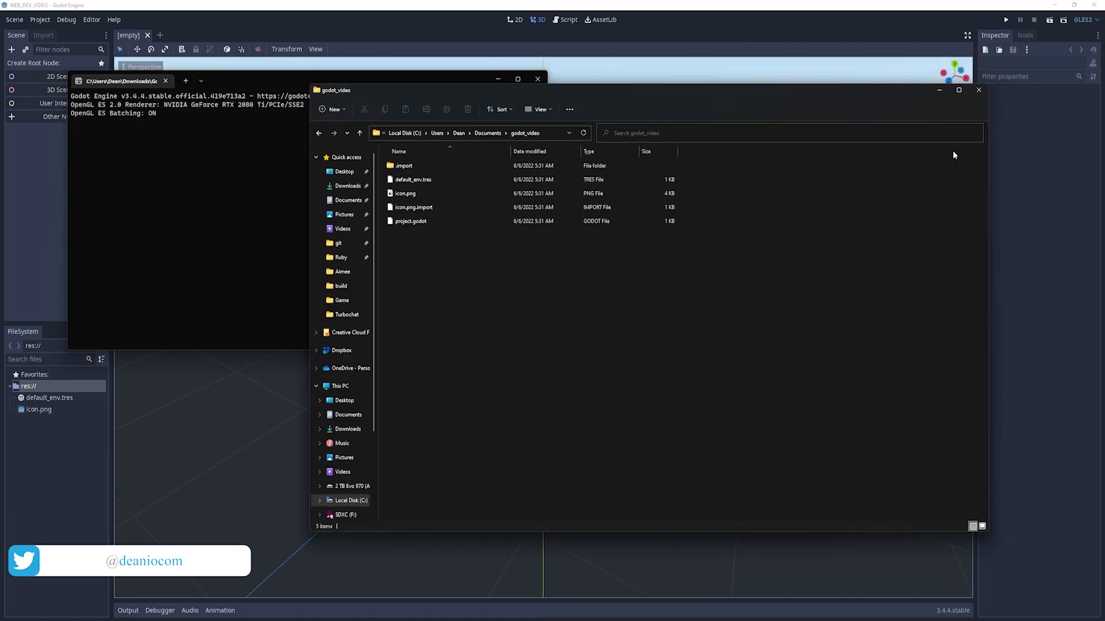
- Close the File Explorer window showing the godot_video project files
{"action": "left_click", "coordinate": [978, 90]}
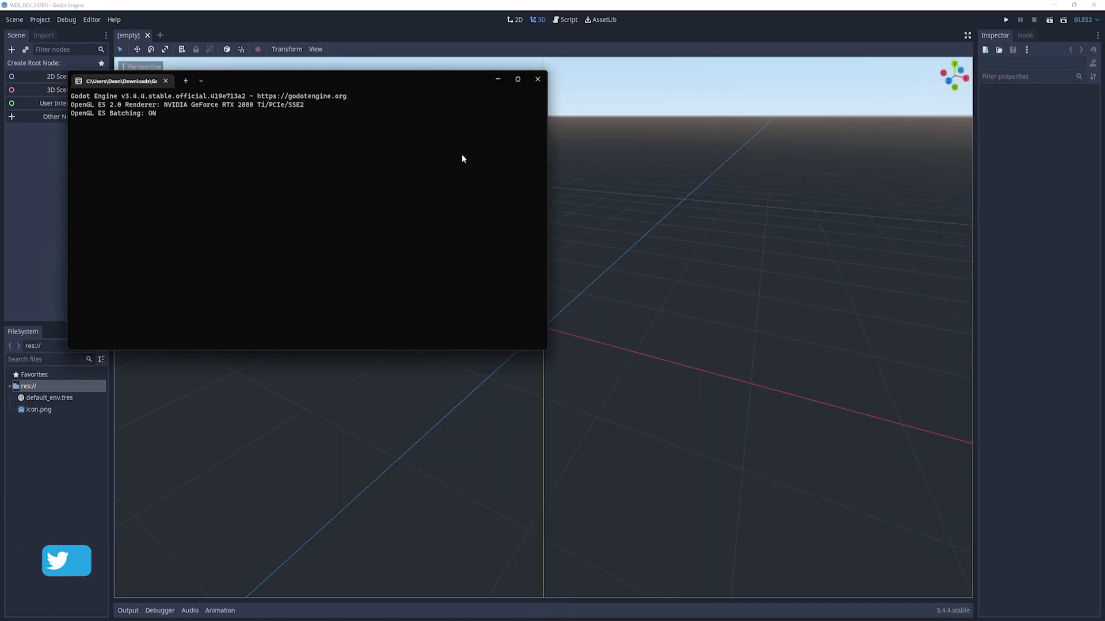
- Create a Spatial 3D scene root and add a CSGBox cube child found by searching 'box'
{"action": "left_click", "coordinate": [538, 79]}
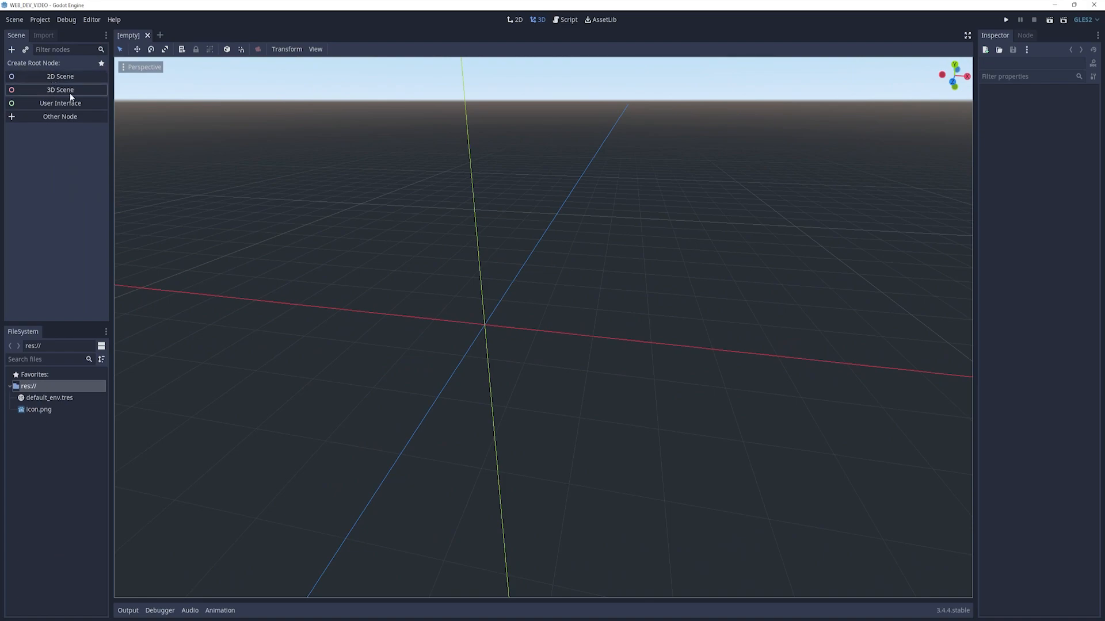
{"action": "left_click", "coordinate": [60, 89]}
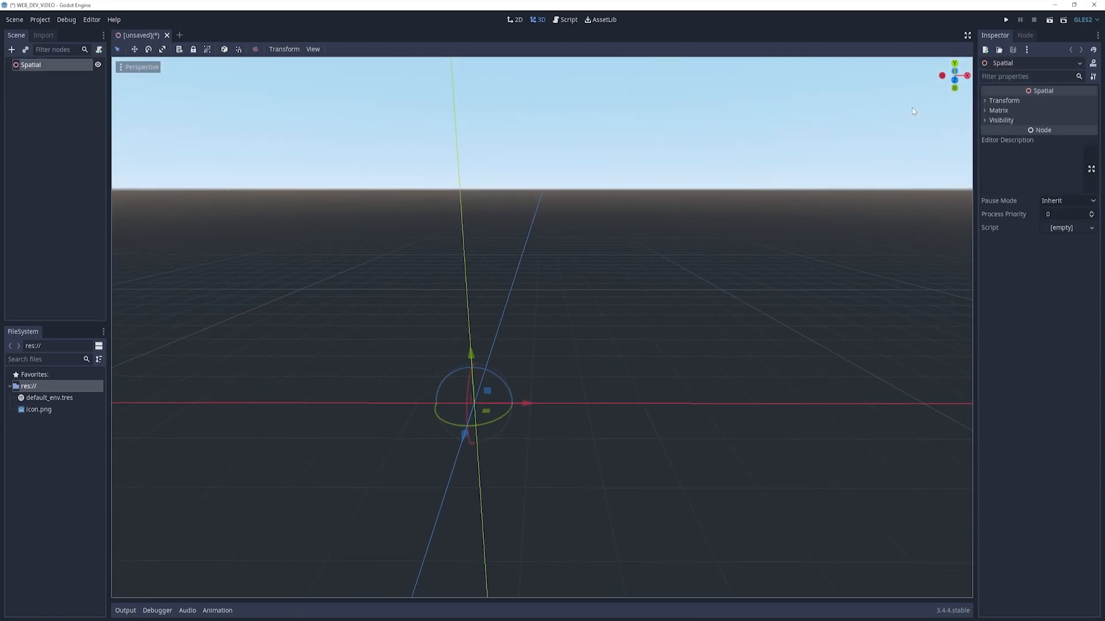
{"action": "left_click", "coordinate": [11, 50]}
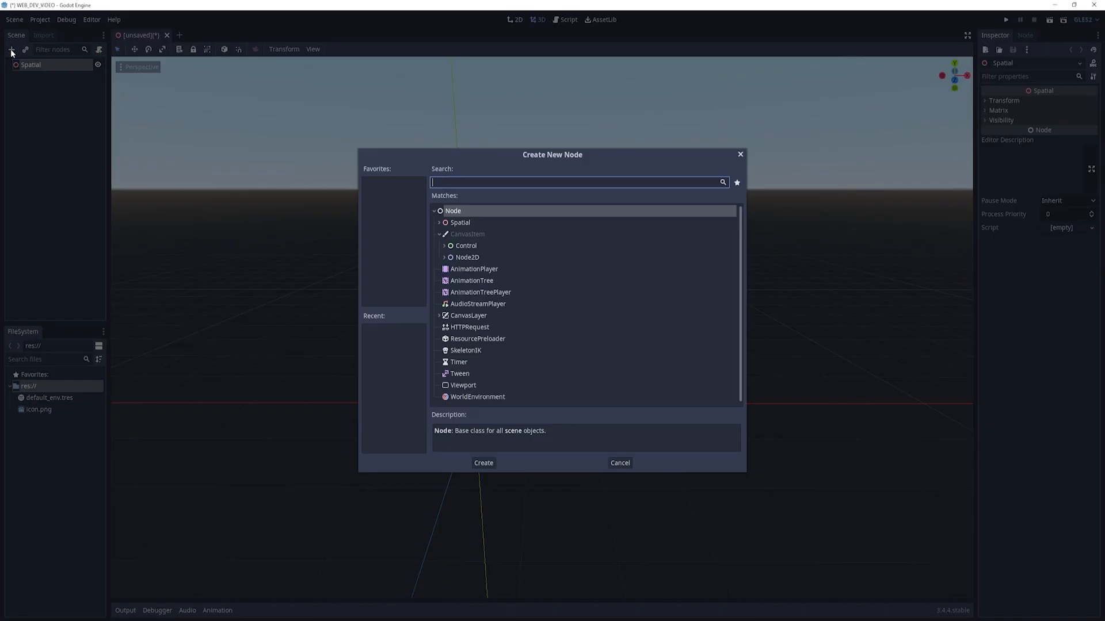
{"action": "type", "text": "cube"}
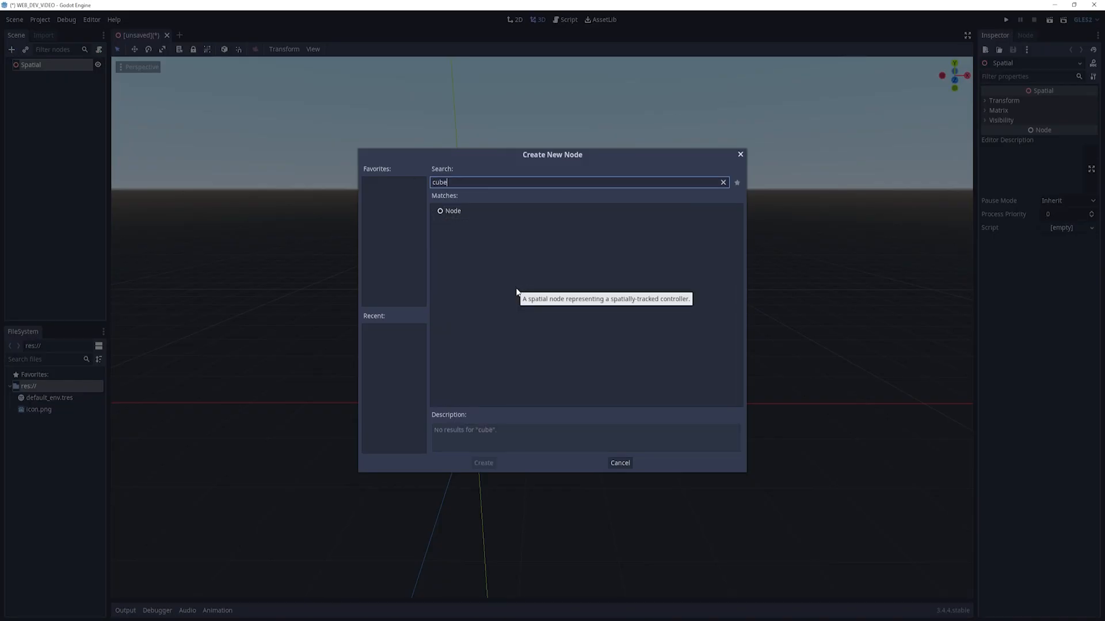
{"action": "type", "text": "box"}
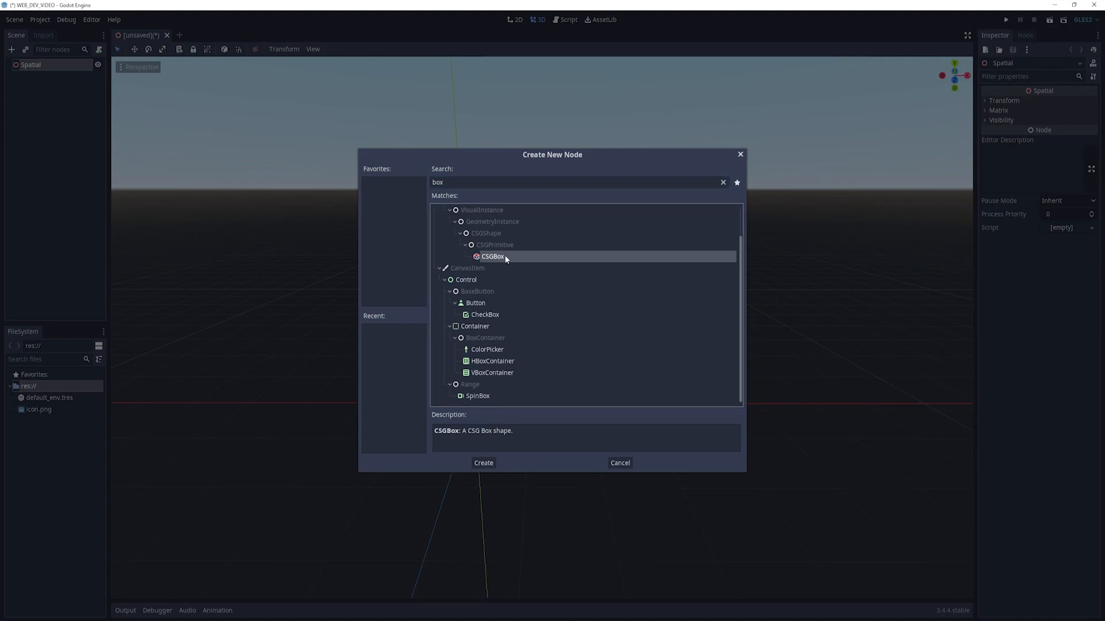
{"action": "left_click", "coordinate": [482, 463]}
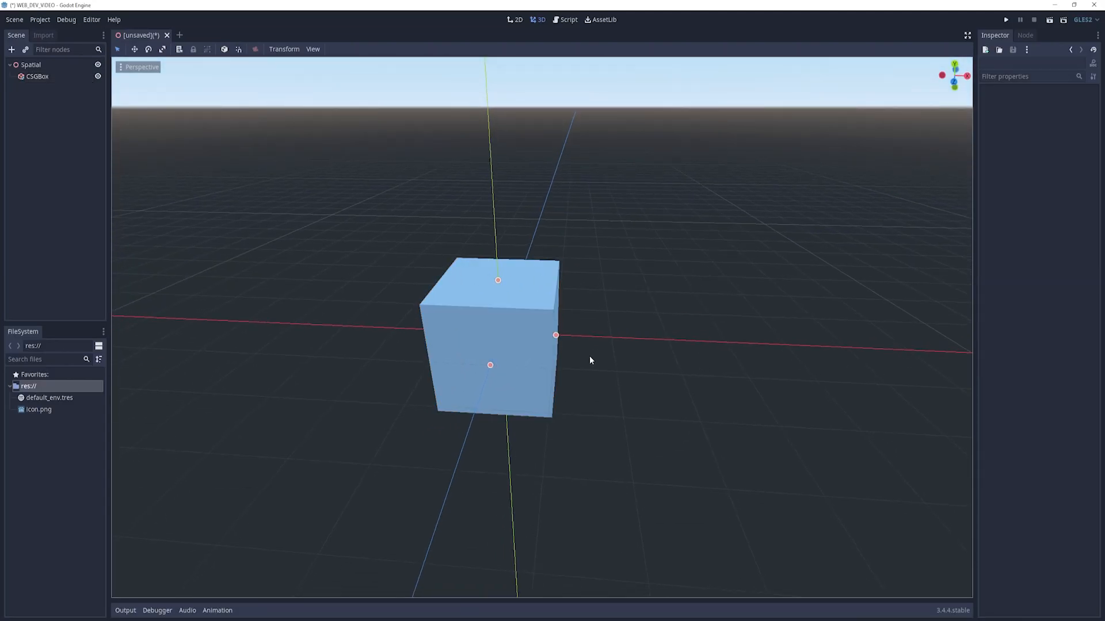
- Add a Button node under the root and begin renaming it as 'Test B'
{"action": "left_click", "coordinate": [12, 49]}
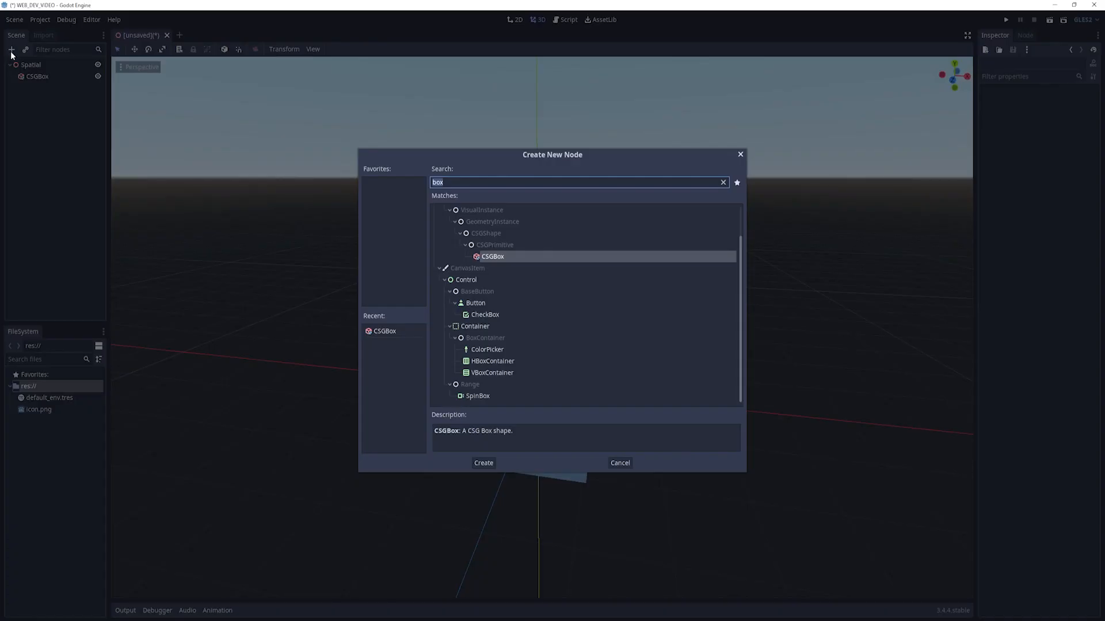
{"action": "mouse_move", "coordinate": [462, 273]}
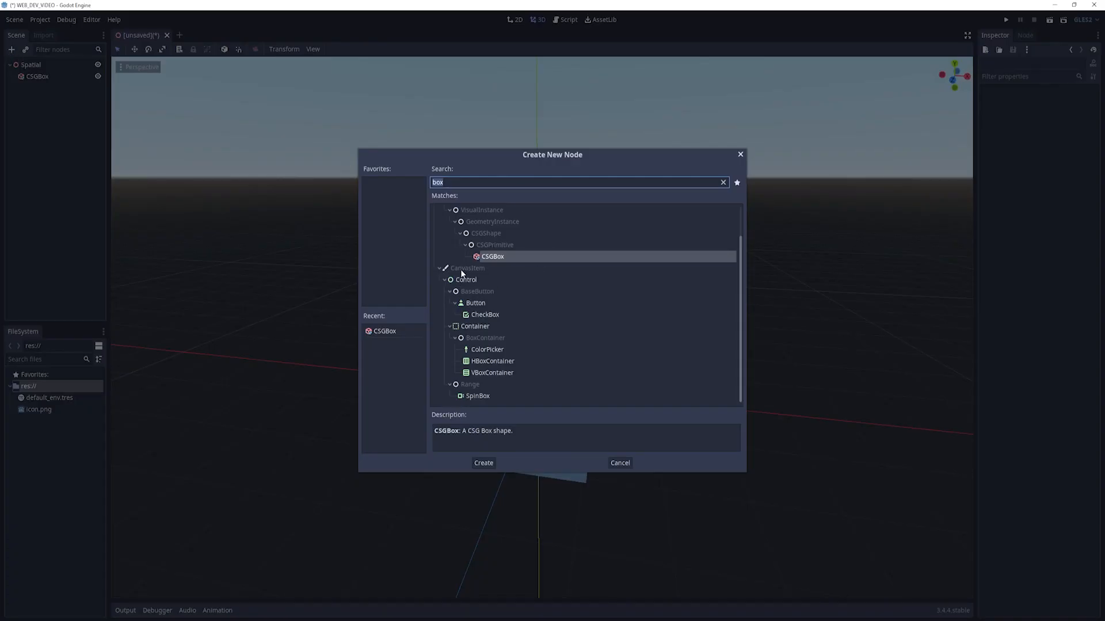
{"action": "mouse_move", "coordinate": [517, 302]}
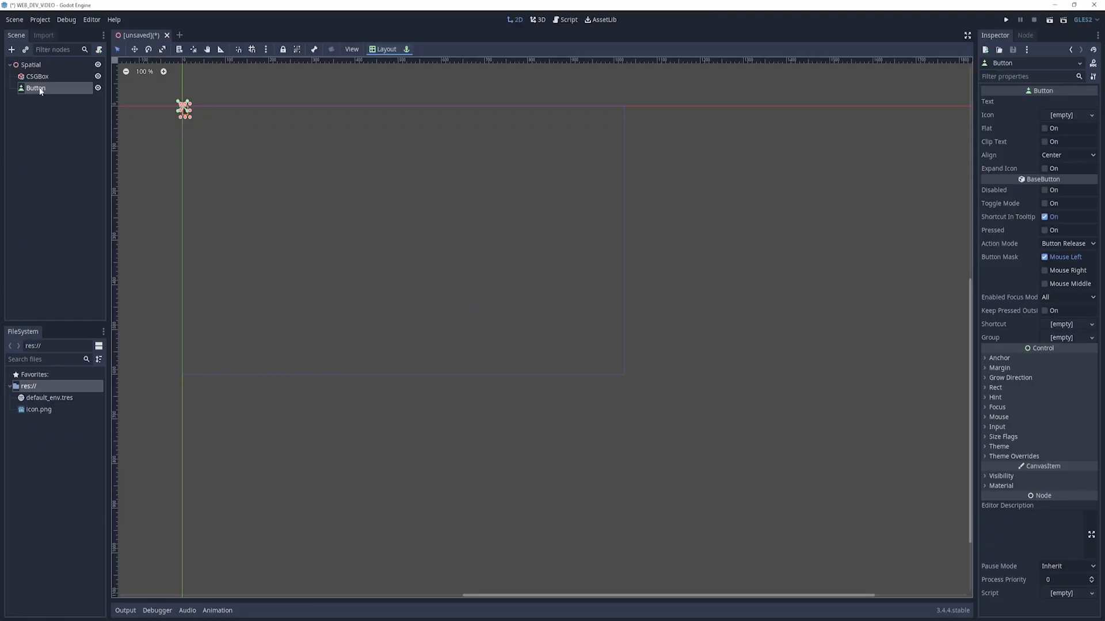
{"action": "double_click", "coordinate": [36, 88]}
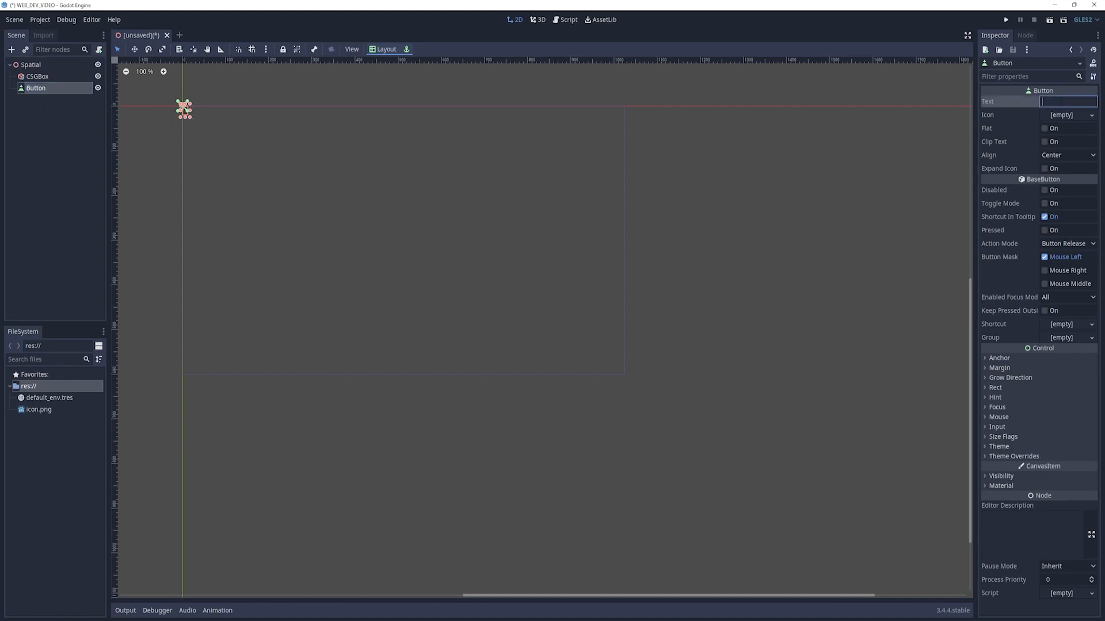
{"action": "type", "text": "Test B"}
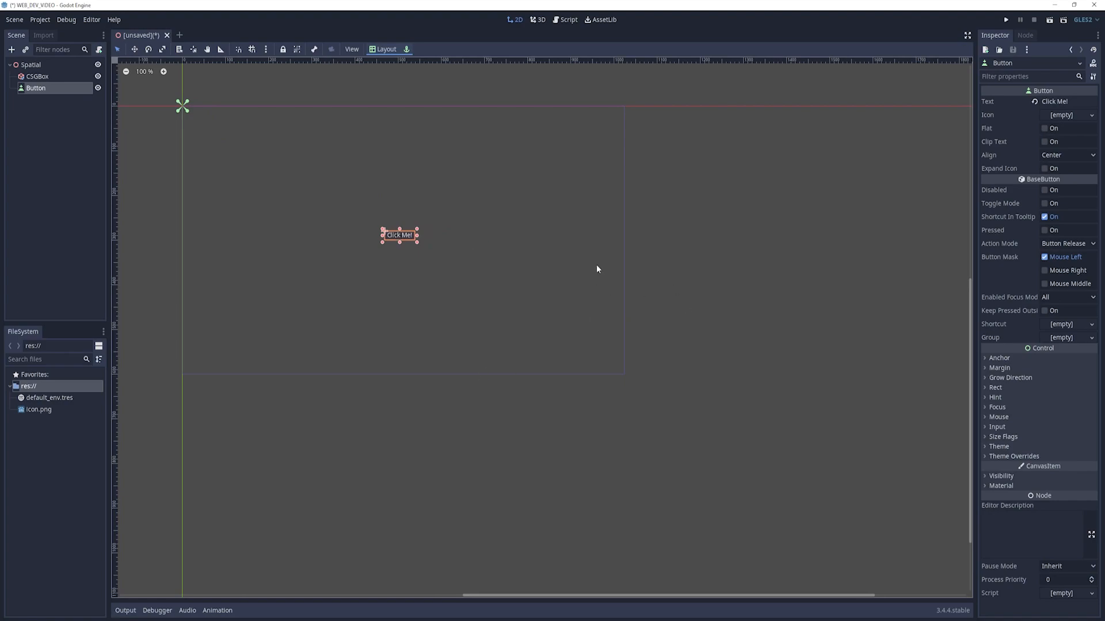
{"action": "mouse_move", "coordinate": [416, 244]}
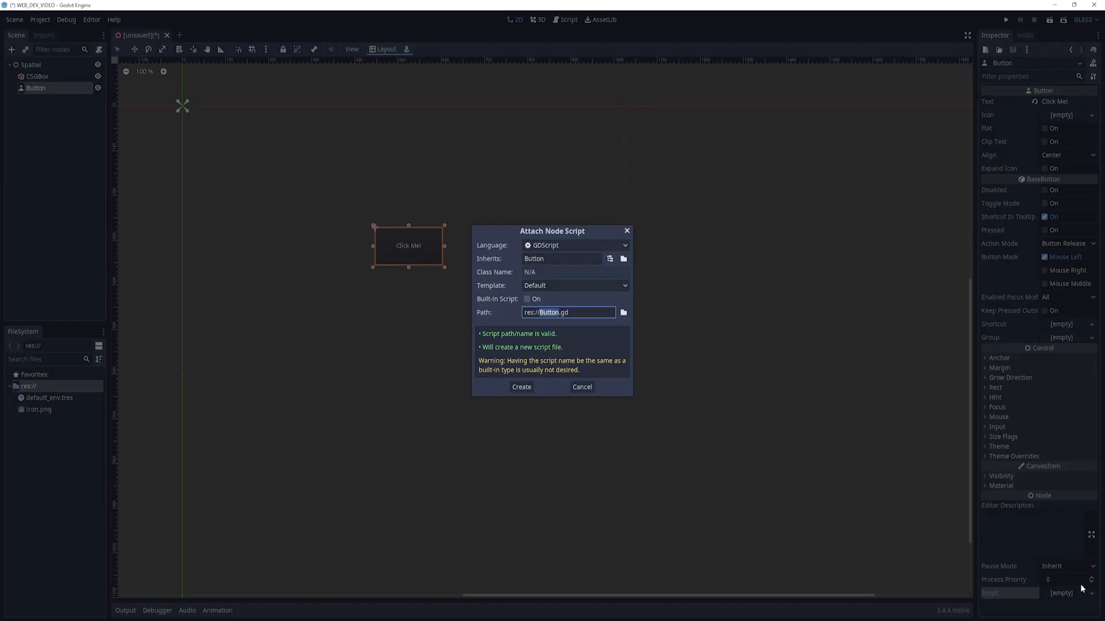
{"action": "mouse_move", "coordinate": [490, 378]}
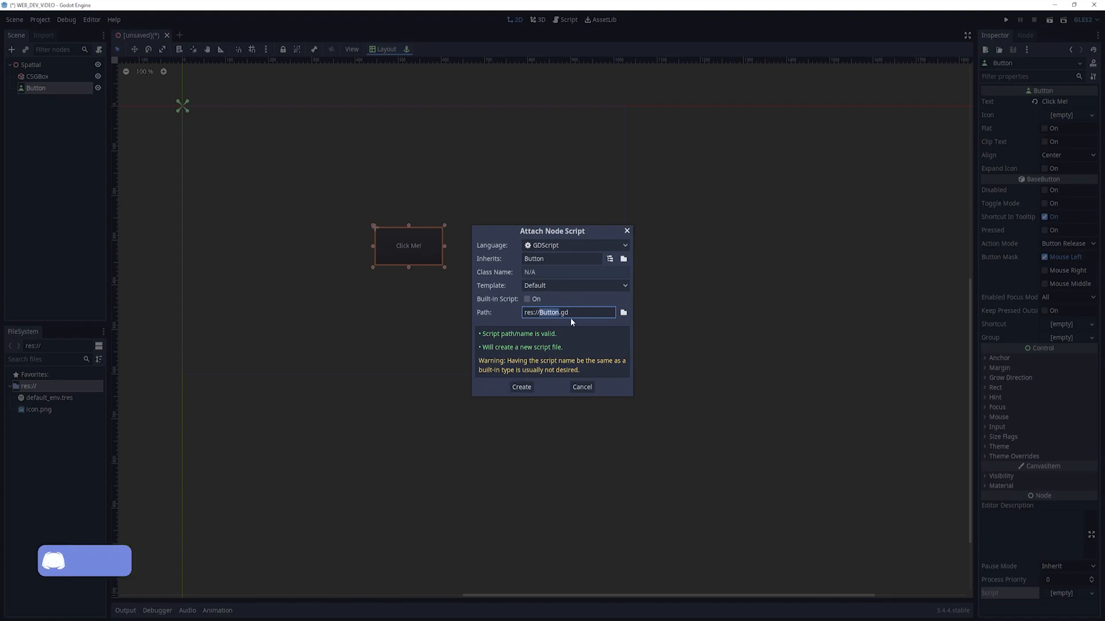
- Create the GDScript res://Button.gd attached to the Button node
{"action": "left_click", "coordinate": [521, 387]}
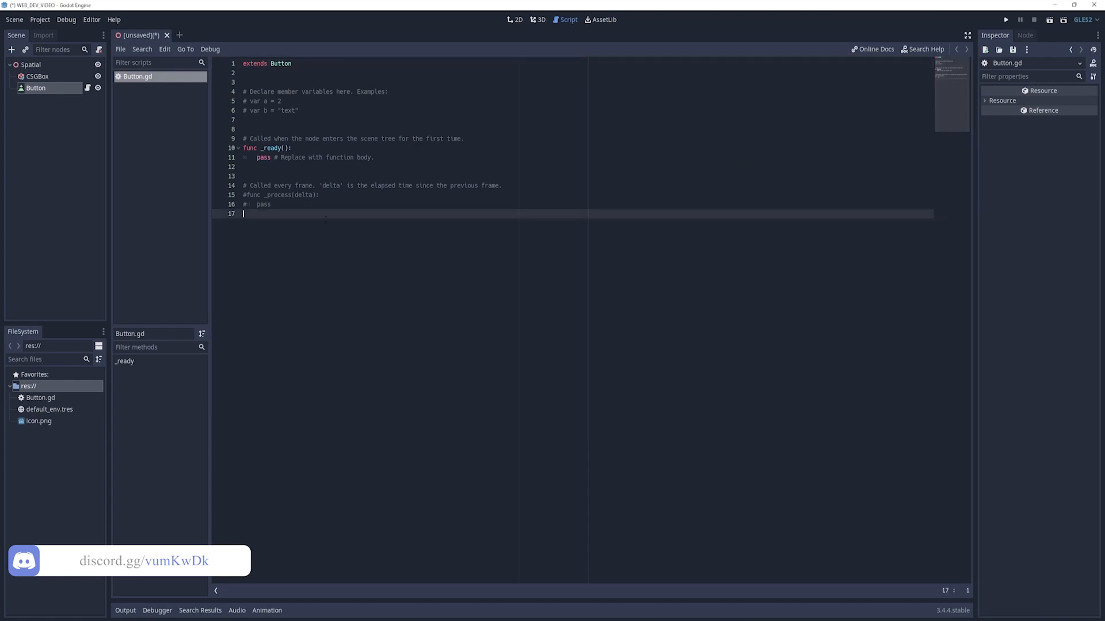
- Declare 'var counter = 0' in Button.gd and return to the 2D canvas via the 3D view
{"action": "type", "text": "var counter"}
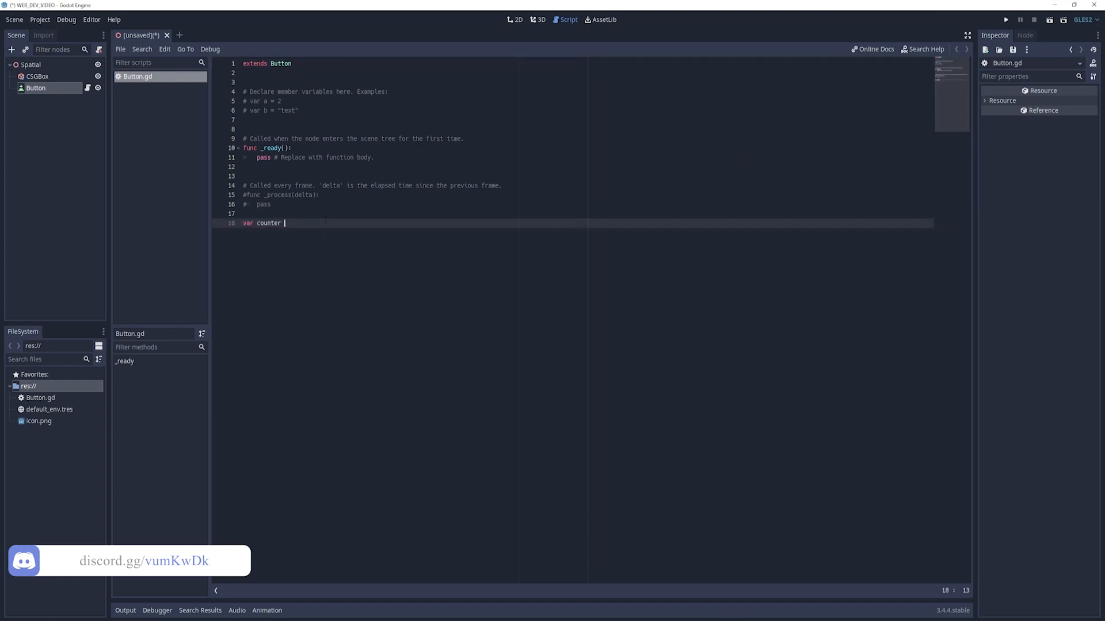
{"action": "type", "text": "= 0"}
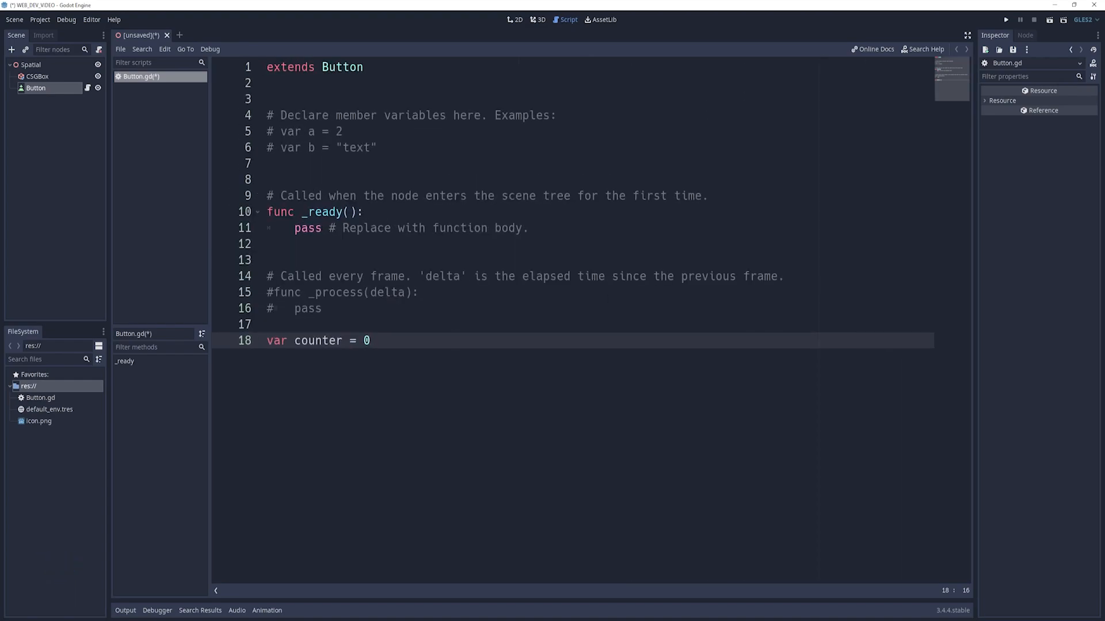
{"action": "left_click", "coordinate": [322, 308]}
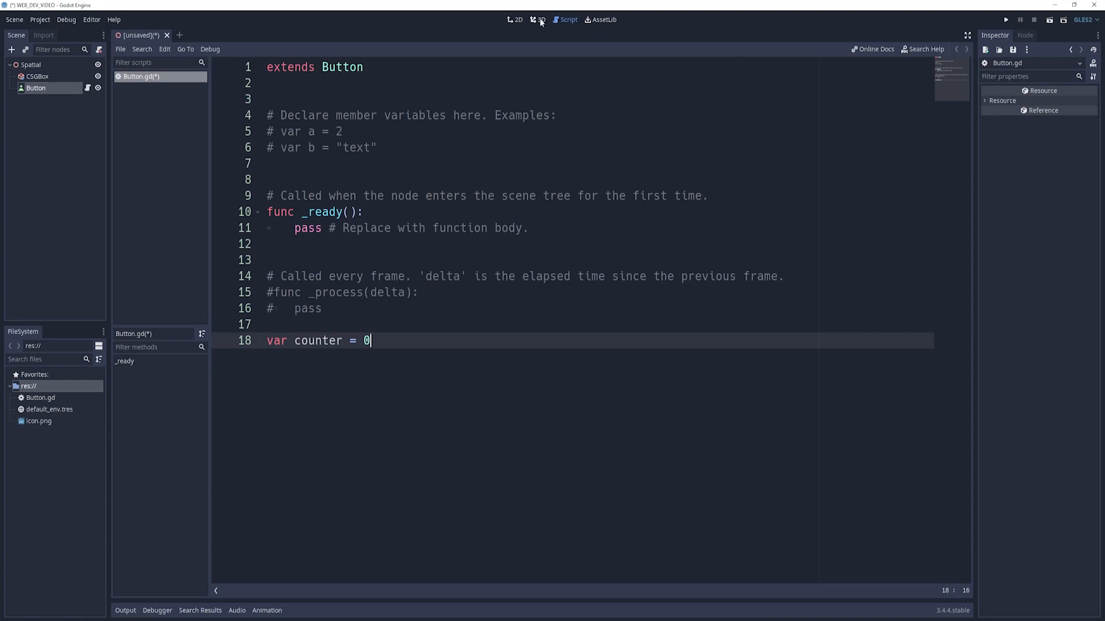
{"action": "left_click", "coordinate": [539, 19]}
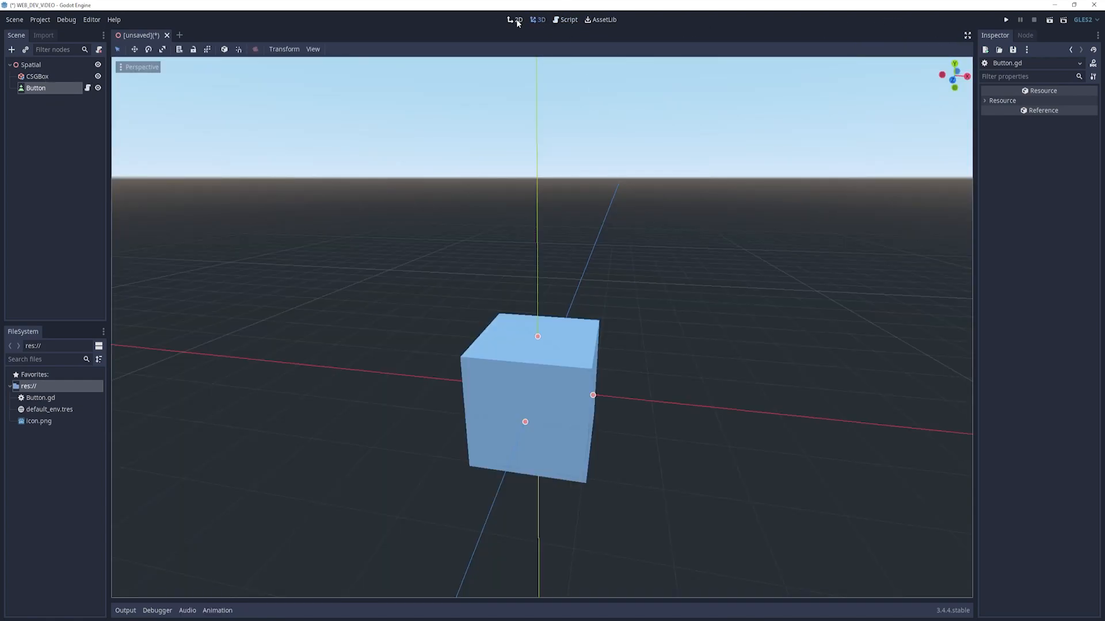
{"action": "left_click", "coordinate": [516, 20]}
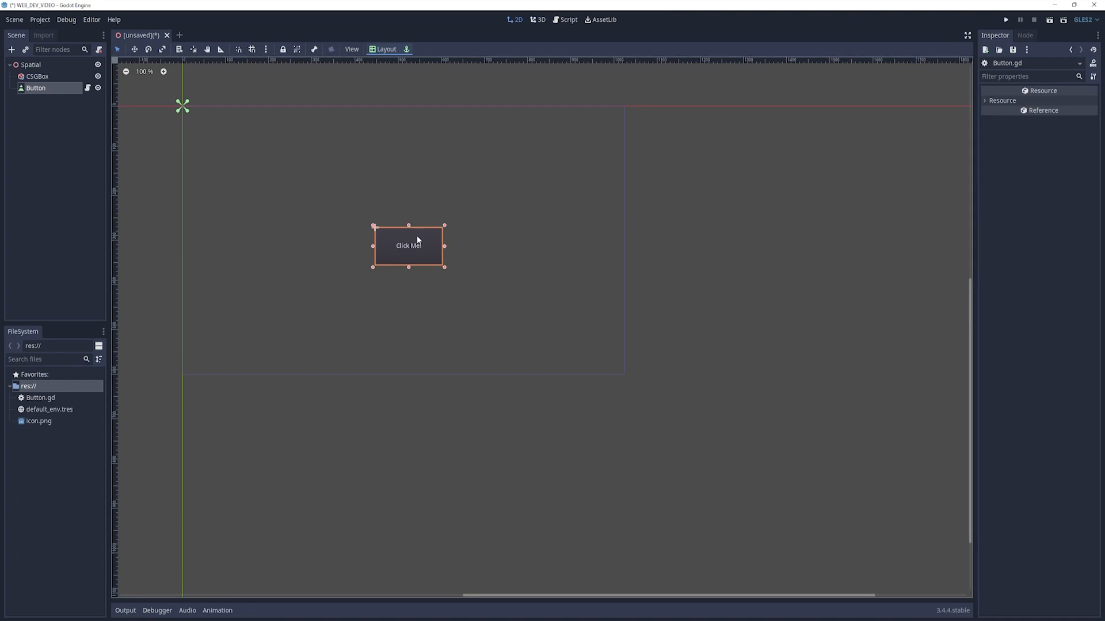
- Connect the button's button_up signal to a new _on_Button_button_up function in Button.gd
{"action": "left_click", "coordinate": [1025, 36]}
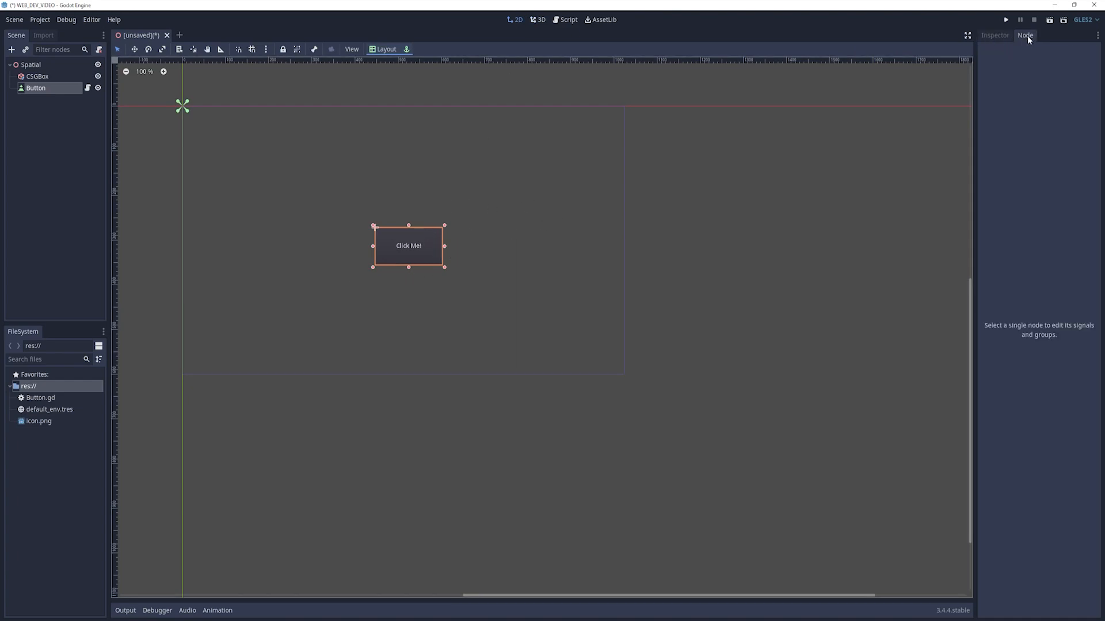
{"action": "left_click", "coordinate": [1024, 36]}
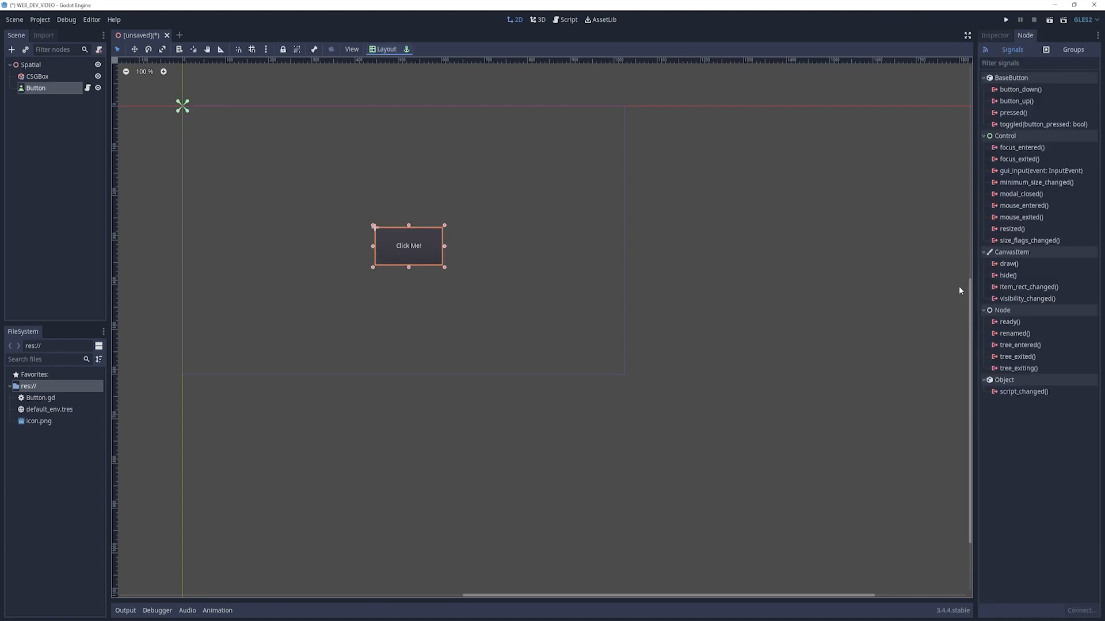
{"action": "mouse_move", "coordinate": [1030, 102]}
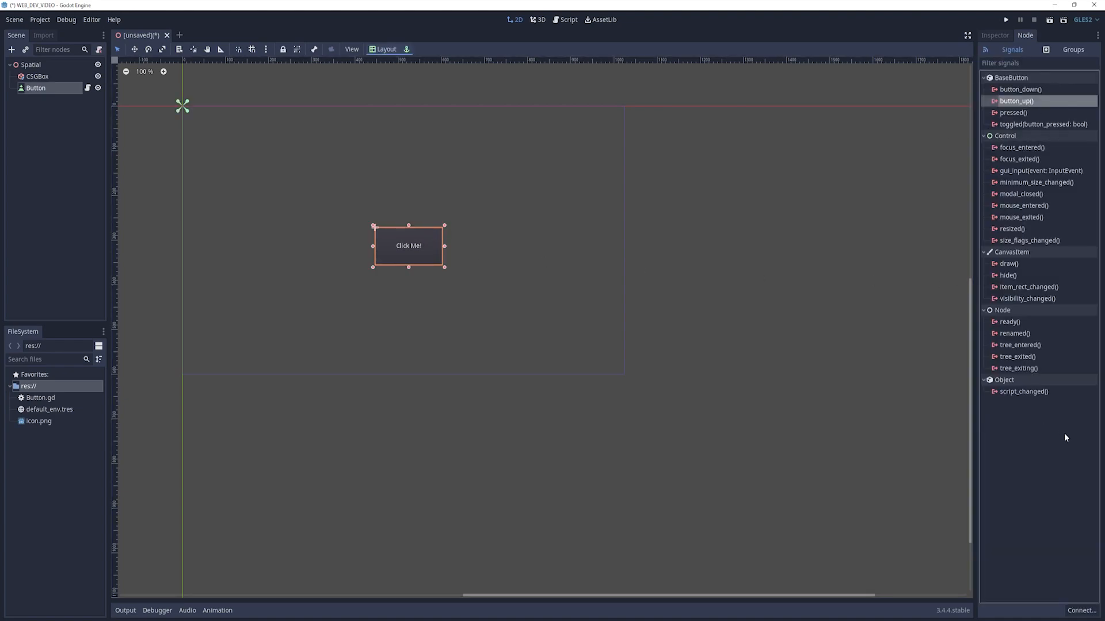
{"action": "double_click", "coordinate": [1016, 101]}
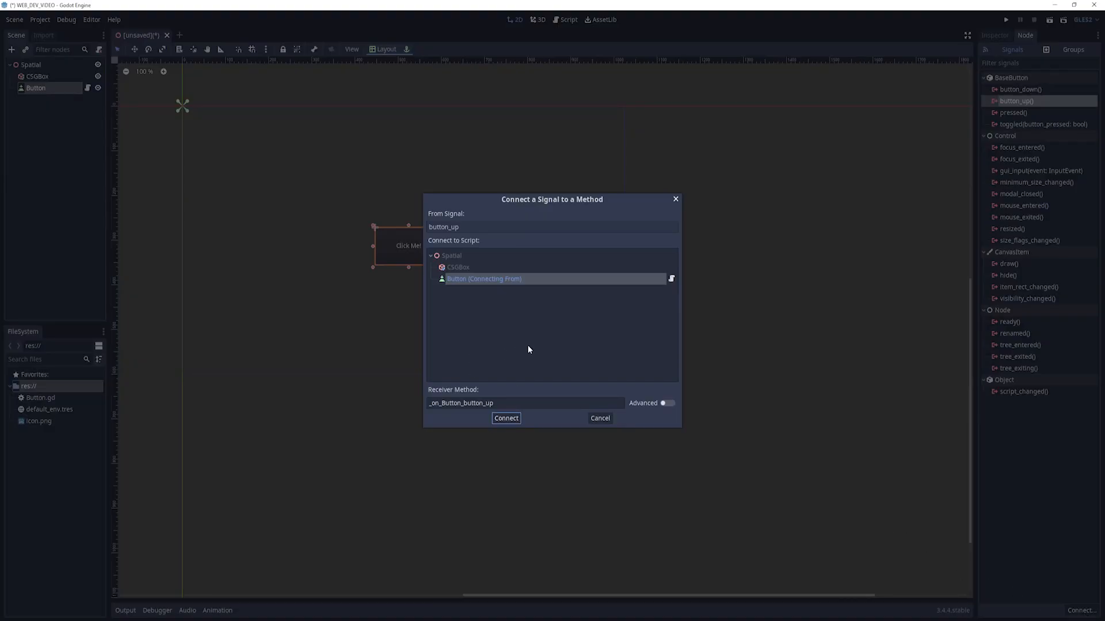
{"action": "mouse_move", "coordinate": [511, 286]}
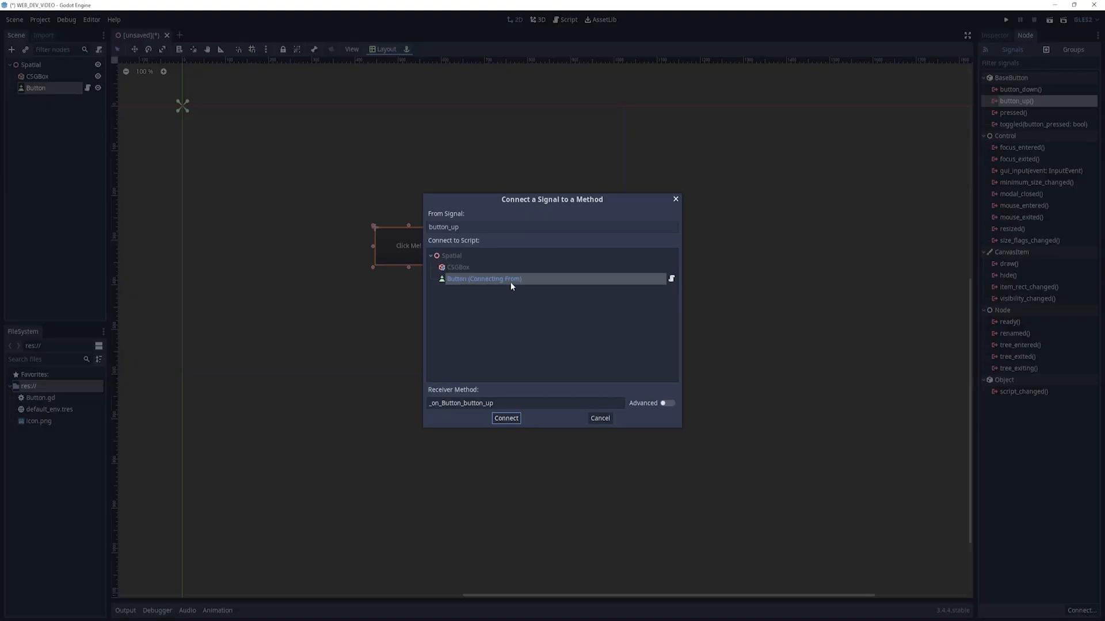
{"action": "left_click", "coordinate": [505, 417]}
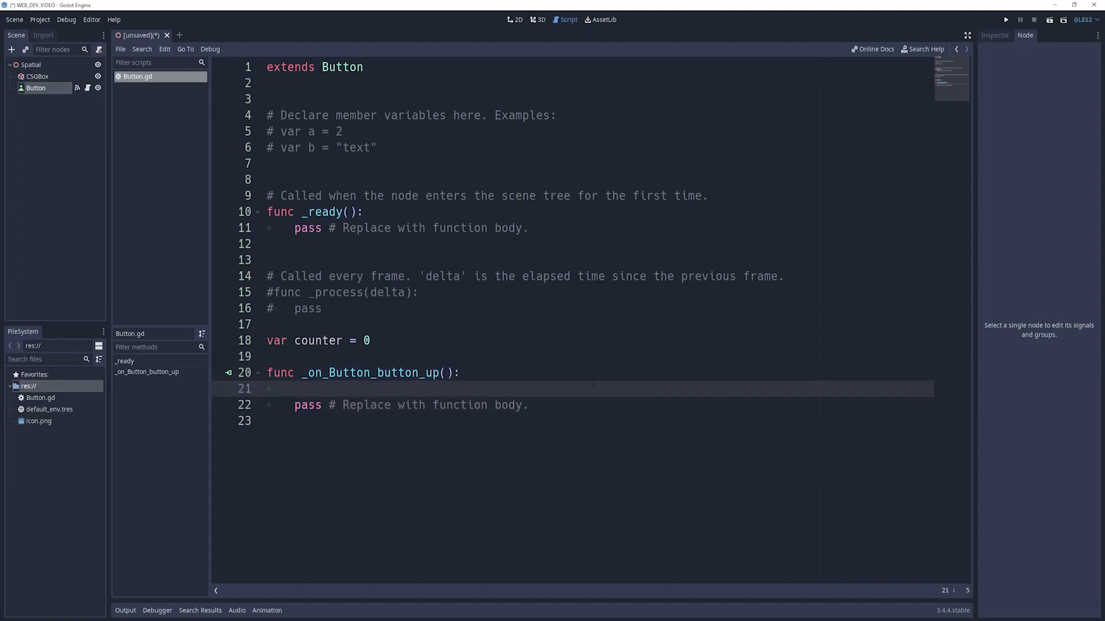
- Increment counter and build num_times as "time" with an added "s" when counter > 1
{"action": "type", "text": "counter += 1"}
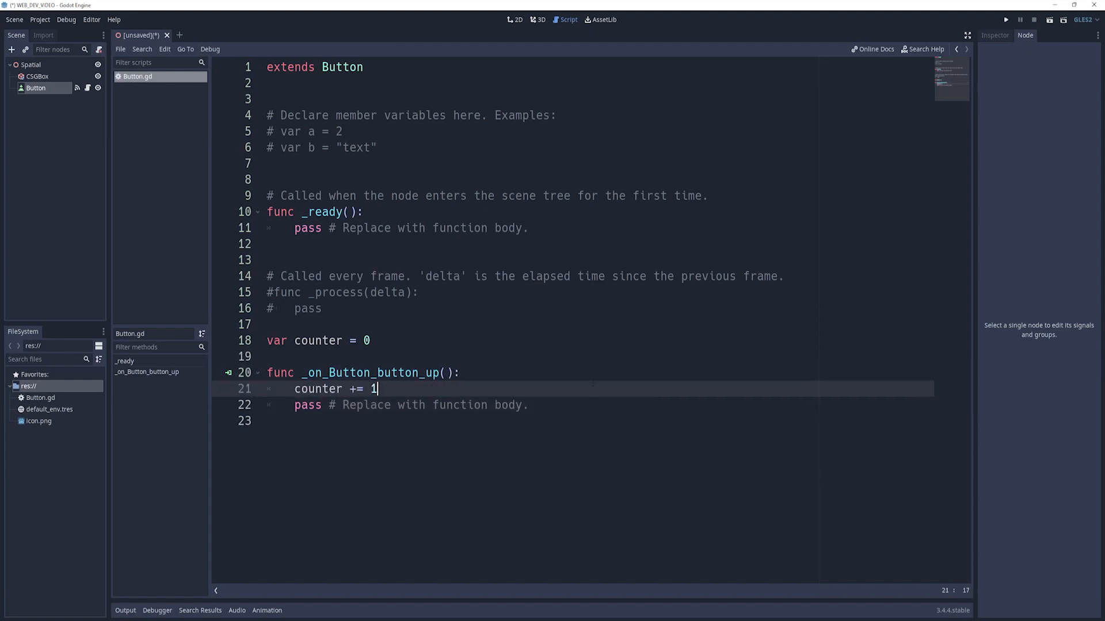
{"action": "type", "text": "var nu"}
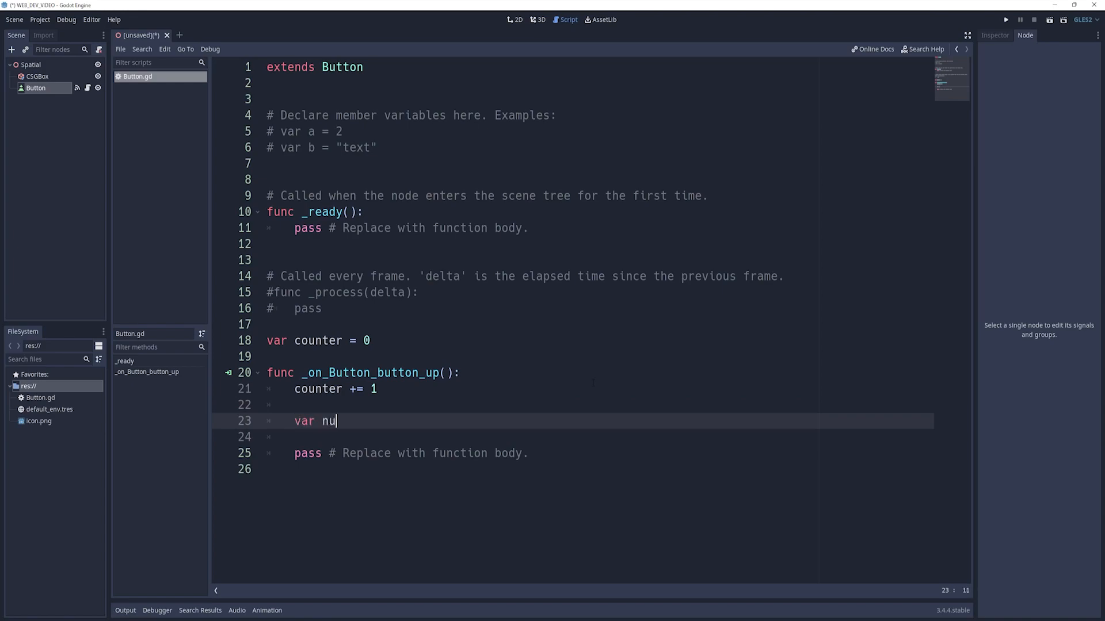
{"action": "type", "text": "m_times = \"time"}
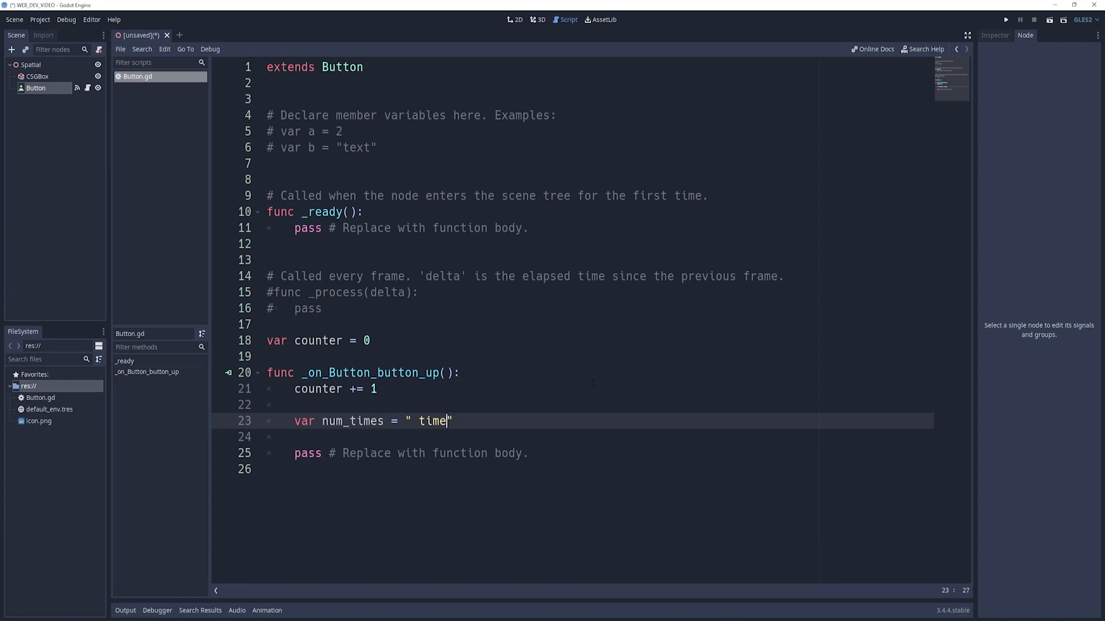
{"action": "type", "text": "if (co"}
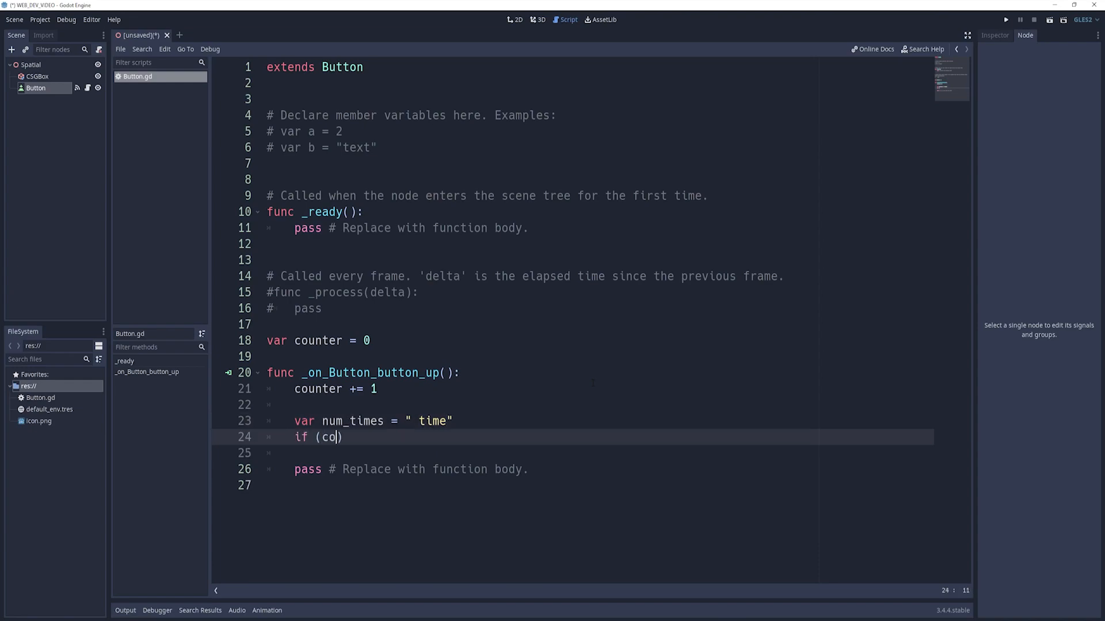
{"action": "type", "text": "unter > 1"}
{"action": "left_click", "coordinate": [598, 453]}
{"action": "type", "text": "num_times"}
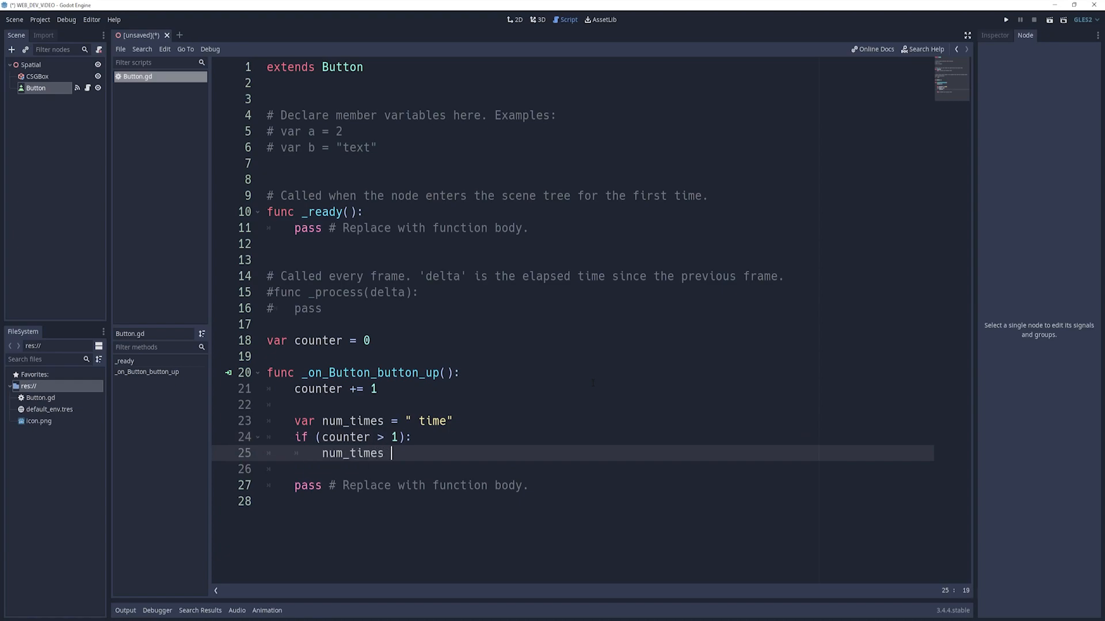
{"action": "type", "text": "+= \"s\""}
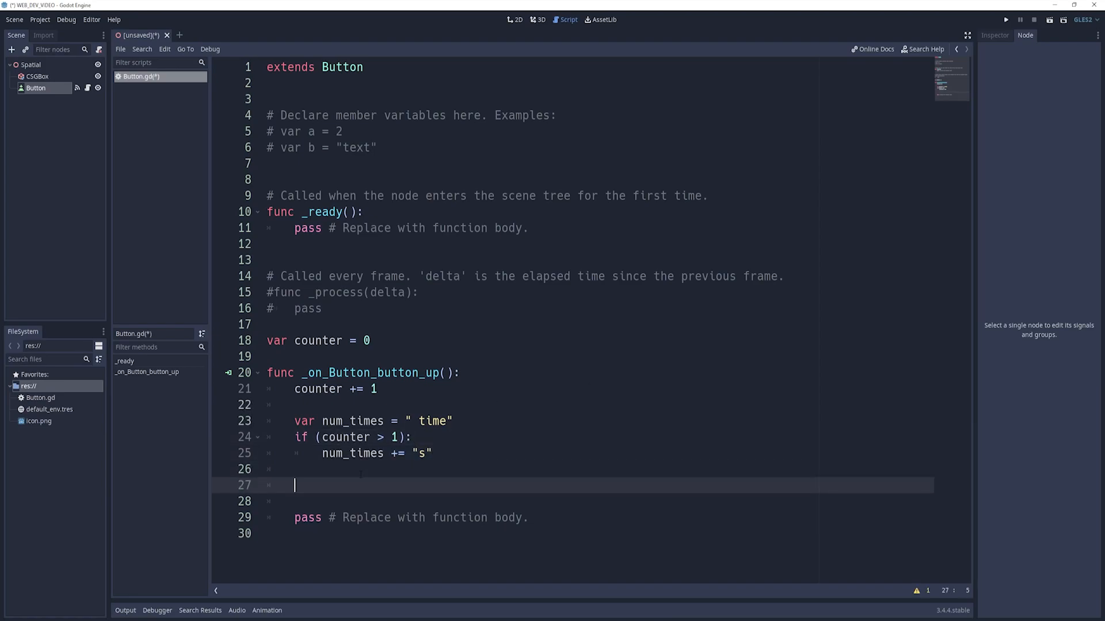
- Set self.text to "You clicked the game button " + str(counter) + num_times and delete the pass line
{"action": "type", "text": "self."}
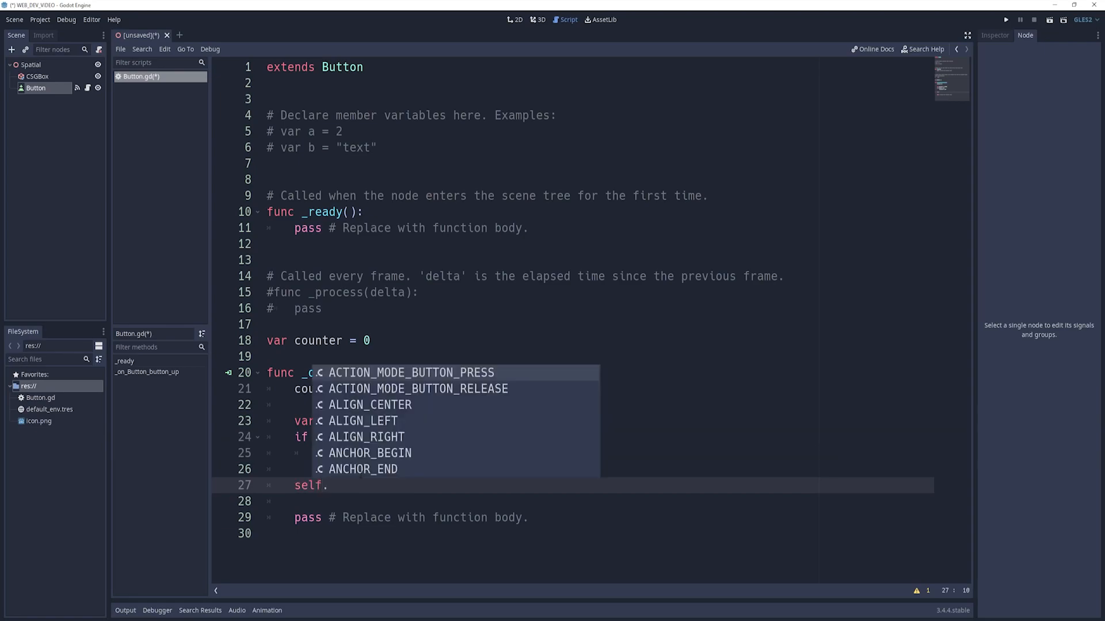
{"action": "type", "text": "text"}
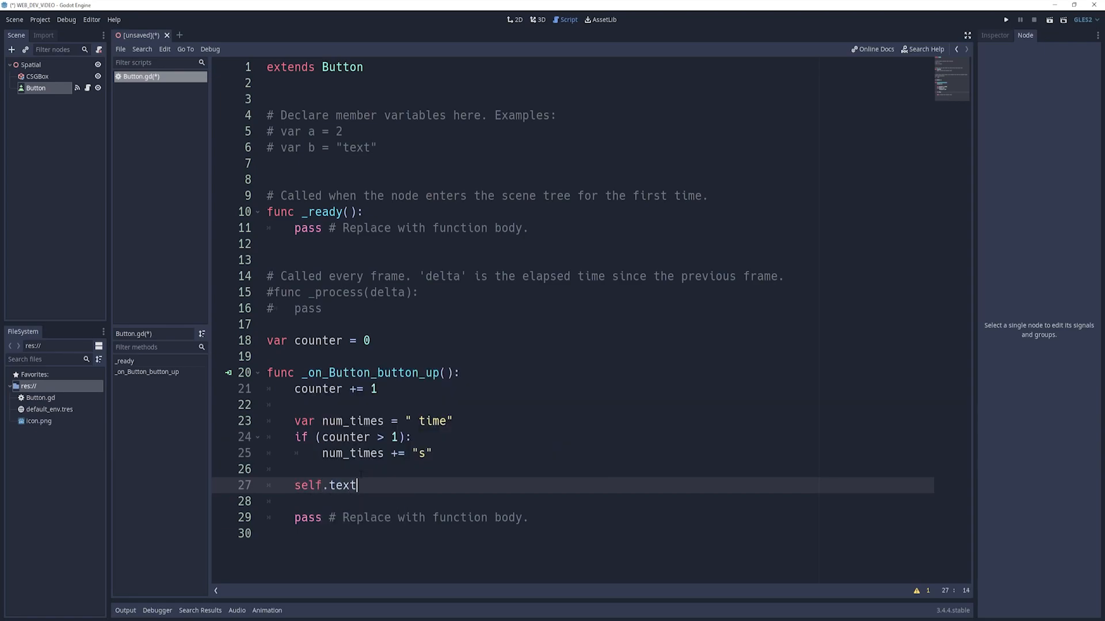
{"action": "type", "text": "= \"Y\""}
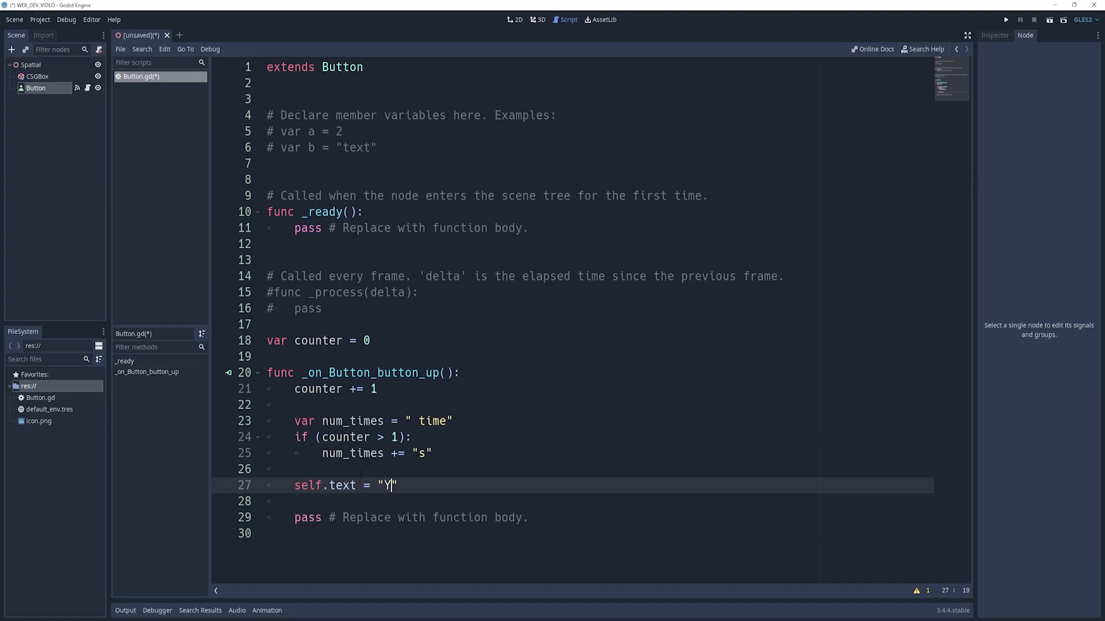
{"action": "type", "text": "ou clicked the g"}
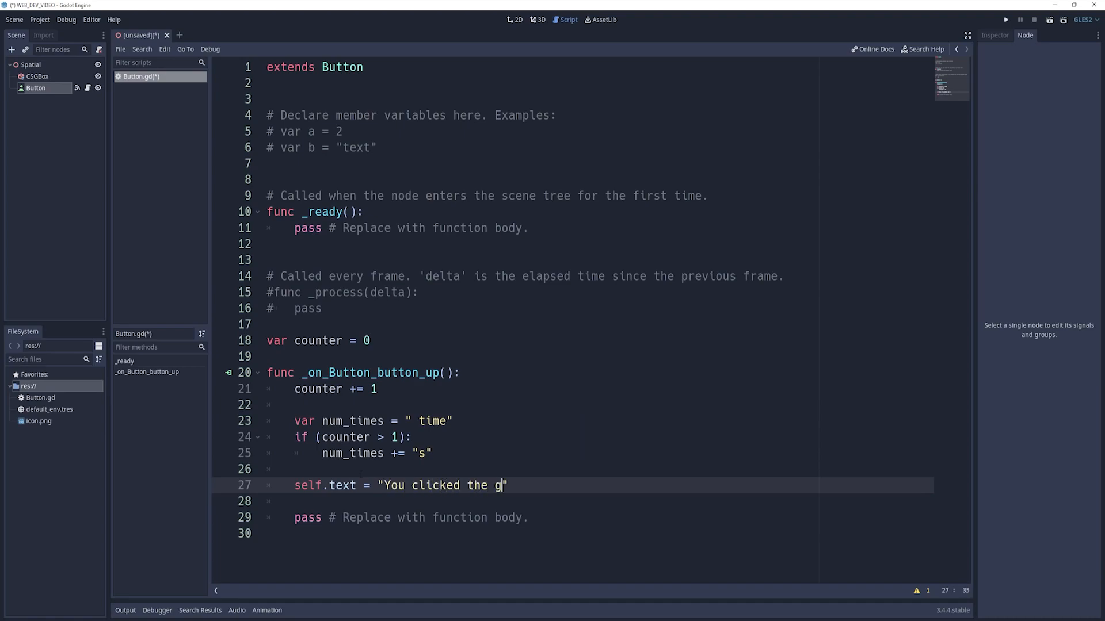
{"action": "type", "text": "ame button \""}
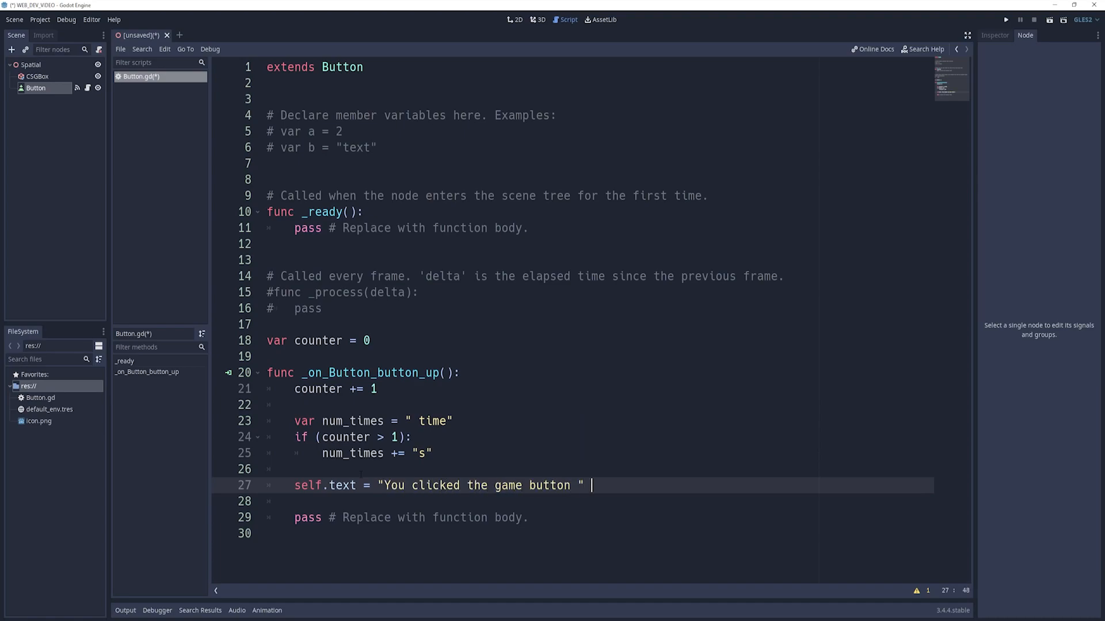
{"action": "type", "text": "+"}
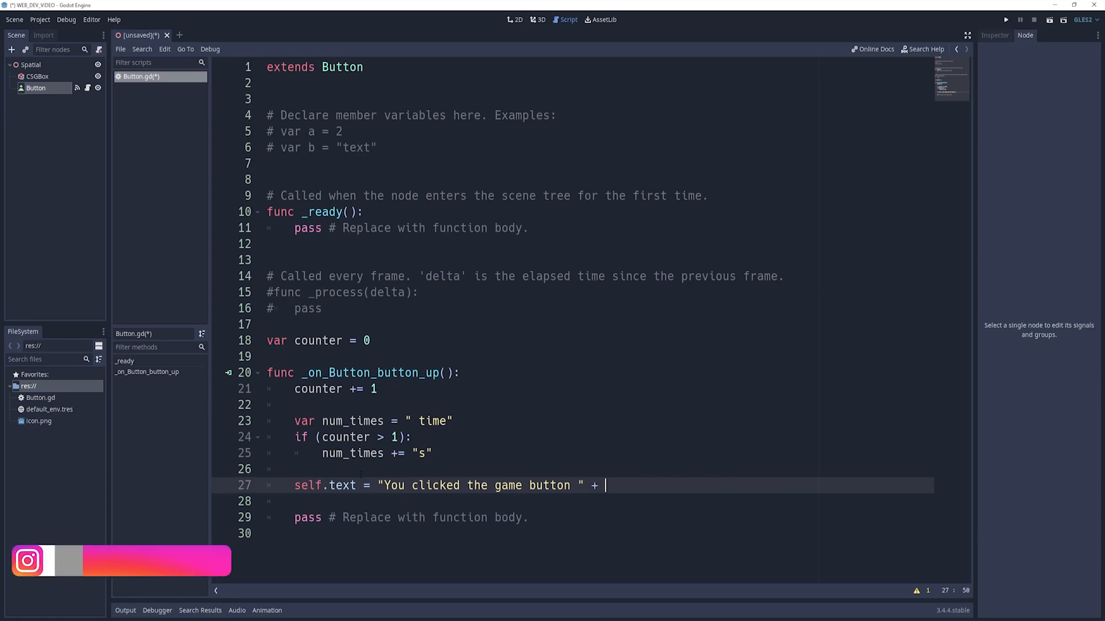
{"action": "type", "text": "str("}
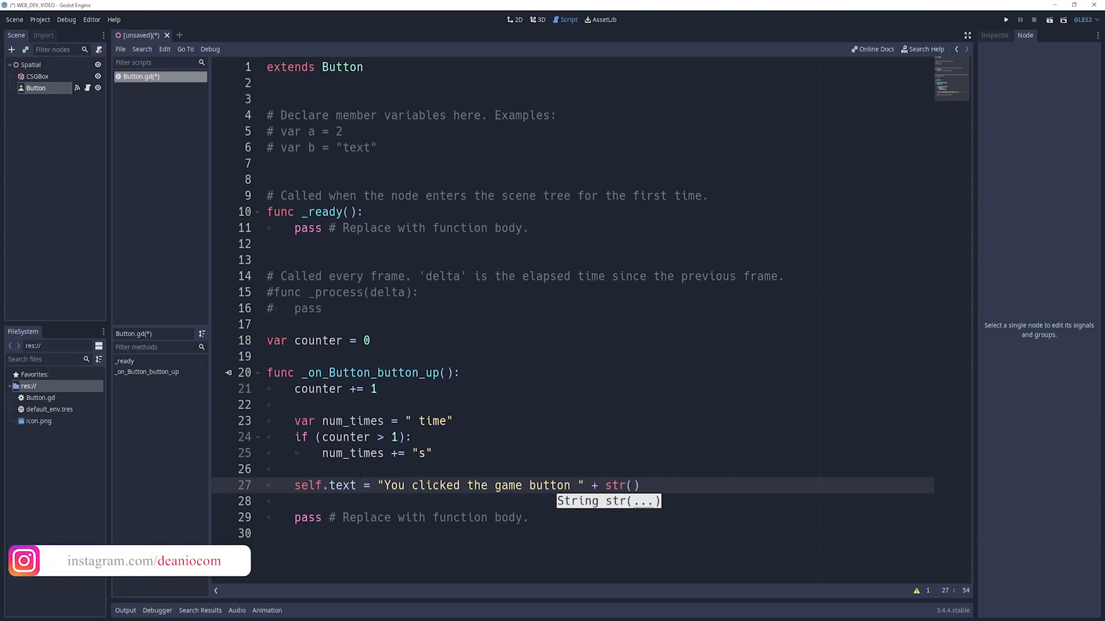
{"action": "type", "text": "counter) + num_times"}
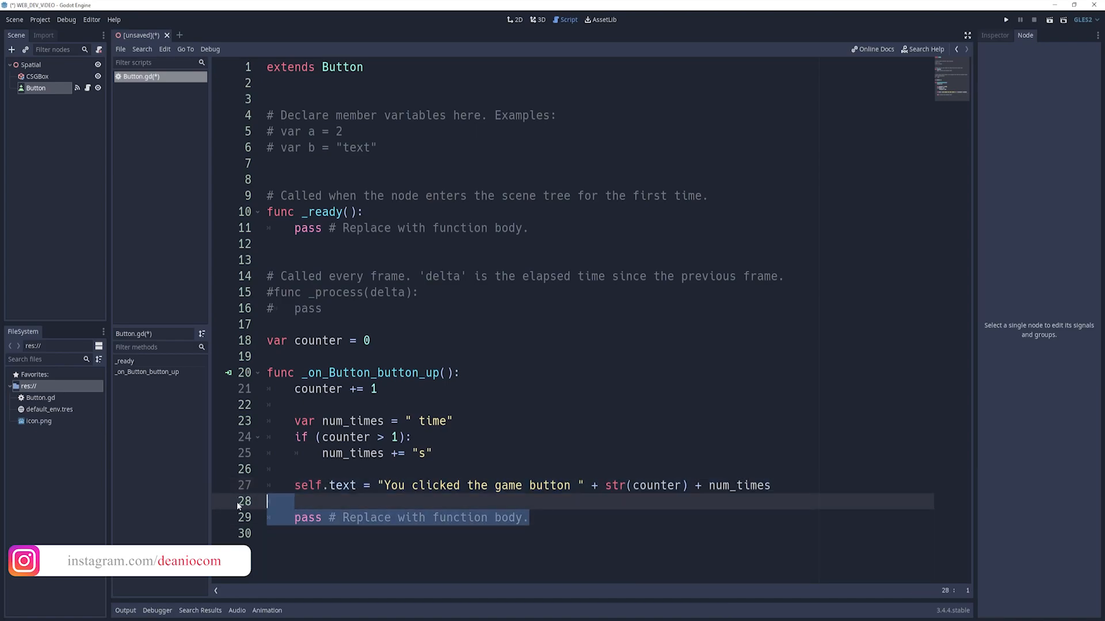
{"action": "key", "text": "Delete"}
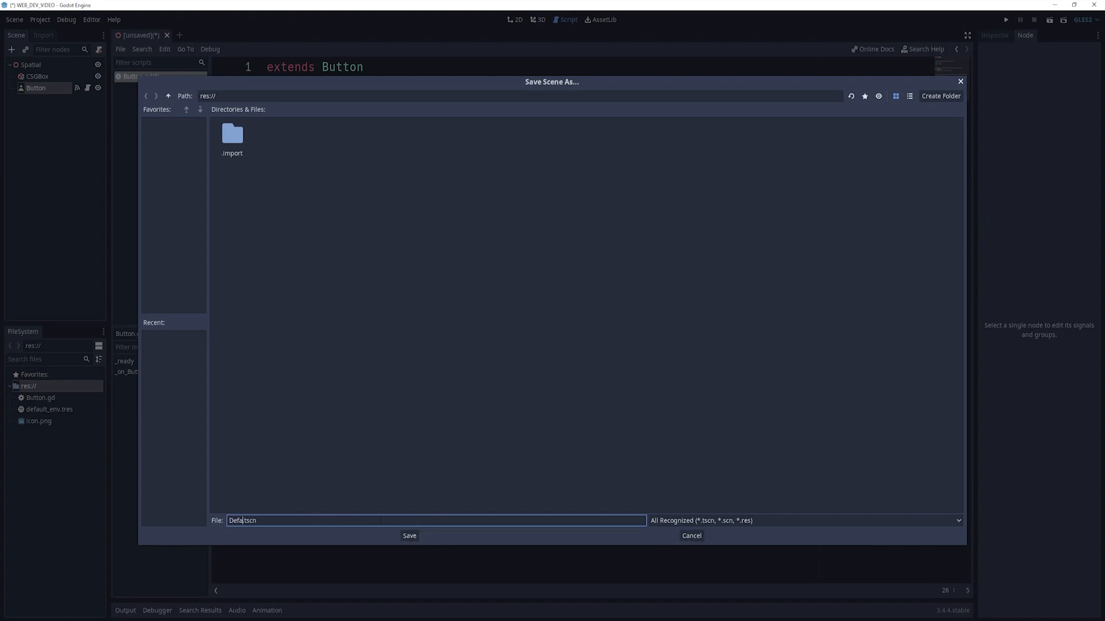
- Save the scene as DefaultScene.tscn, test-run the game clicking the button, then stop the run
{"action": "left_click", "coordinate": [409, 535]}
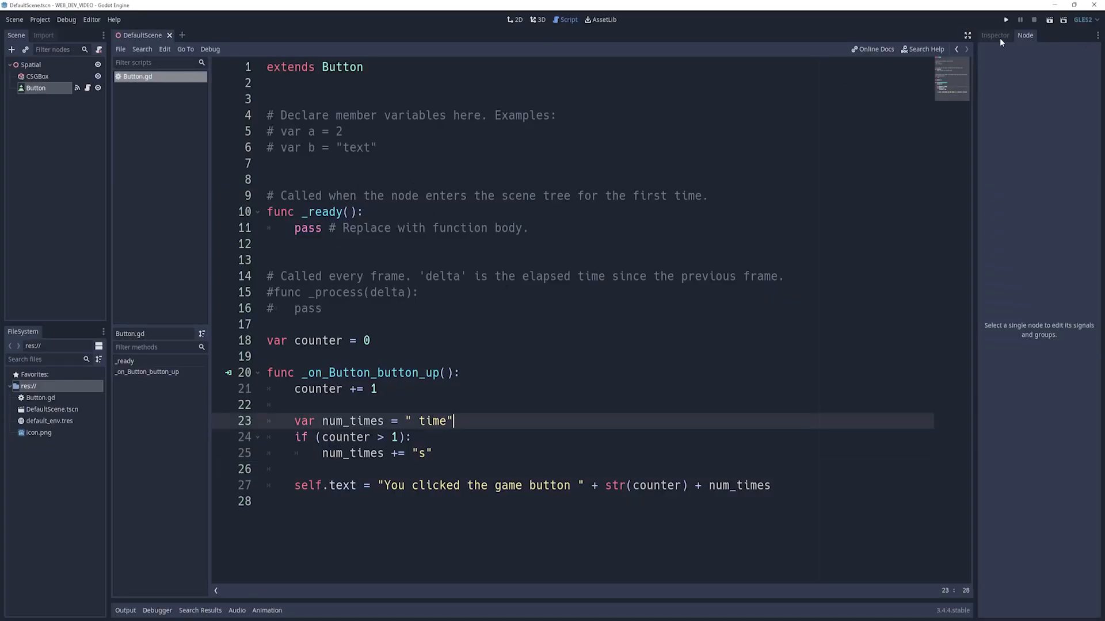
{"action": "left_click", "coordinate": [1004, 20]}
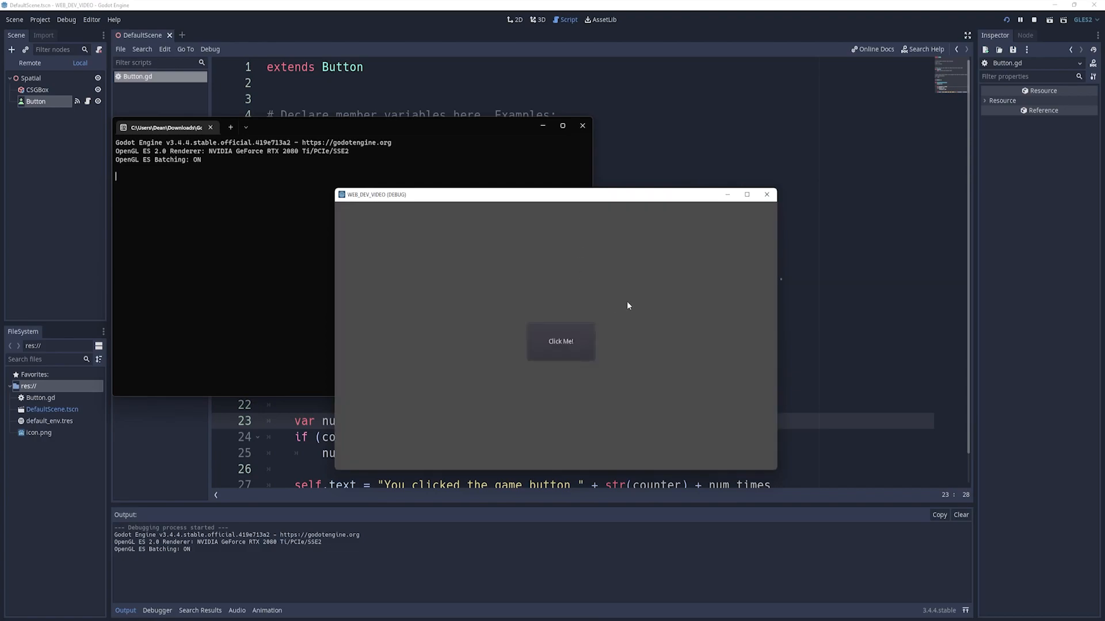
{"action": "left_click", "coordinate": [560, 340]}
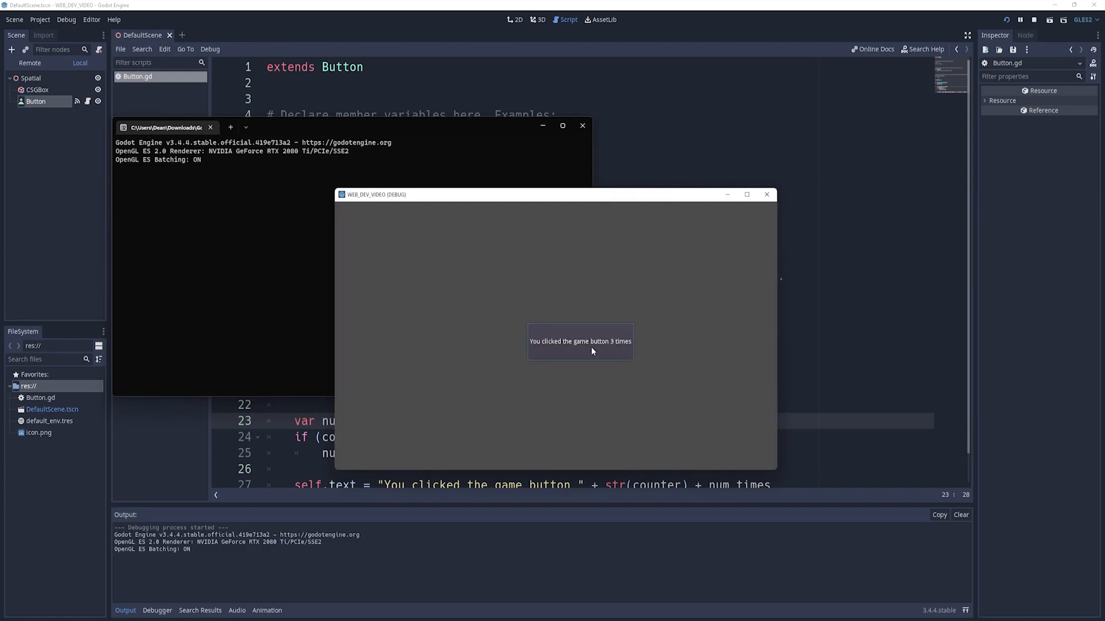
{"action": "left_click", "coordinate": [578, 341]}
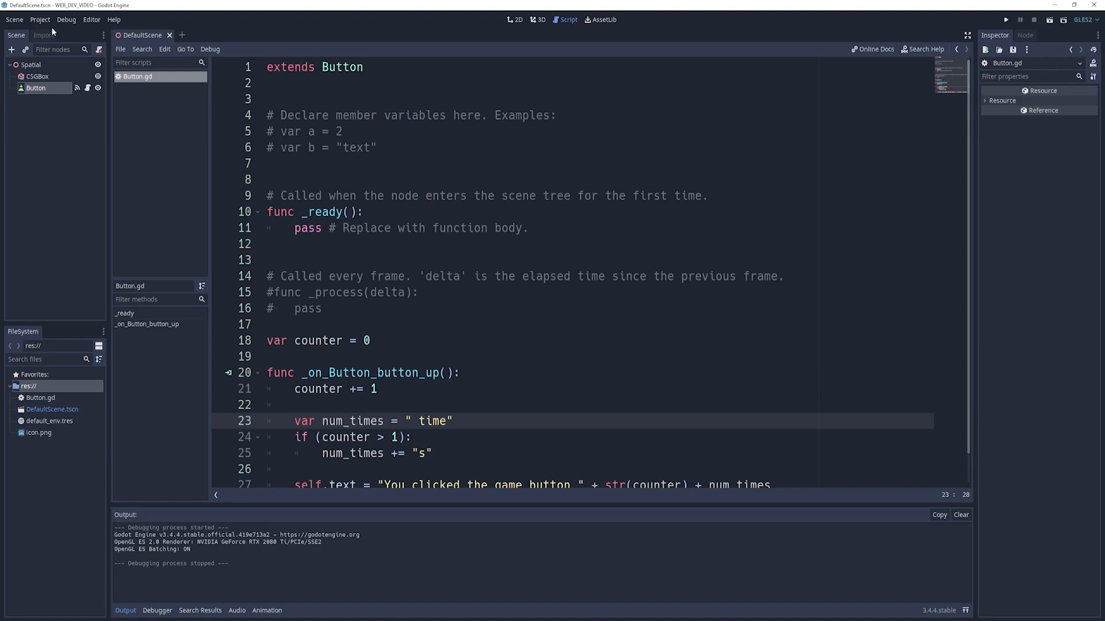
- Start downloading the 509 MiB 3.4.4 export templates from the Export Template Manager and close it
{"action": "left_click", "coordinate": [66, 19]}
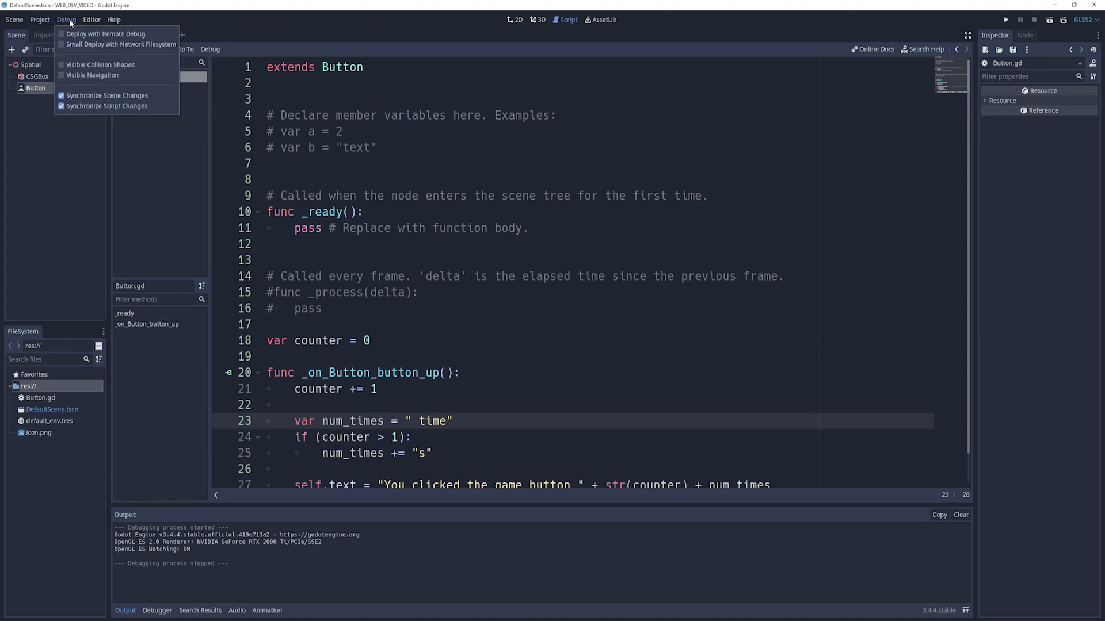
{"action": "left_click", "coordinate": [91, 19]}
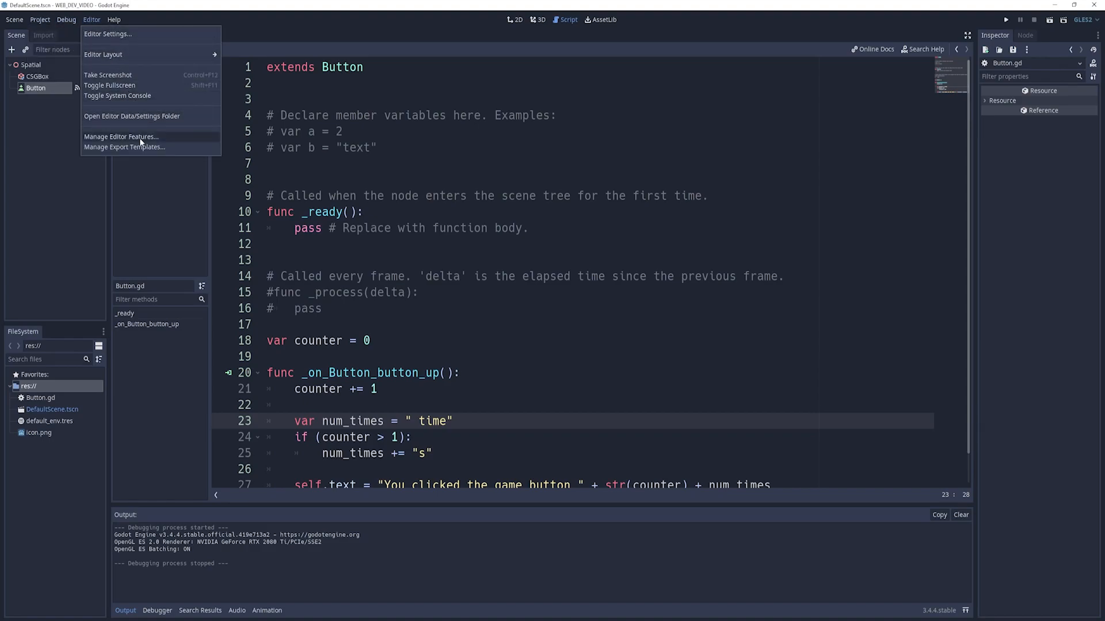
{"action": "left_click", "coordinate": [124, 147]}
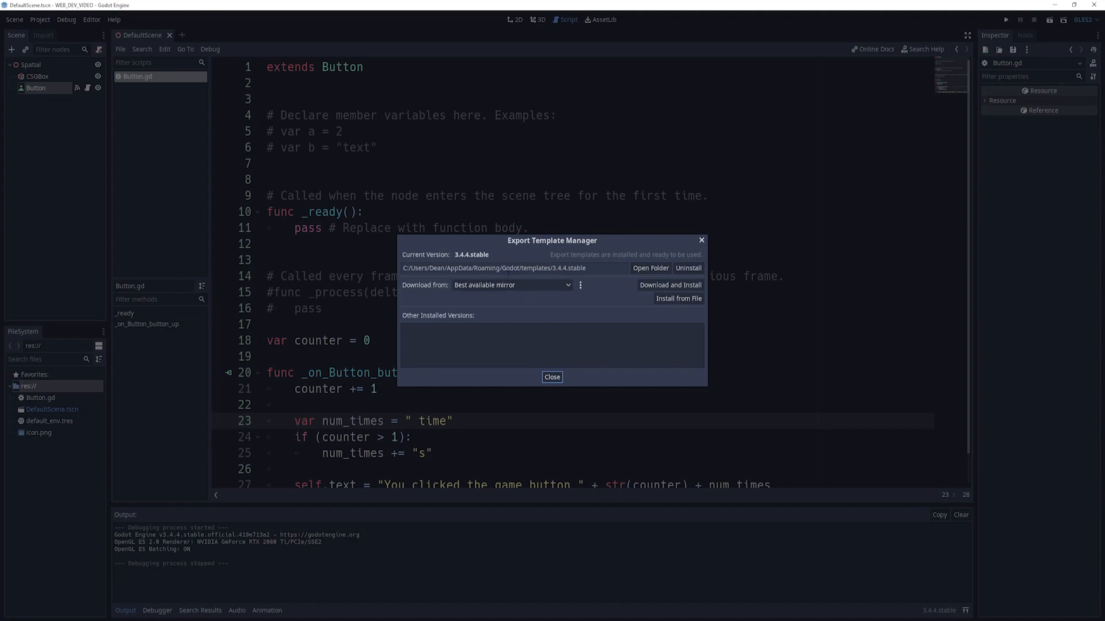
{"action": "left_click", "coordinate": [669, 284]}
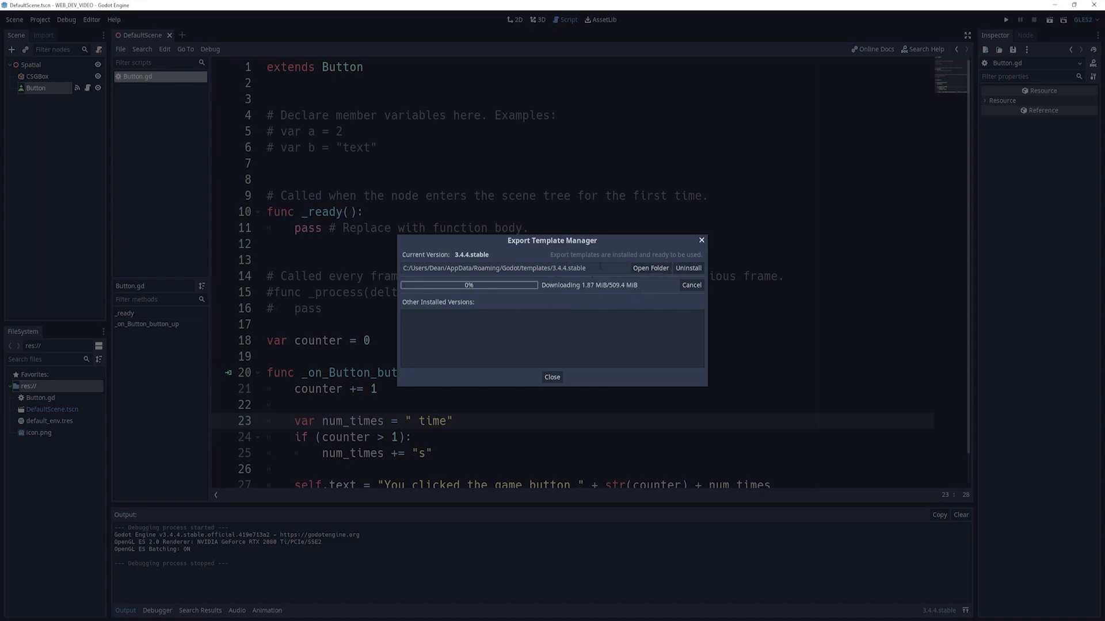
{"action": "mouse_move", "coordinate": [579, 356]}
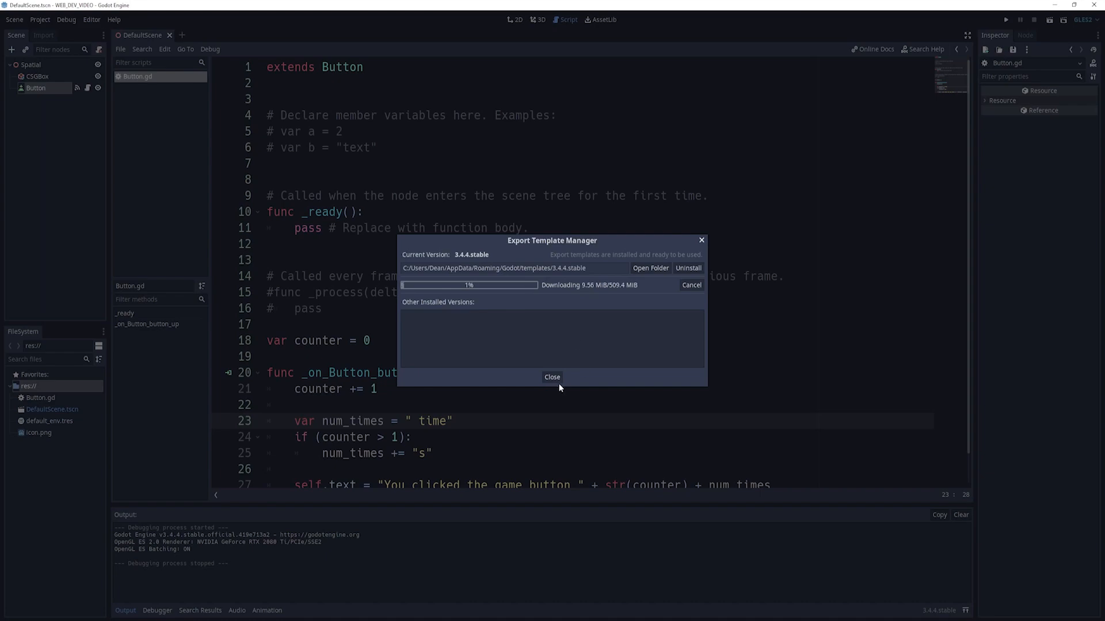
{"action": "left_click", "coordinate": [551, 378]}
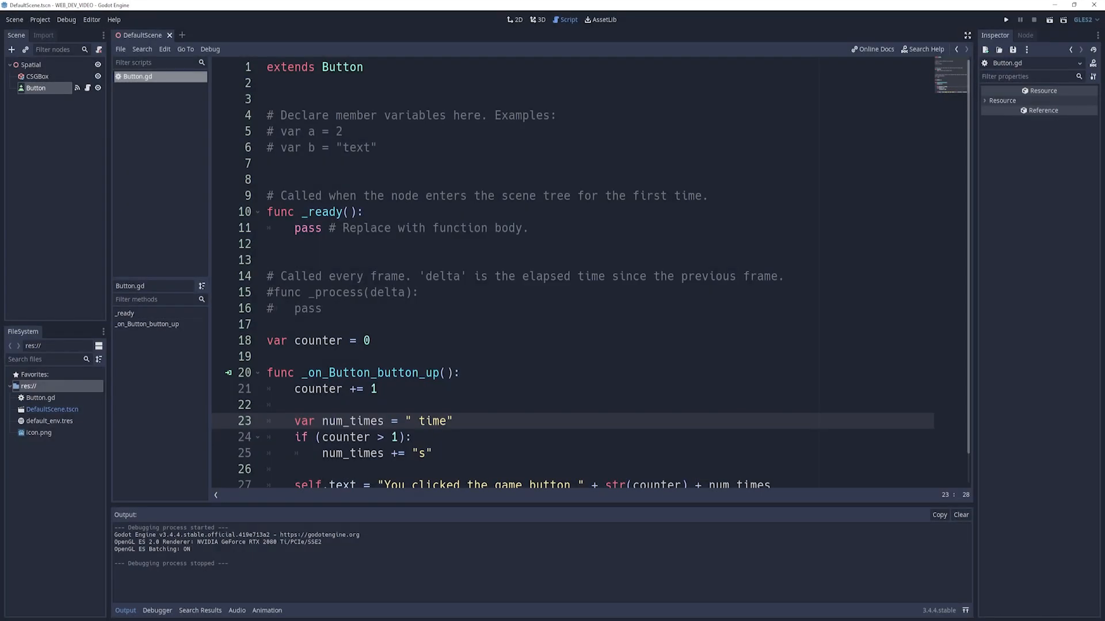
- Add an HTML5 export preset and export WEB_DEV_VIDEO into a new build folder in the project
{"action": "left_click", "coordinate": [65, 19]}
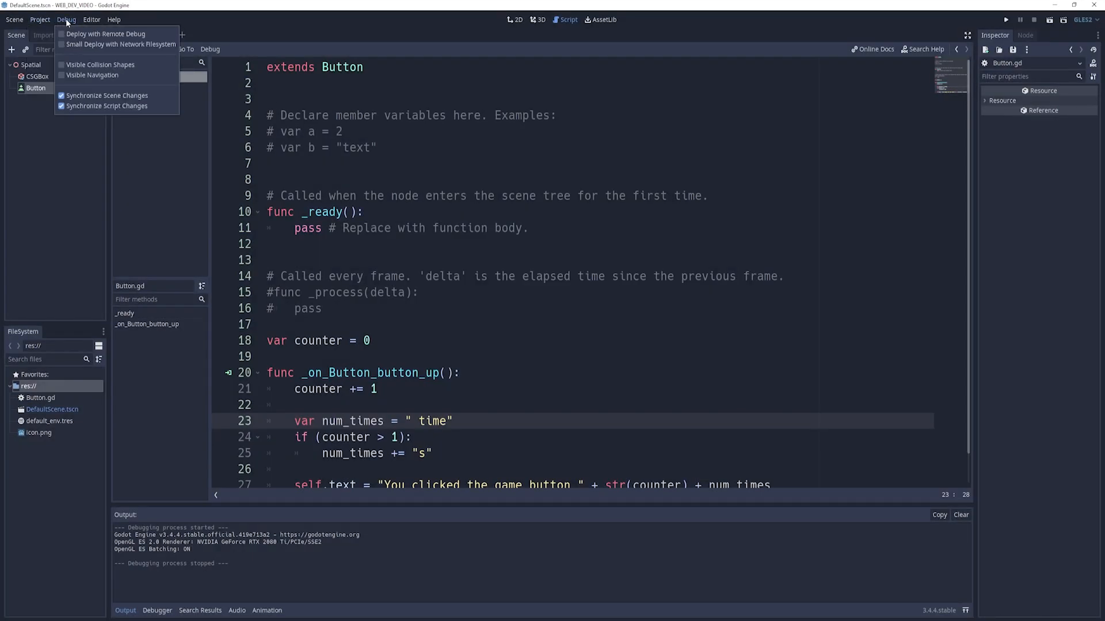
{"action": "left_click", "coordinate": [39, 19]}
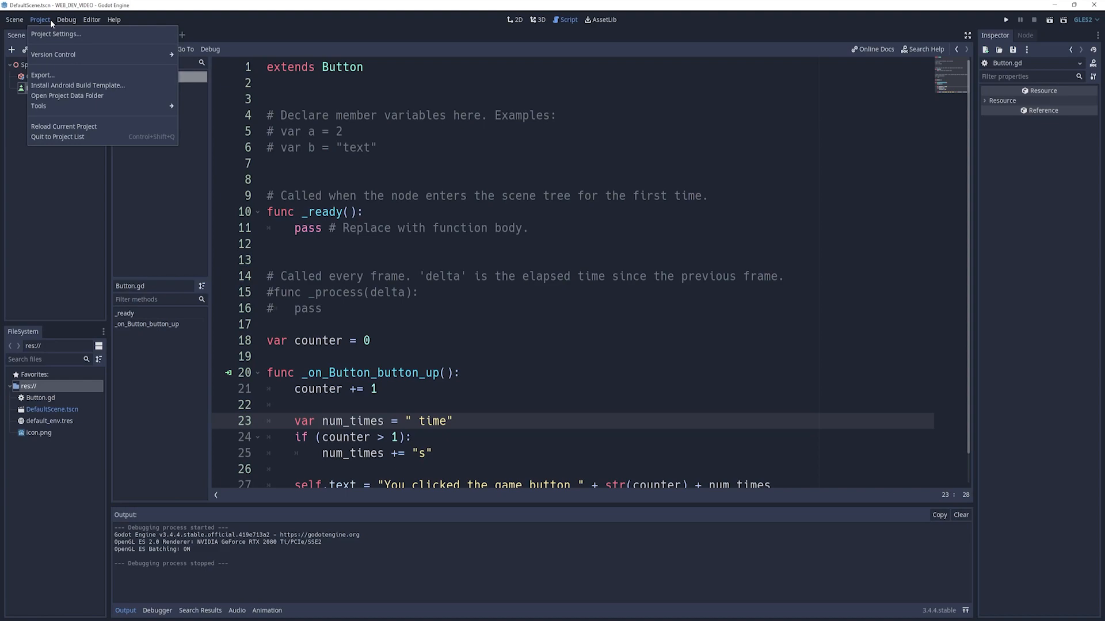
{"action": "left_click", "coordinate": [13, 20]}
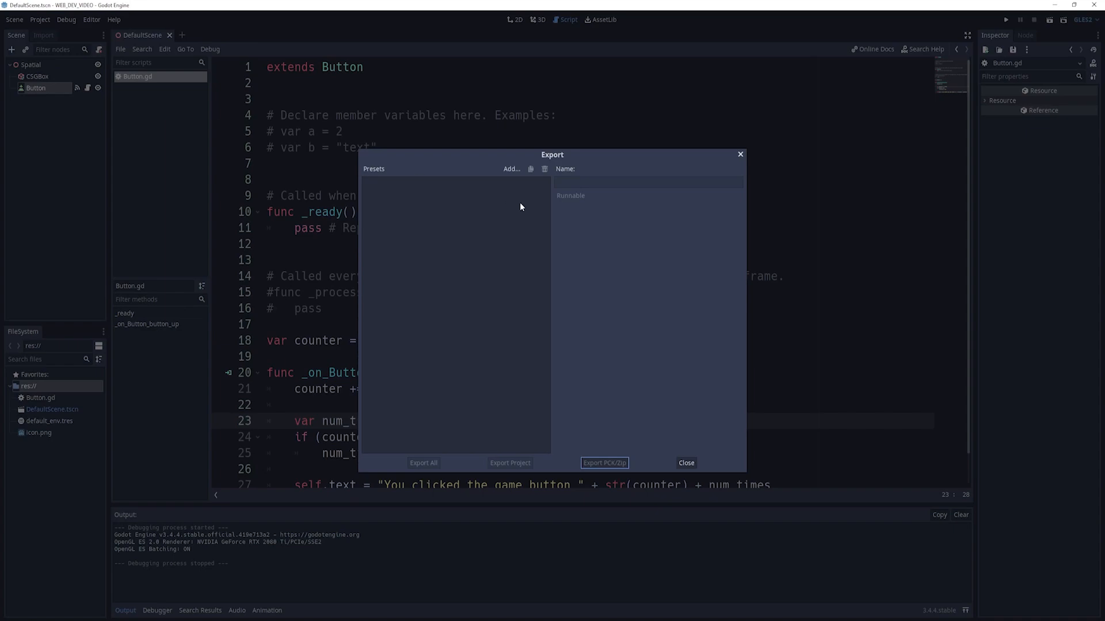
{"action": "left_click", "coordinate": [509, 168]}
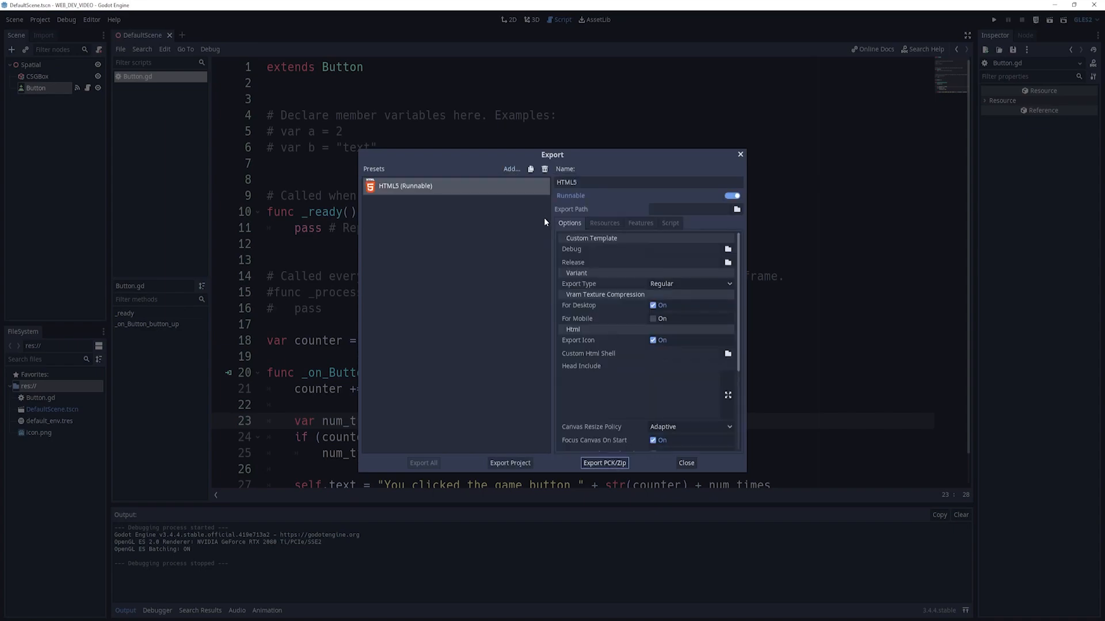
{"action": "mouse_move", "coordinate": [717, 274]}
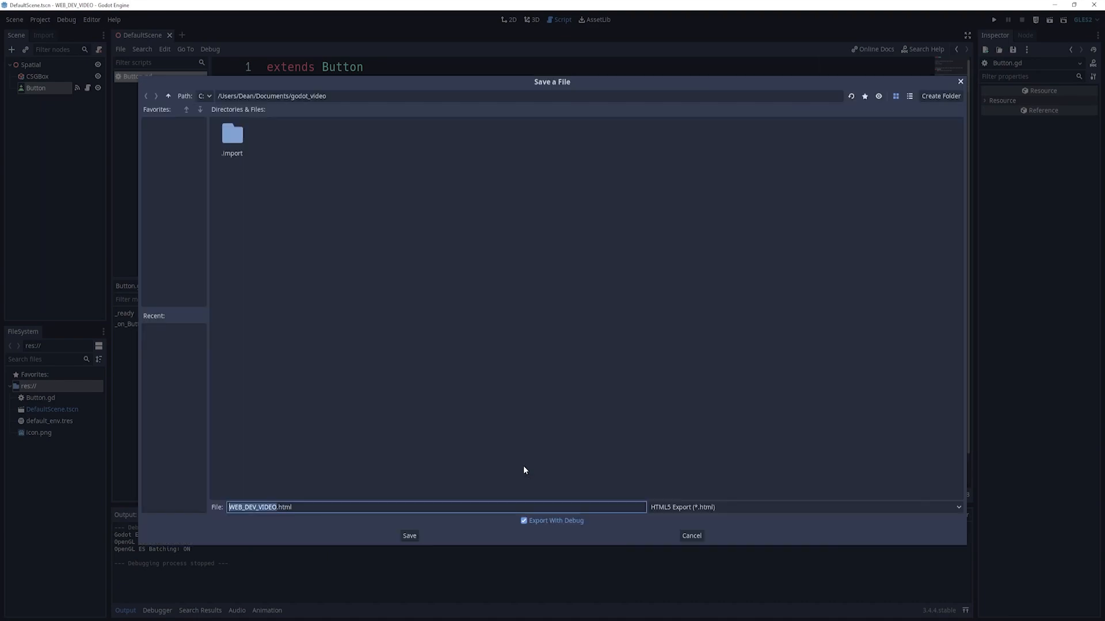
{"action": "mouse_move", "coordinate": [856, 110]}
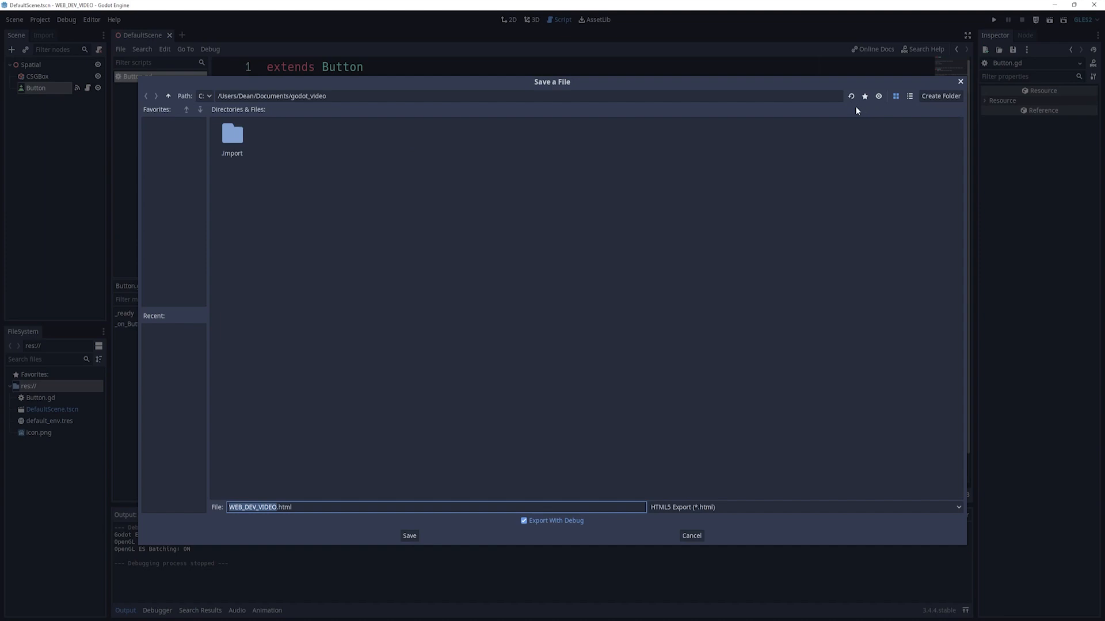
{"action": "mouse_move", "coordinate": [573, 130]}
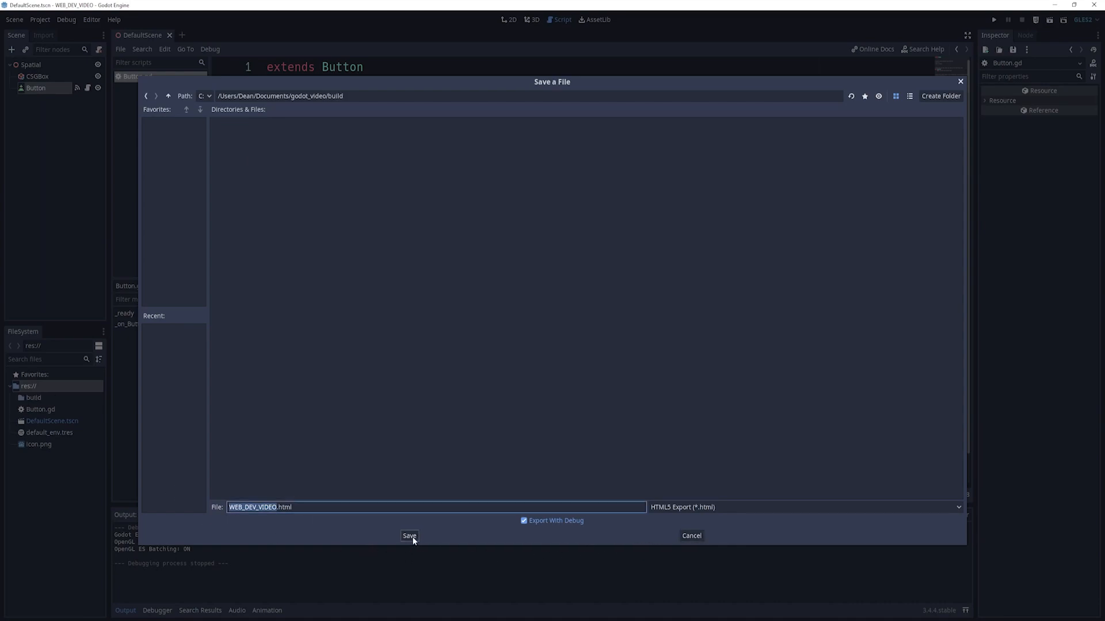
{"action": "left_click", "coordinate": [409, 536]}
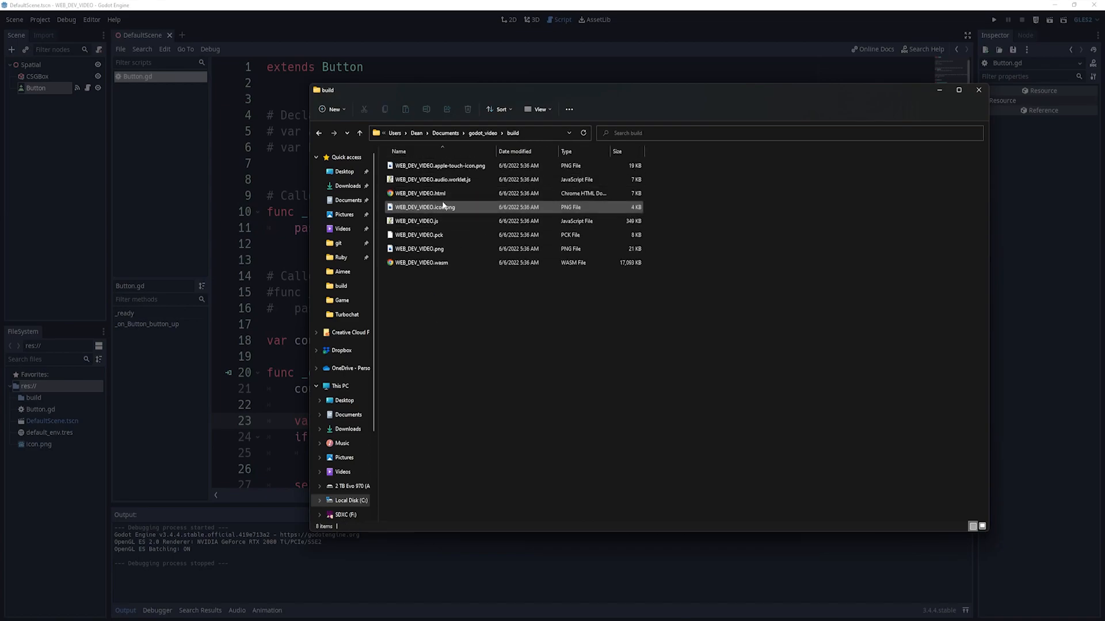
- Enter the build folder and select all the exported WEB_DEV_VIDEO game files
{"action": "double_click", "coordinate": [420, 194]}
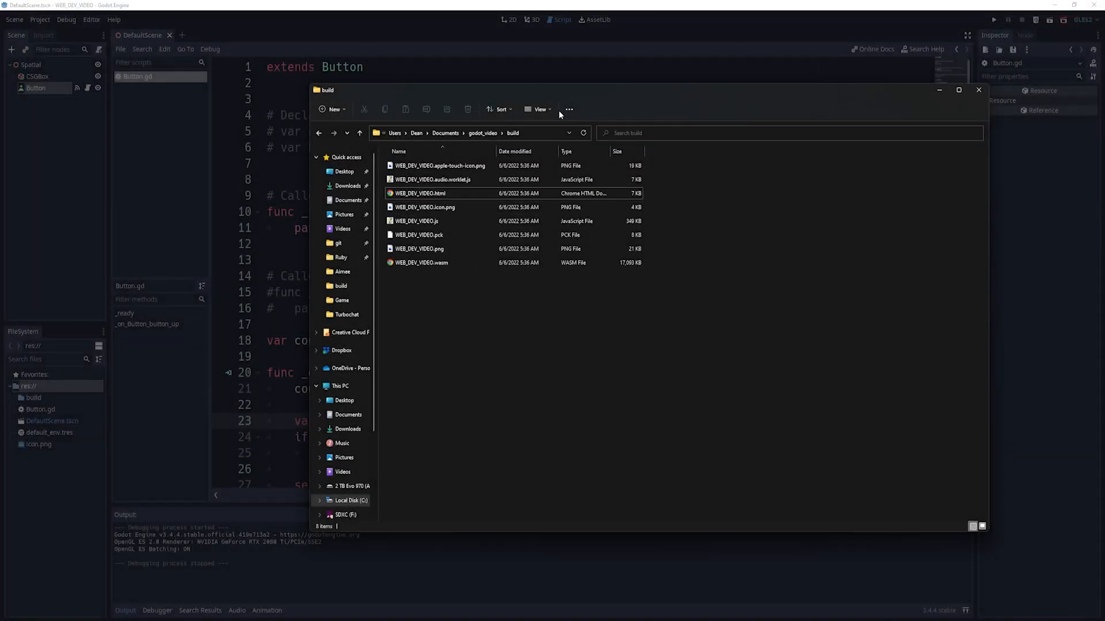
{"action": "key", "text": "ctrl+a"}
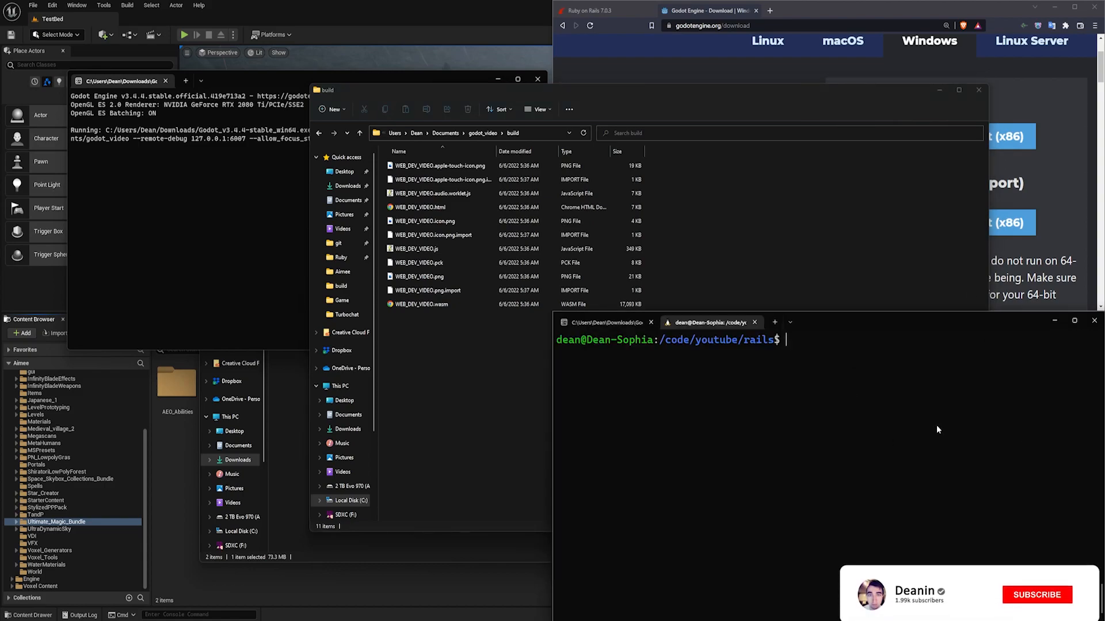
- Run `rails new godot_video && cd godot_video`, then launch VS Code there with `code .`
{"action": "type", "text": "rails new godot"}
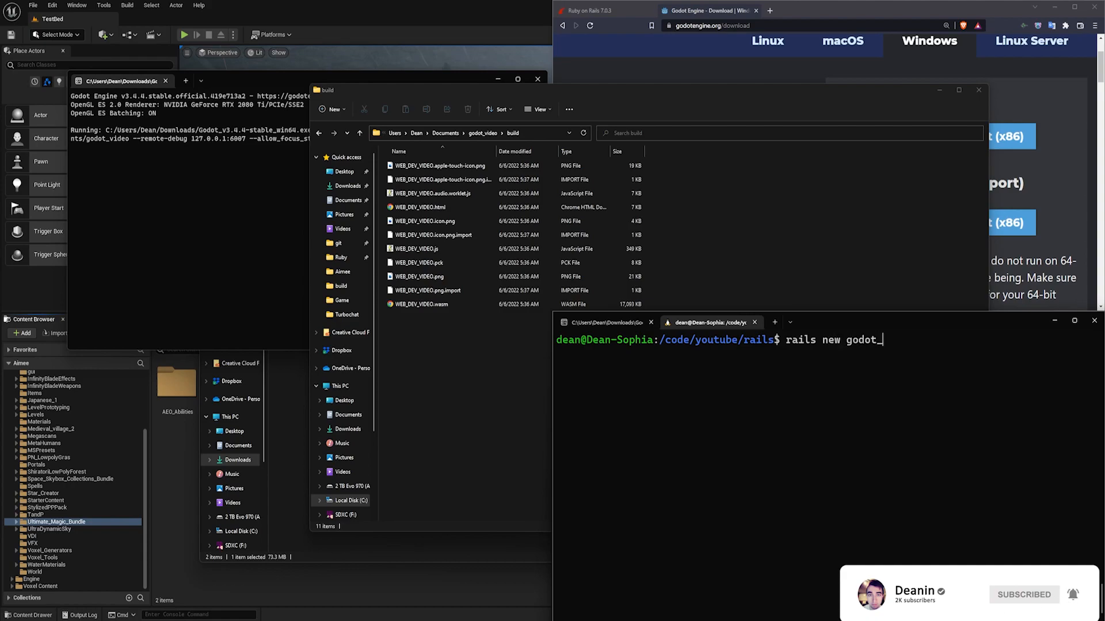
{"action": "type", "text": "_video"}
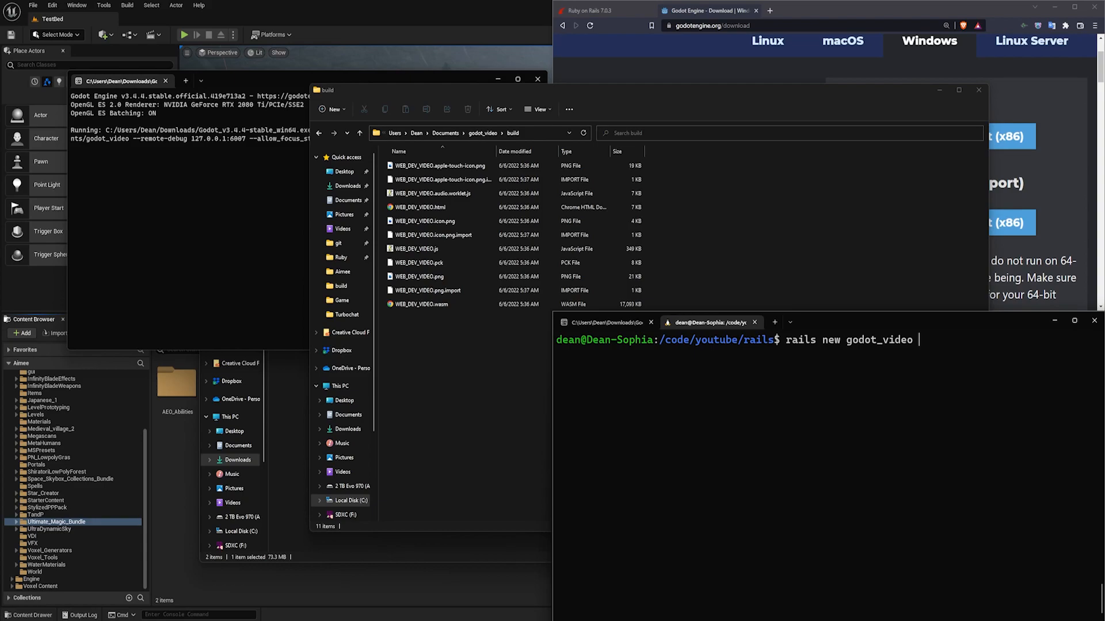
{"action": "type", "text": "&& cd"}
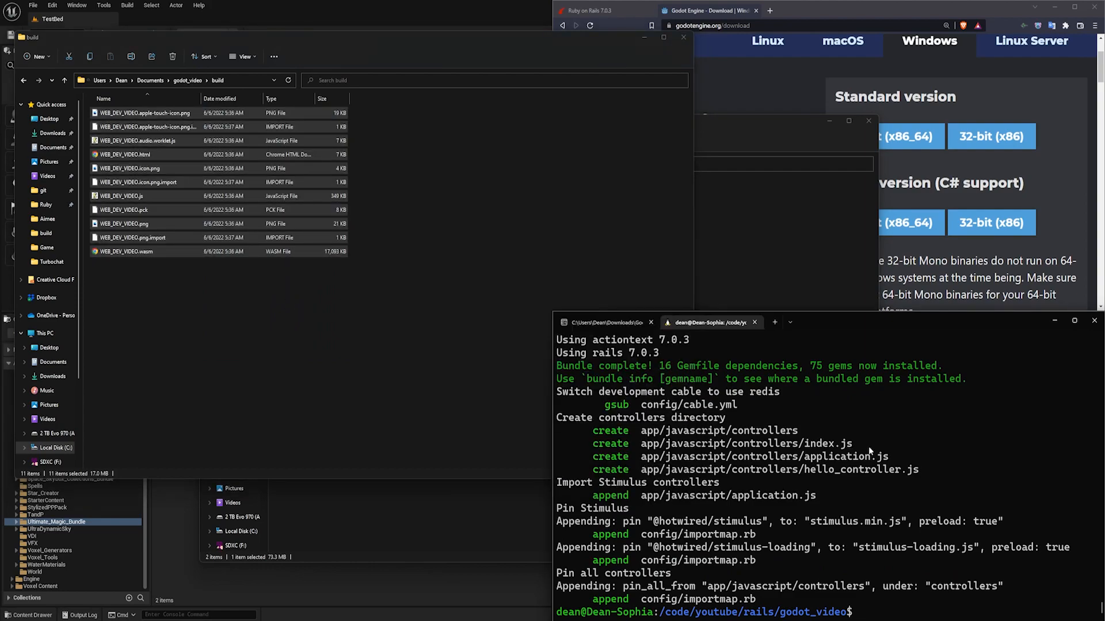
{"action": "type", "text": "code ."}
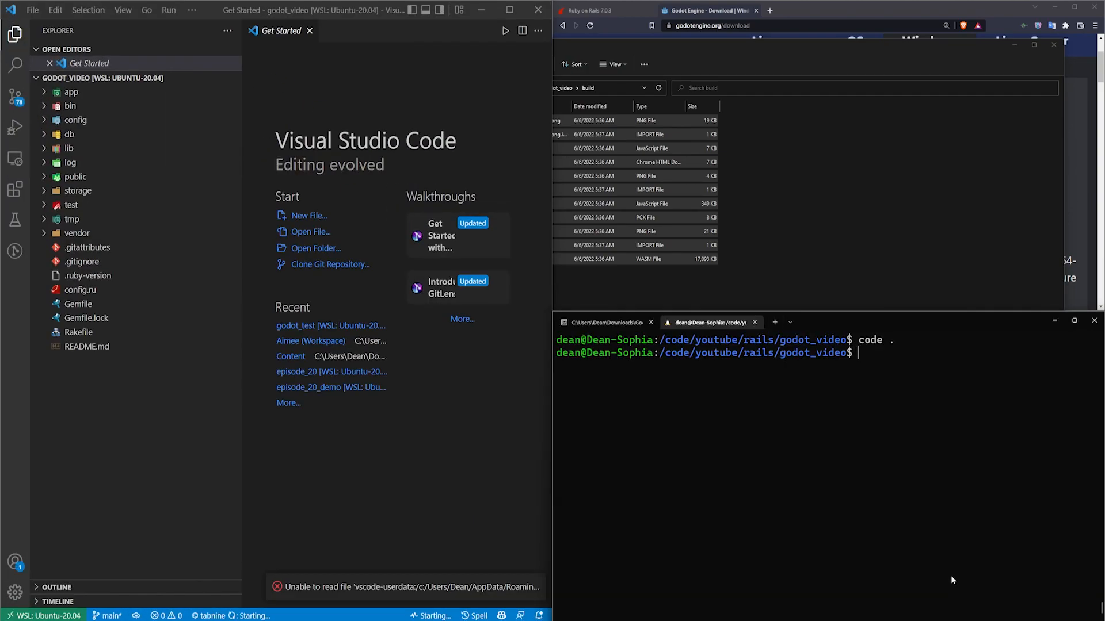
- Generate the pages controller, start the server with `rails s`, and bring up config/routes.rb
{"action": "type", "text": "rails g con"}
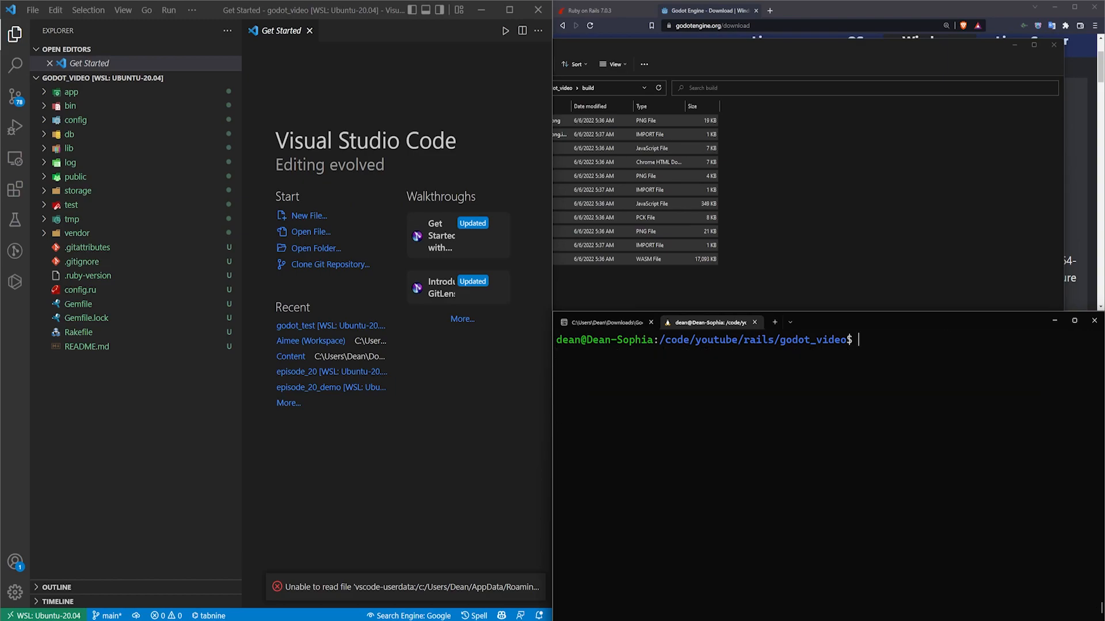
{"action": "type", "text": "rails s"}
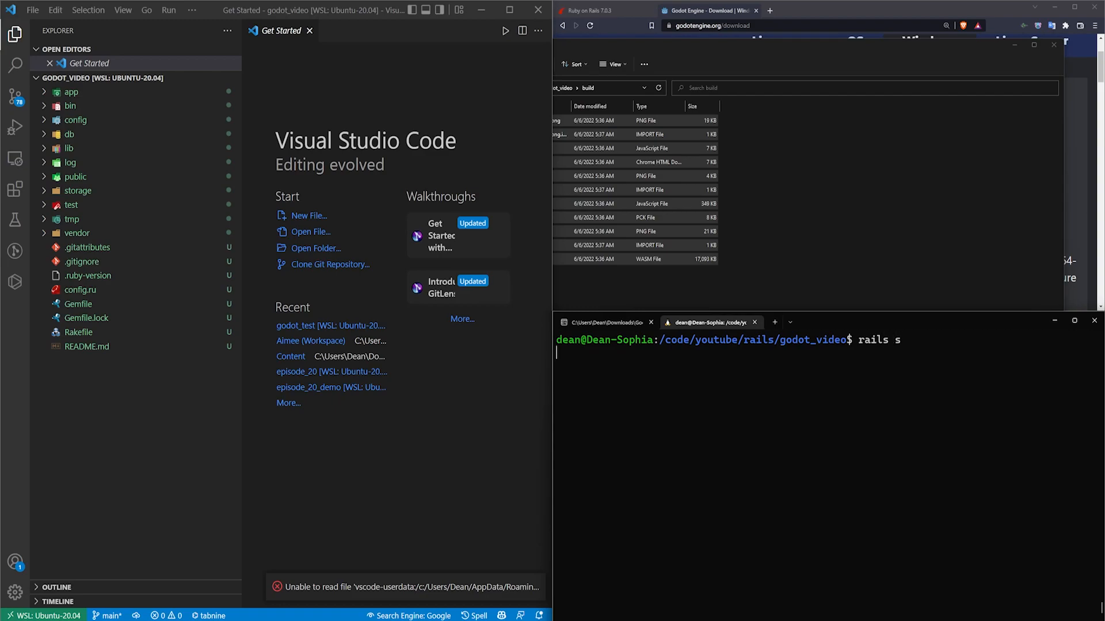
{"action": "left_click", "coordinate": [76, 119]}
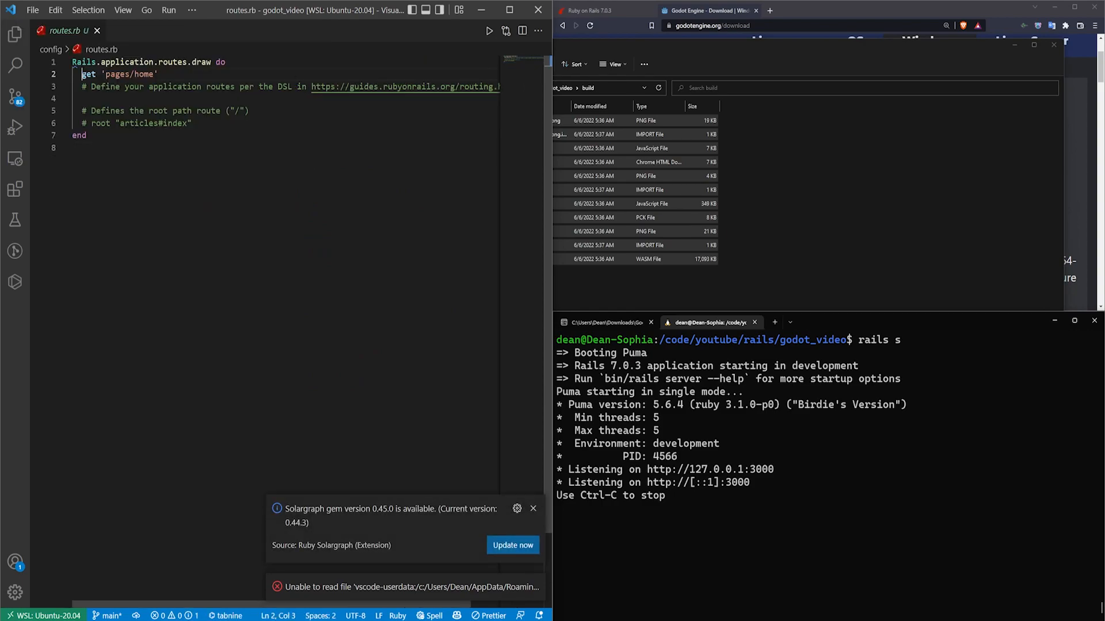
- Make root 'pages#home' in routes.rb and load localhost:3000 to see Pages#home
{"action": "type", "text": "root"}
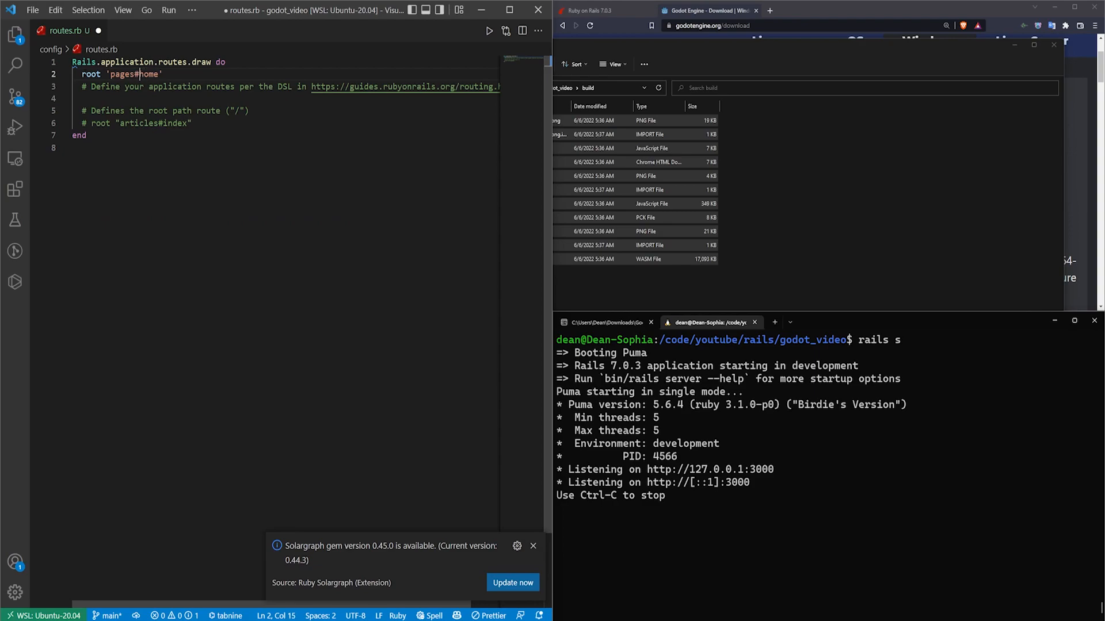
{"action": "left_click", "coordinate": [532, 545]}
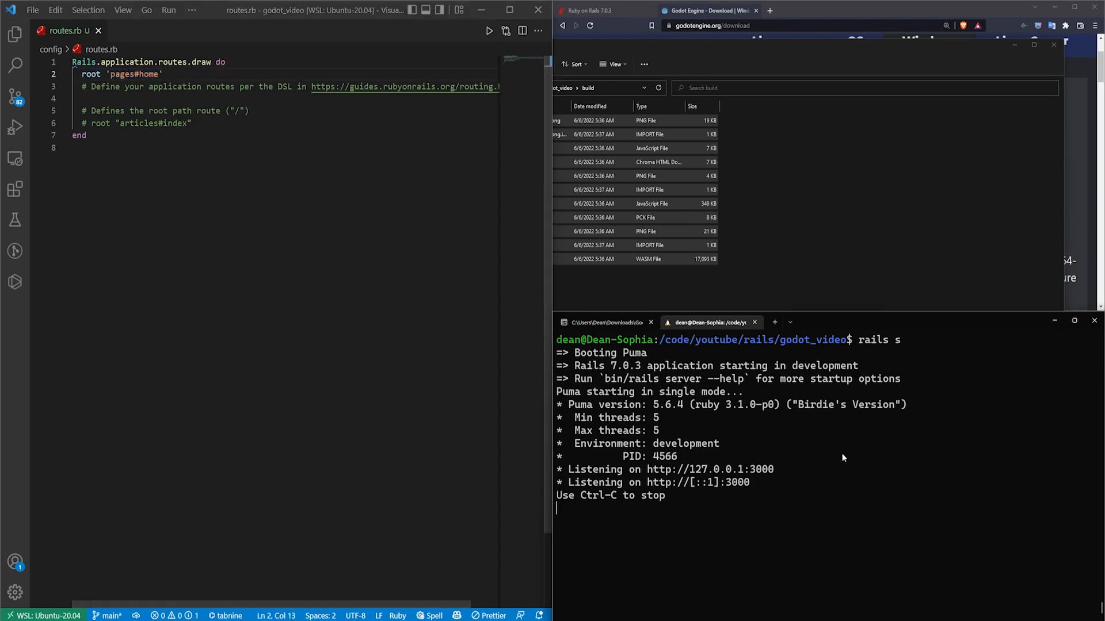
{"action": "left_click", "coordinate": [871, 10]}
{"action": "type", "text": "localhost:3000"}
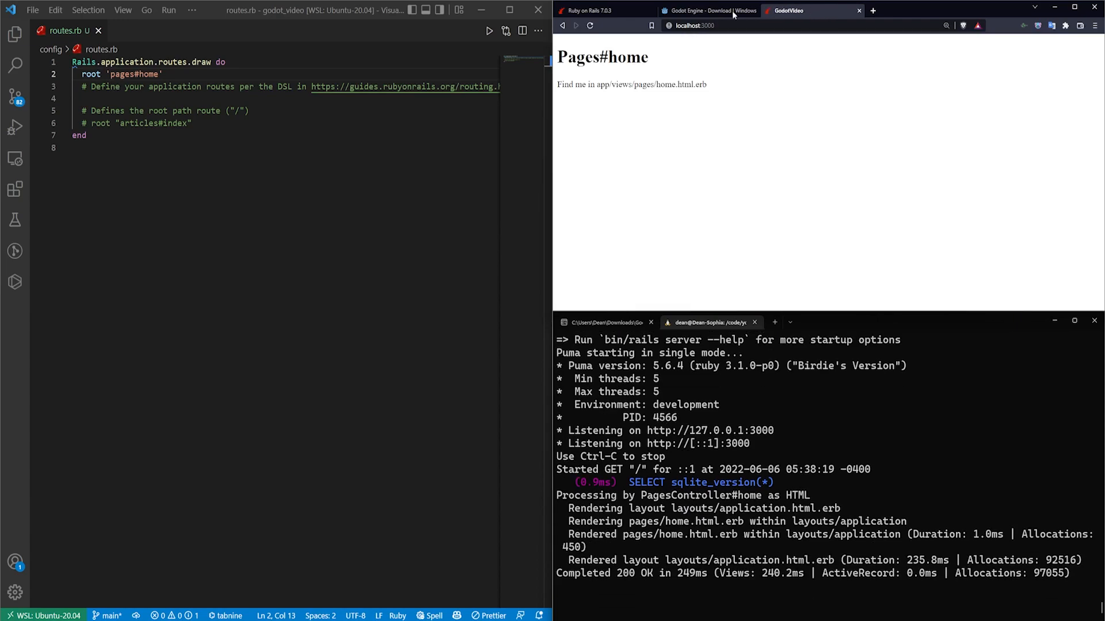
- Add get 'about', to: 'pages#about' to routes.rb and show the project file tree
{"action": "type", "text": "get 'about', to: 'pages#about'"}
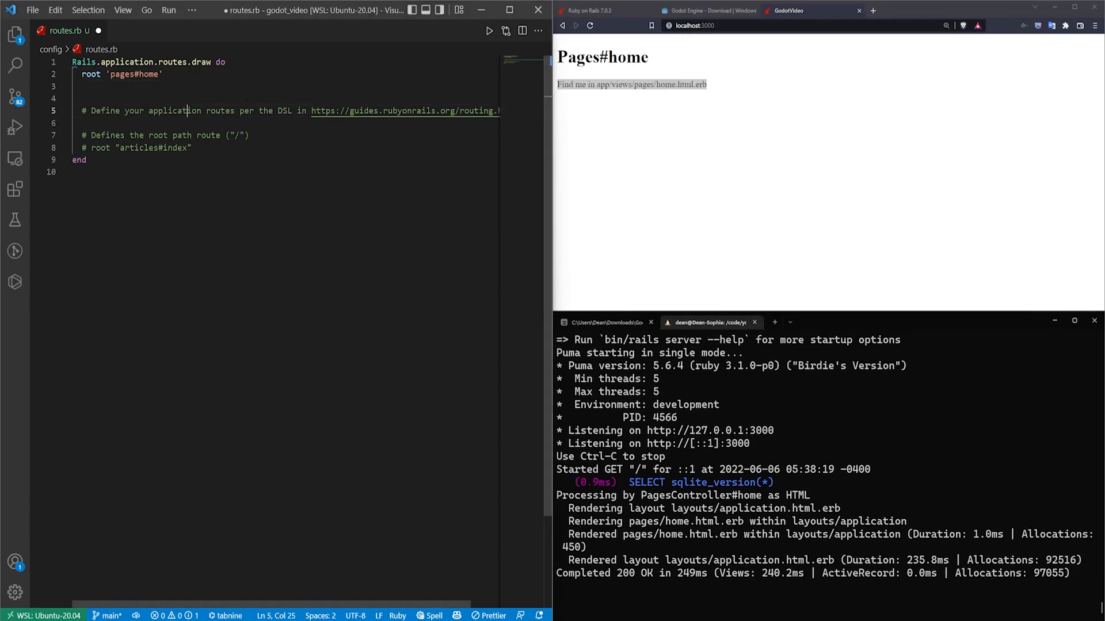
{"action": "left_click", "coordinate": [15, 33]}
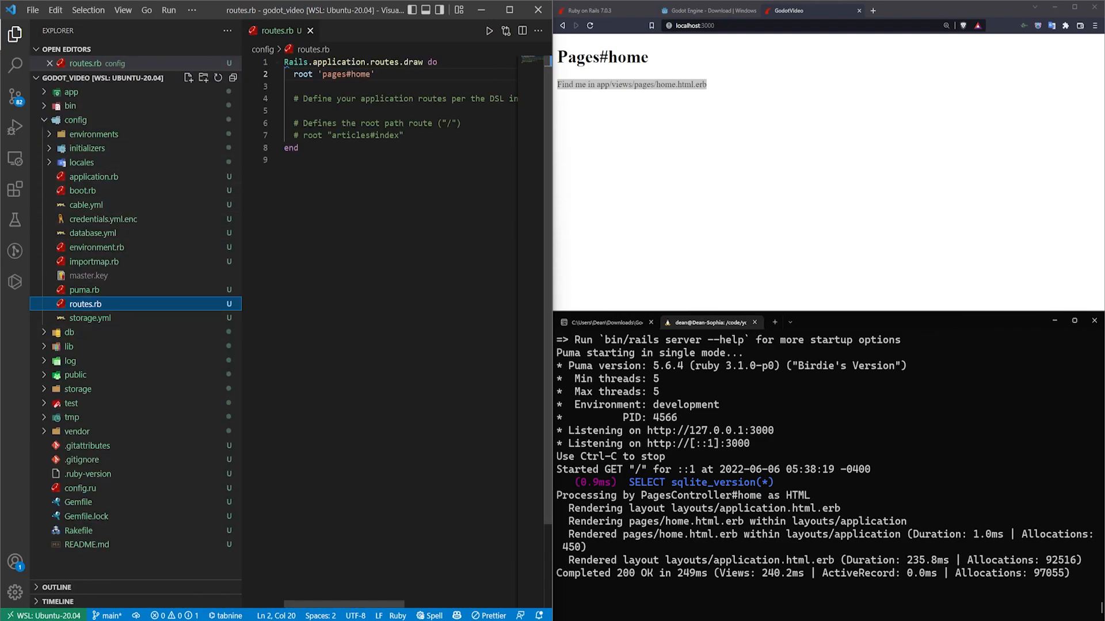
{"action": "left_click", "coordinate": [74, 374]}
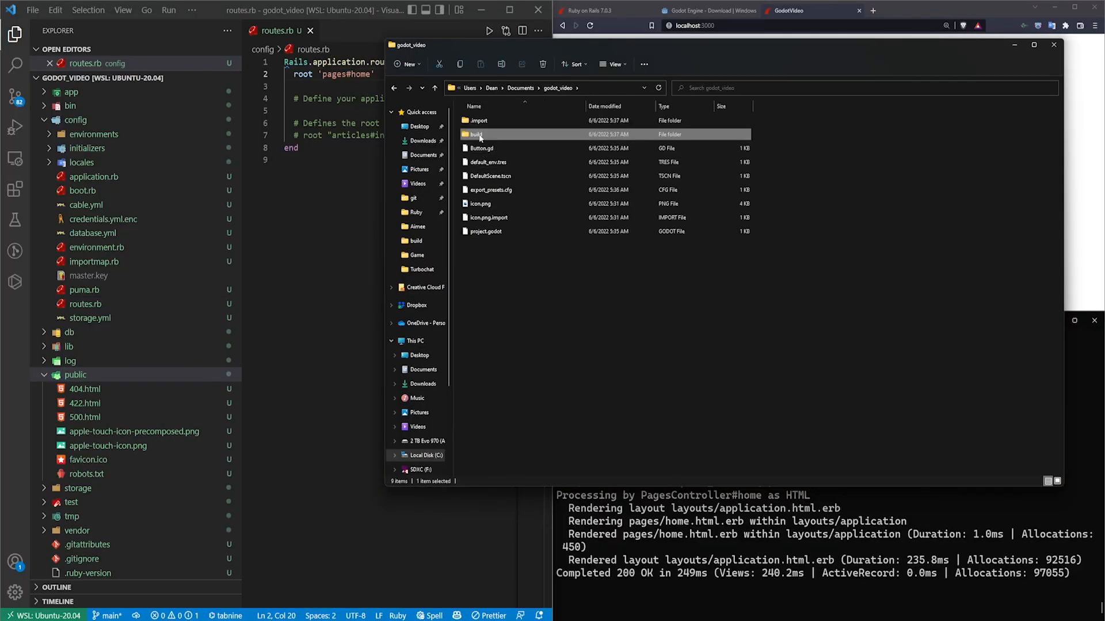
- Move the Godot build folder's files into the Rails app's public folder
{"action": "double_click", "coordinate": [477, 135]}
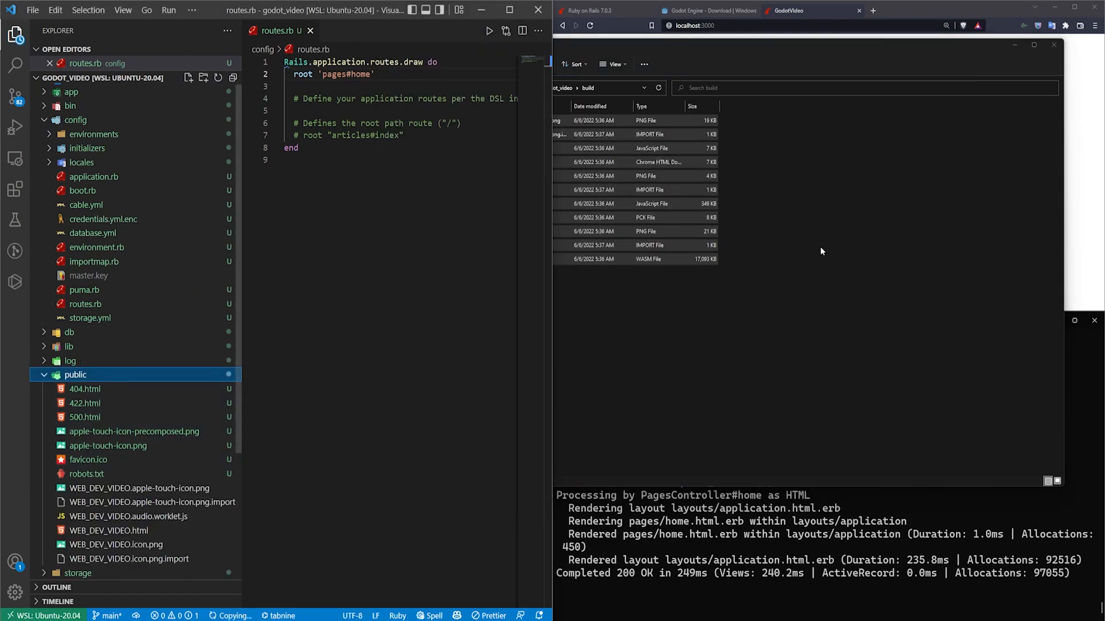
{"action": "scroll", "scroll_direction": "down", "scroll_amount": 3}
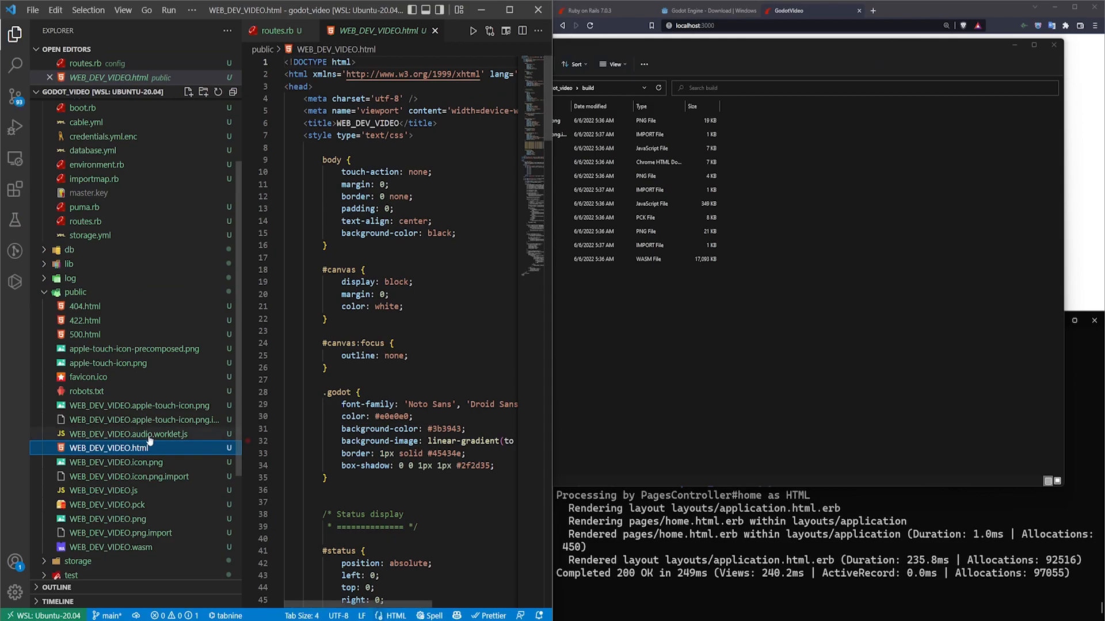
{"action": "scroll", "scroll_direction": "down", "scroll_amount": 3}
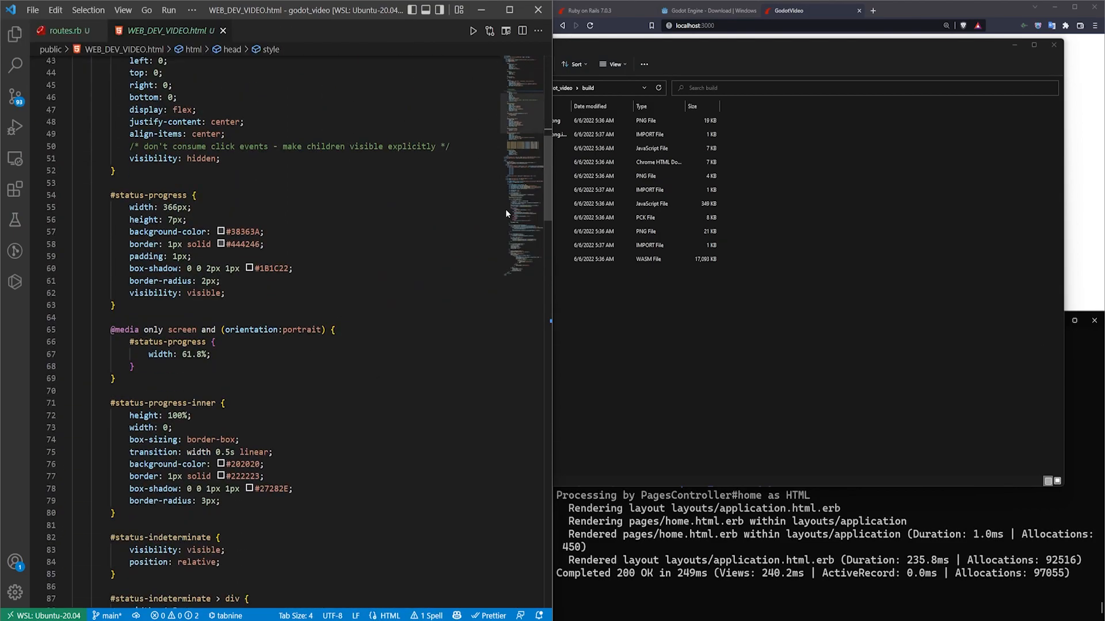
{"action": "scroll", "scroll_direction": "down", "scroll_amount": 3}
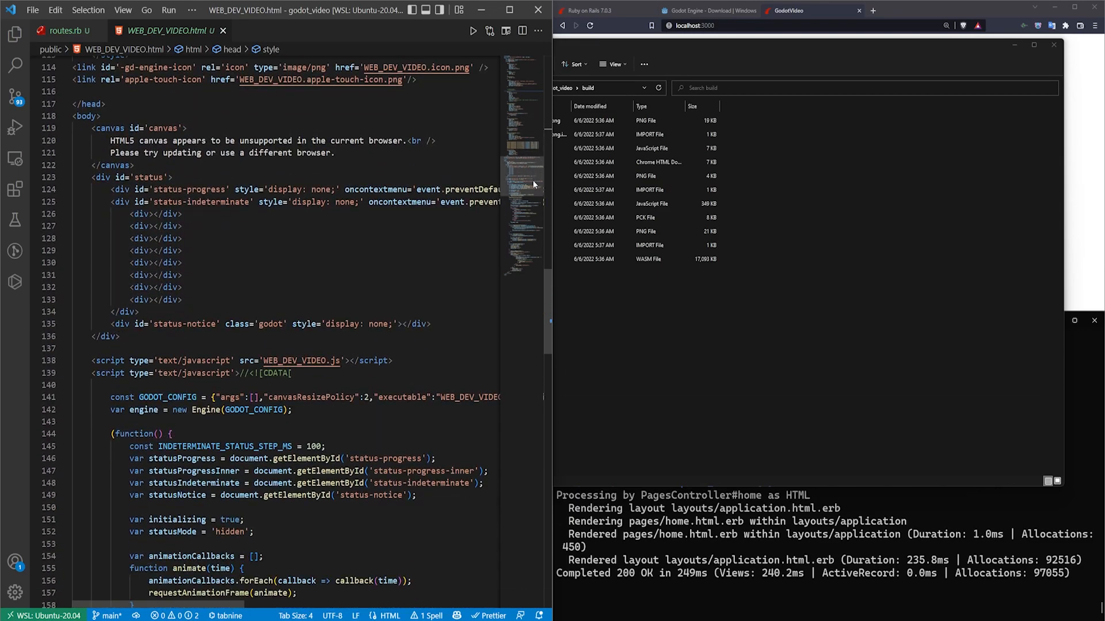
- Locate WEB_DEV_VIDEO.html under public/ in the file tree and view it
{"action": "left_click", "coordinate": [65, 30]}
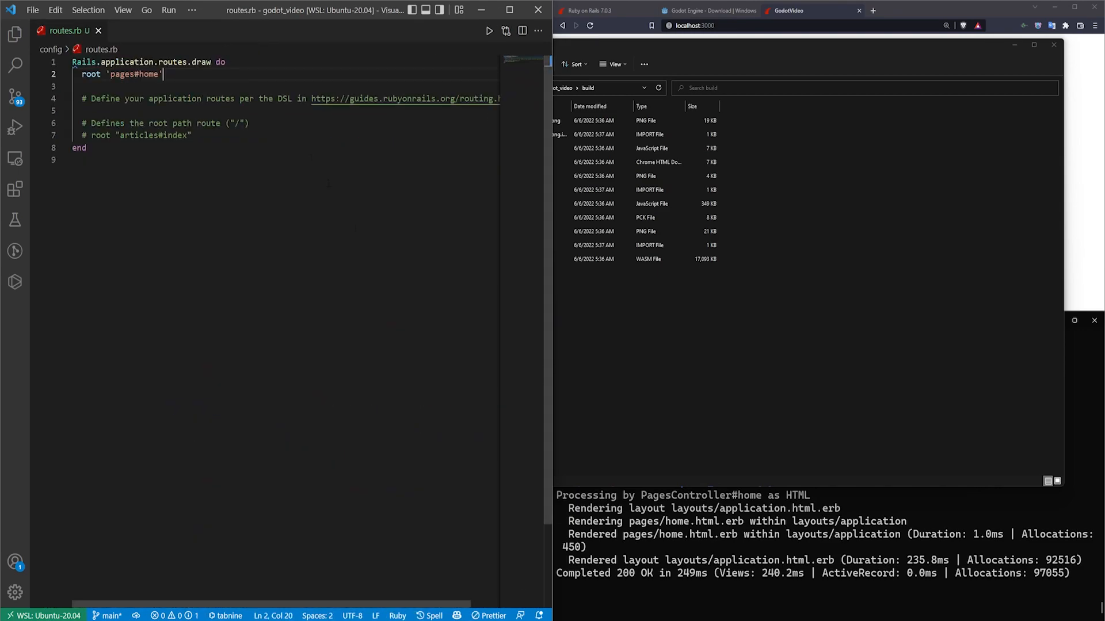
{"action": "left_click", "coordinate": [15, 34]}
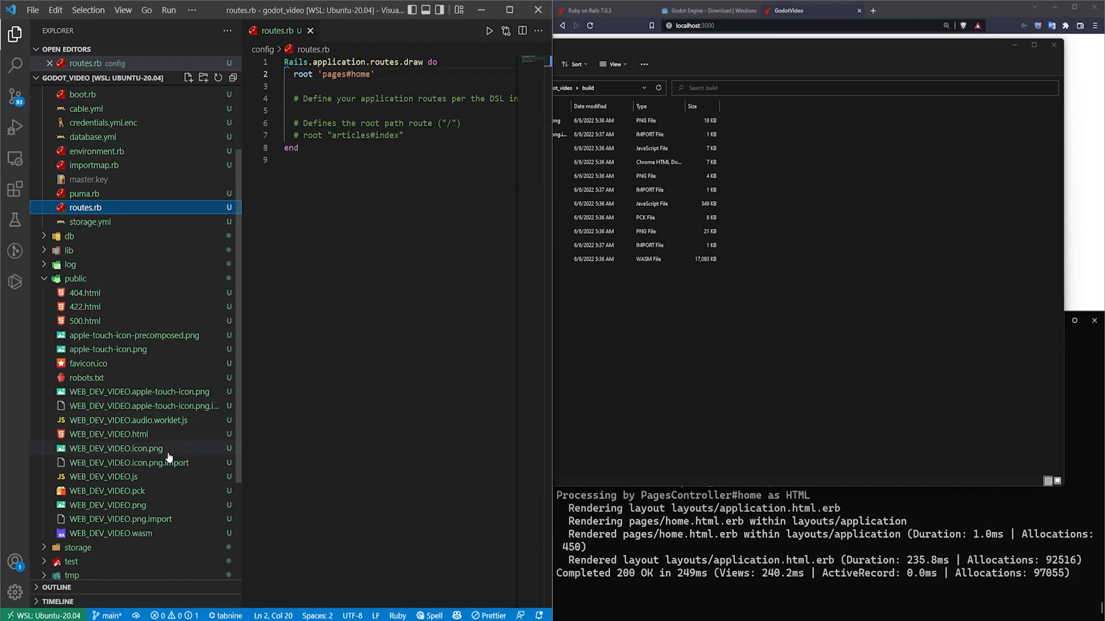
{"action": "double_click", "coordinate": [108, 433]}
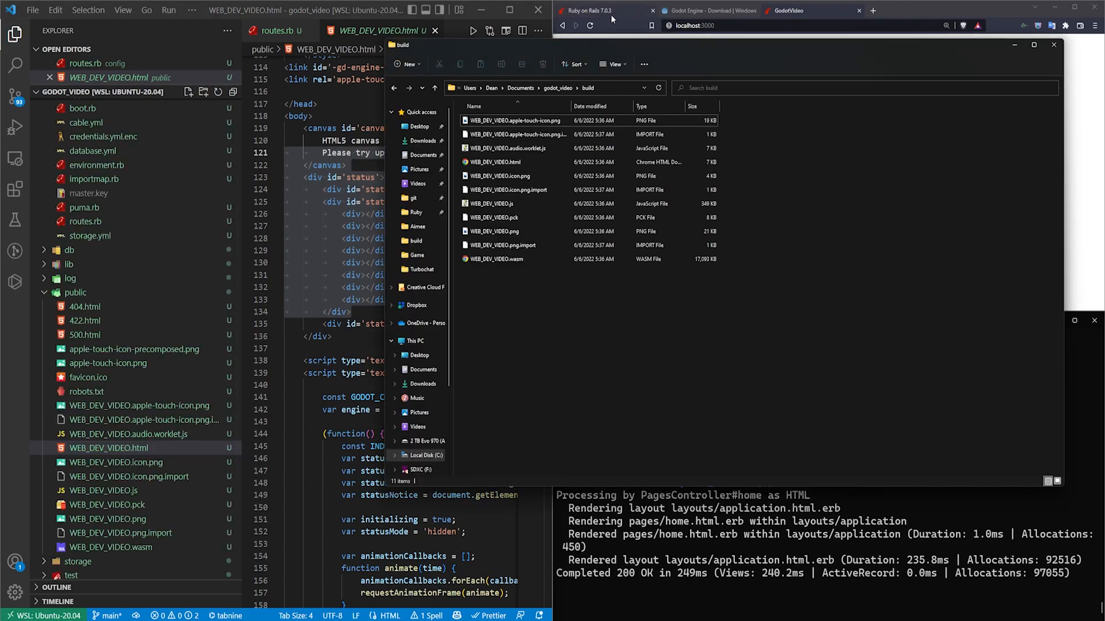
- Play the game at localhost:3000/WEB_DEV_VIDEO.html until it reports 8 clicks, then go to home.html.erb
{"action": "left_click", "coordinate": [701, 25]}
{"action": "type", "text": "/WEB_DEV_VIDEO.html"}
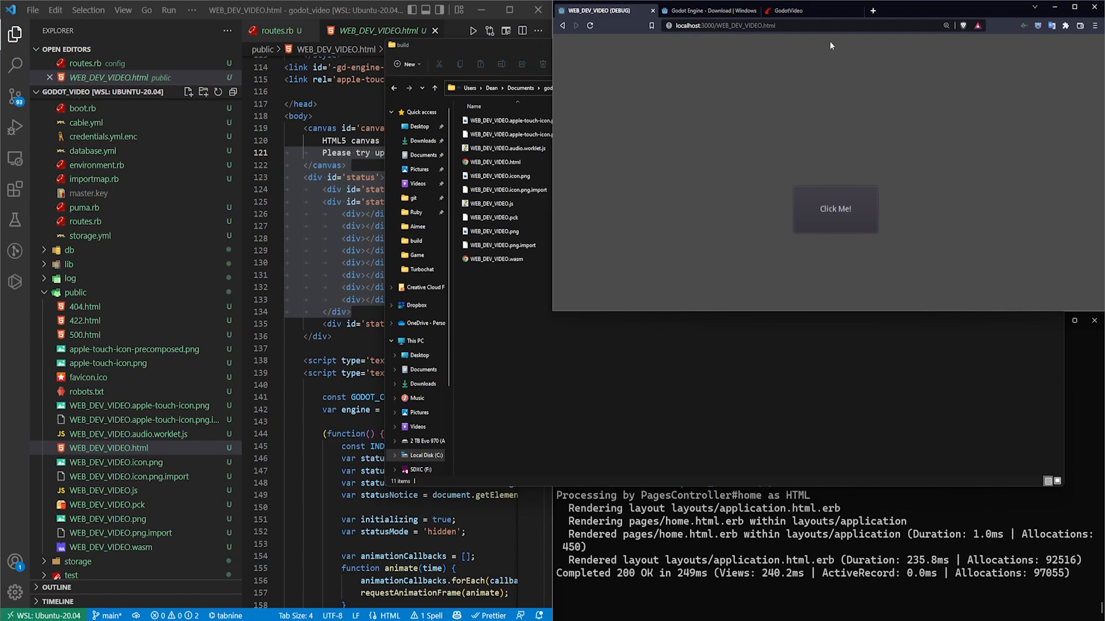
{"action": "mouse_move", "coordinate": [908, 16]}
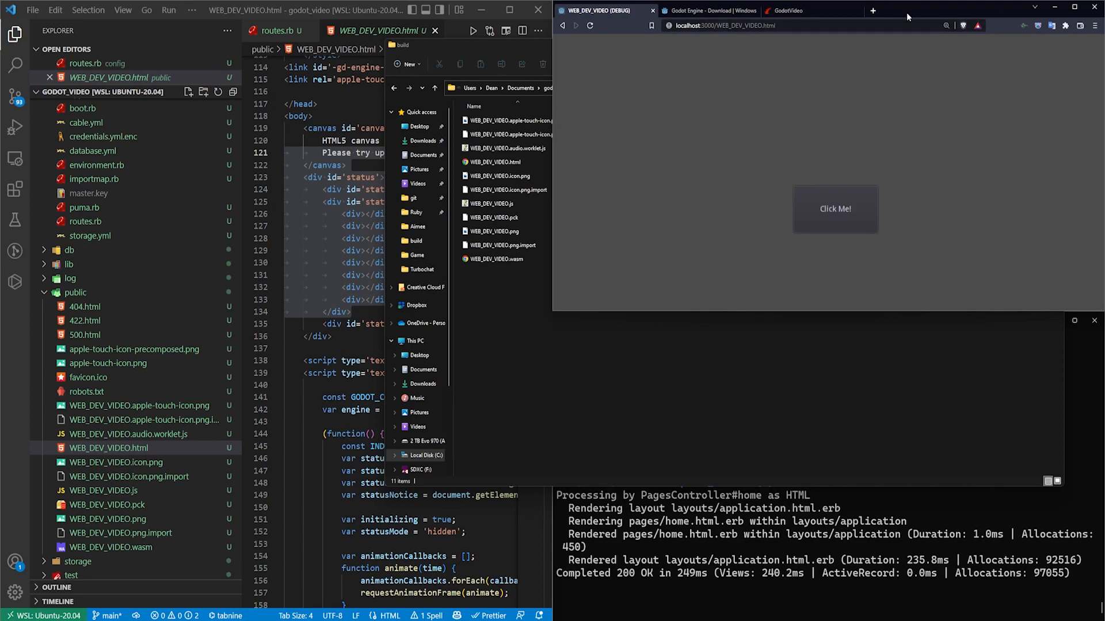
{"action": "left_click", "coordinate": [835, 208]}
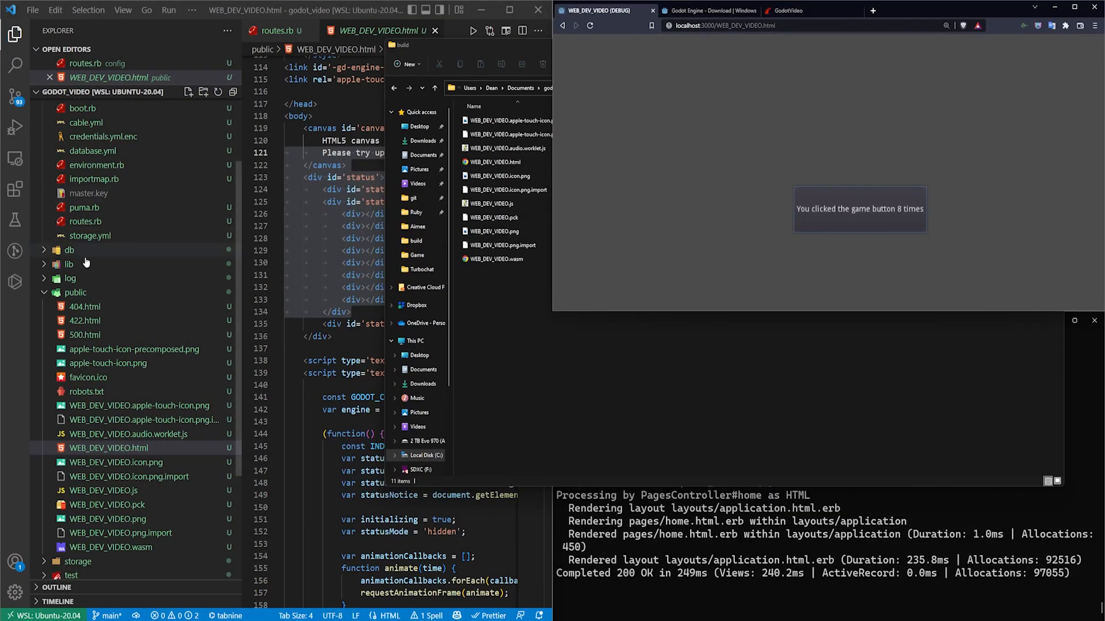
{"action": "left_click", "coordinate": [71, 106]}
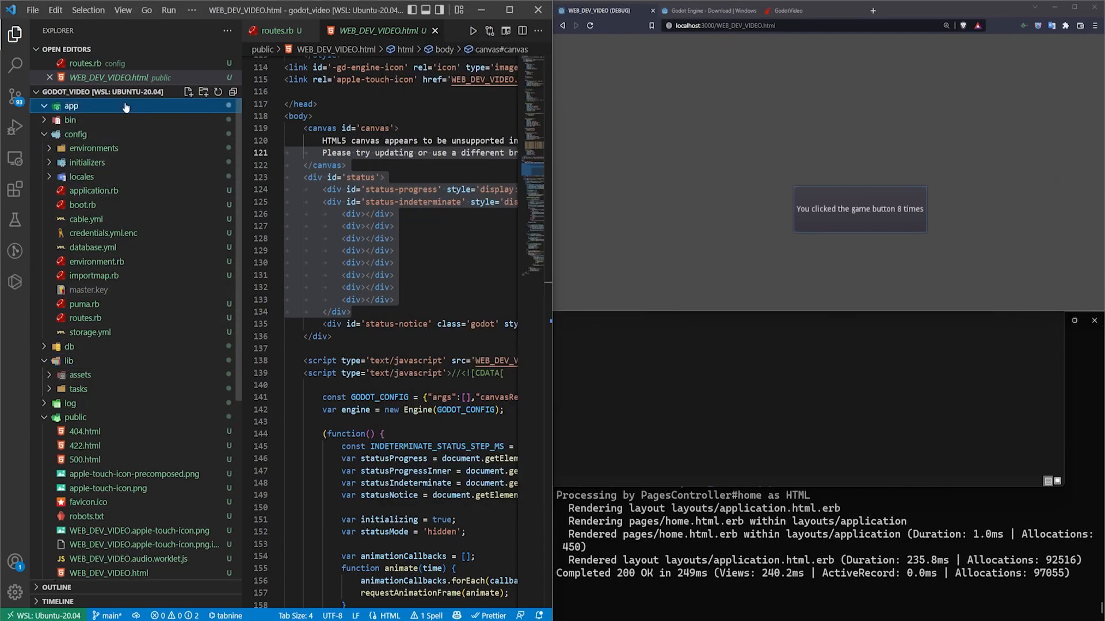
{"action": "left_click", "coordinate": [71, 106]}
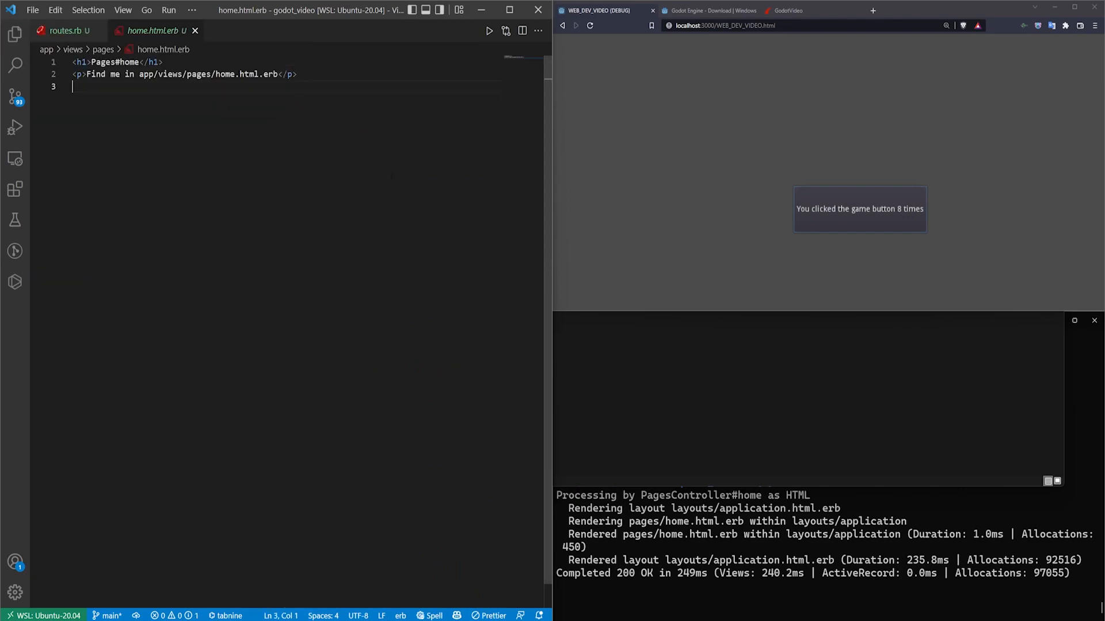
- Add <%= link_to "Play my cool game", "/WEB_DEV_VIDEO.html" %> to home.html.erb and follow the link
{"action": "type", "text": "<%= link %>"}
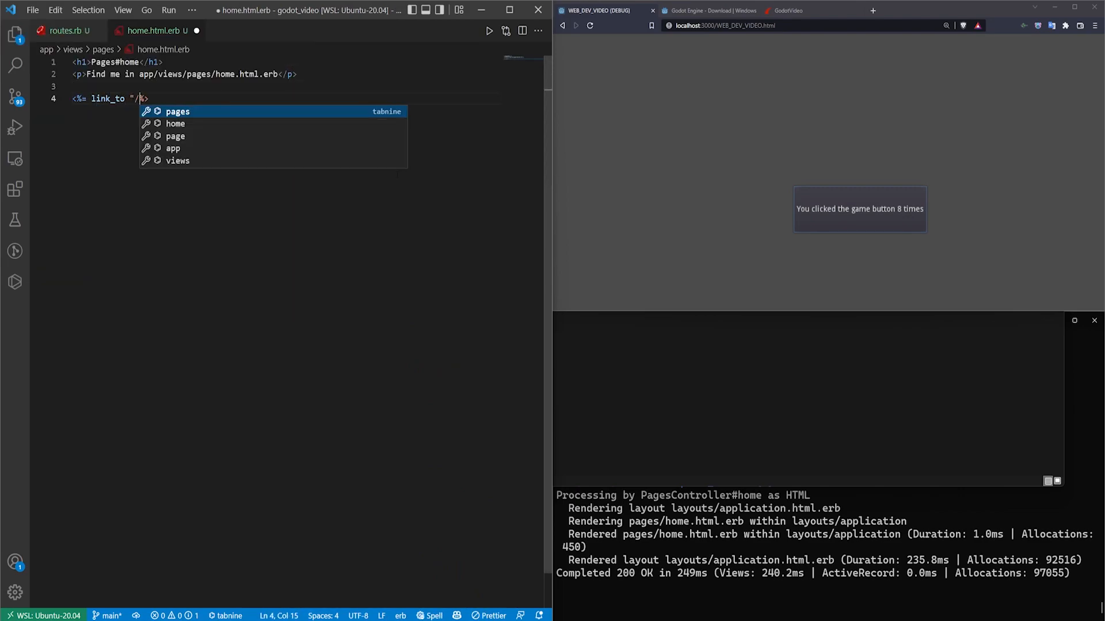
{"action": "type", "text": "WEB_DEV_VIDEO.html\""}
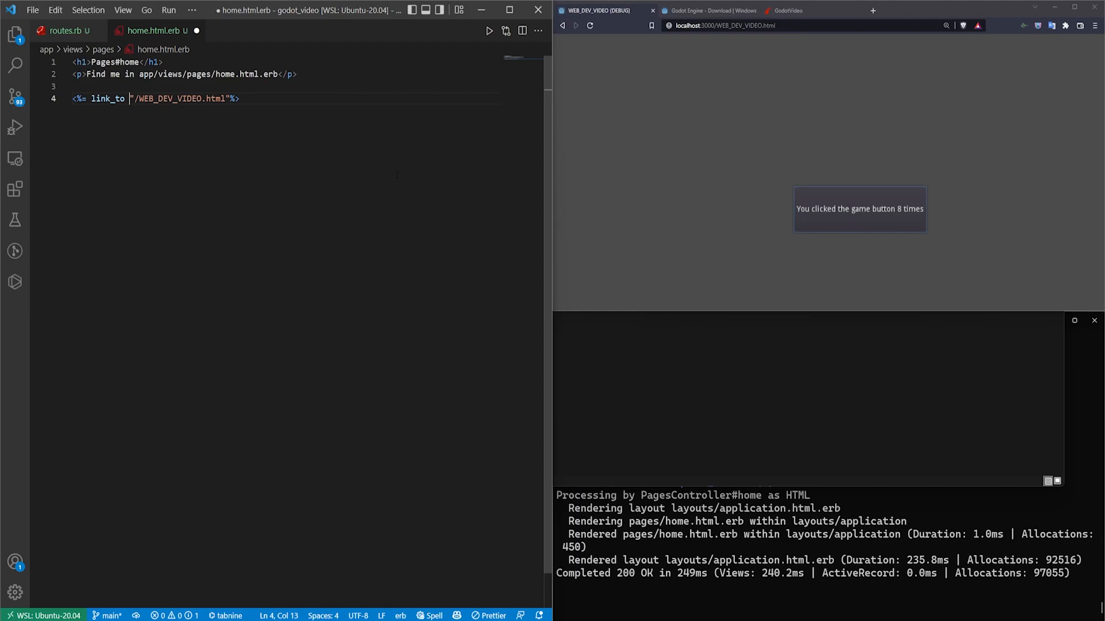
{"action": "type", "text": "Play my cool game\","}
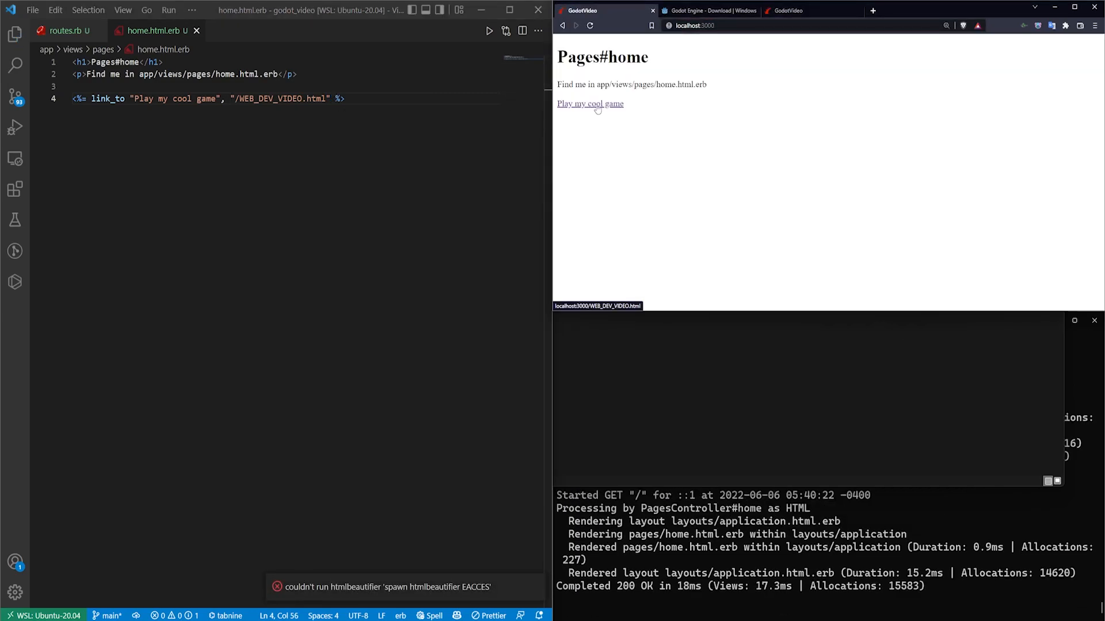
{"action": "left_click", "coordinate": [589, 104]}
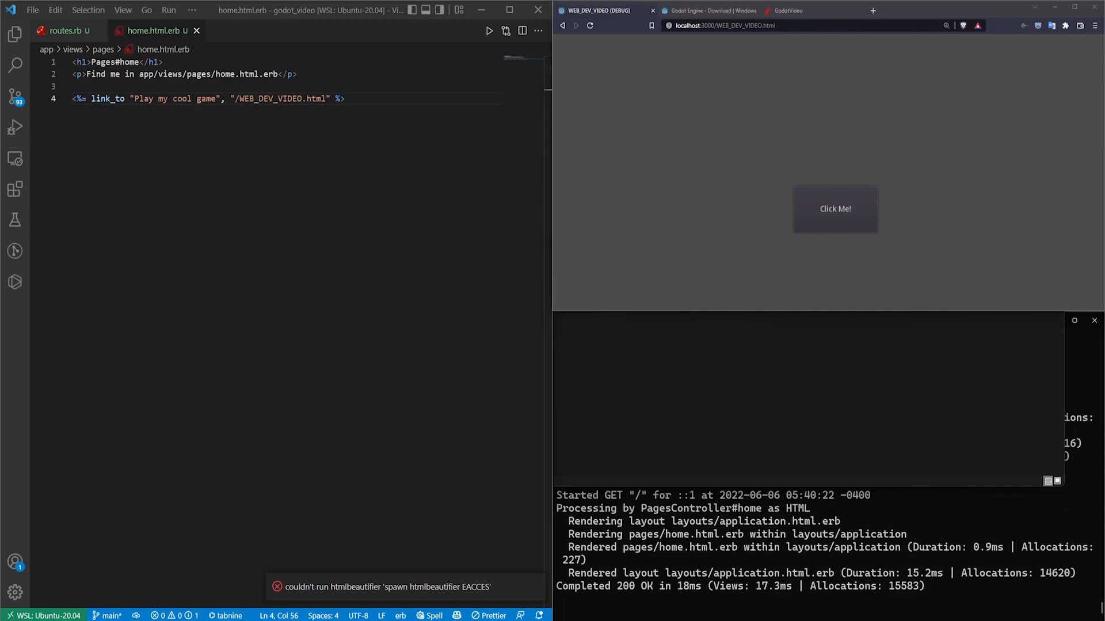
{"action": "mouse_move", "coordinate": [830, 346]}
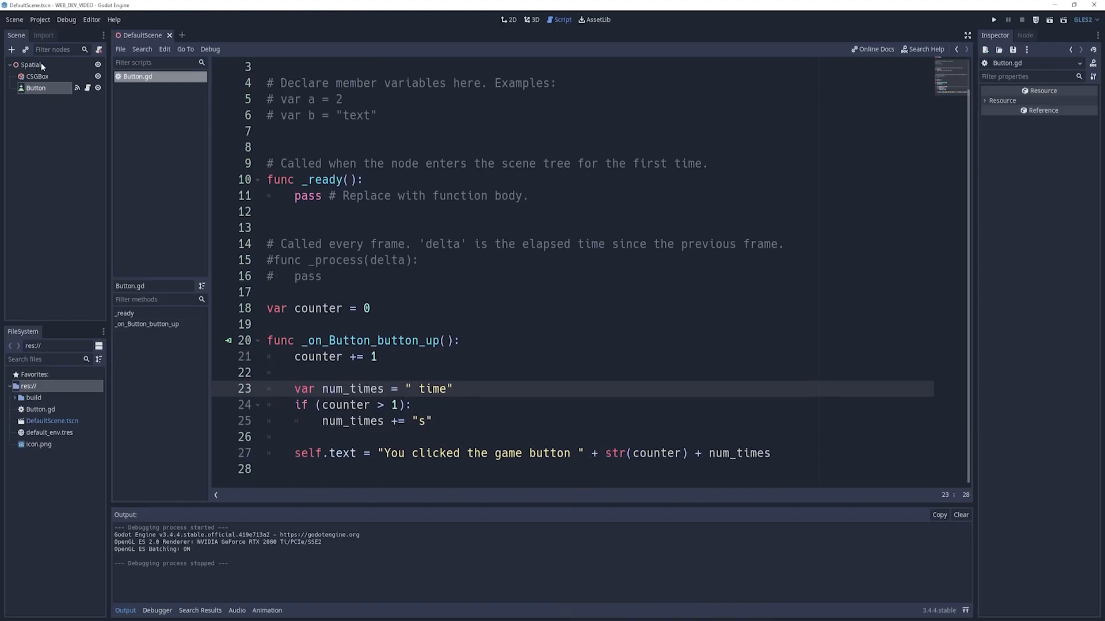
- Show the DefaultScene's cube in 3D, glance at the 2D button view, and return to 3D
{"action": "left_click", "coordinate": [533, 19]}
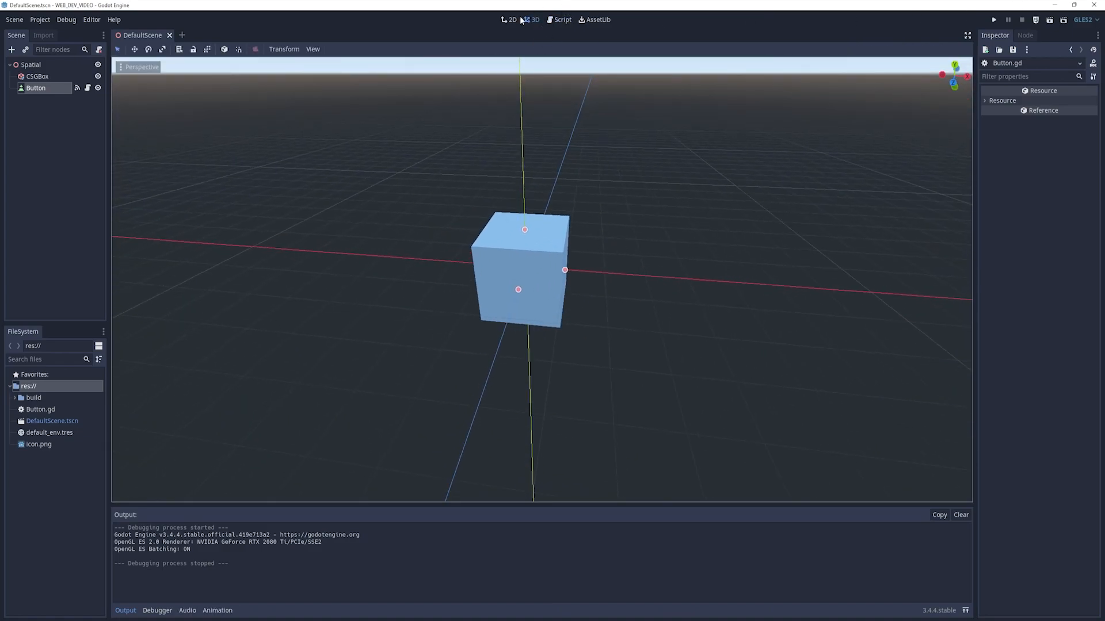
{"action": "left_click", "coordinate": [508, 20]}
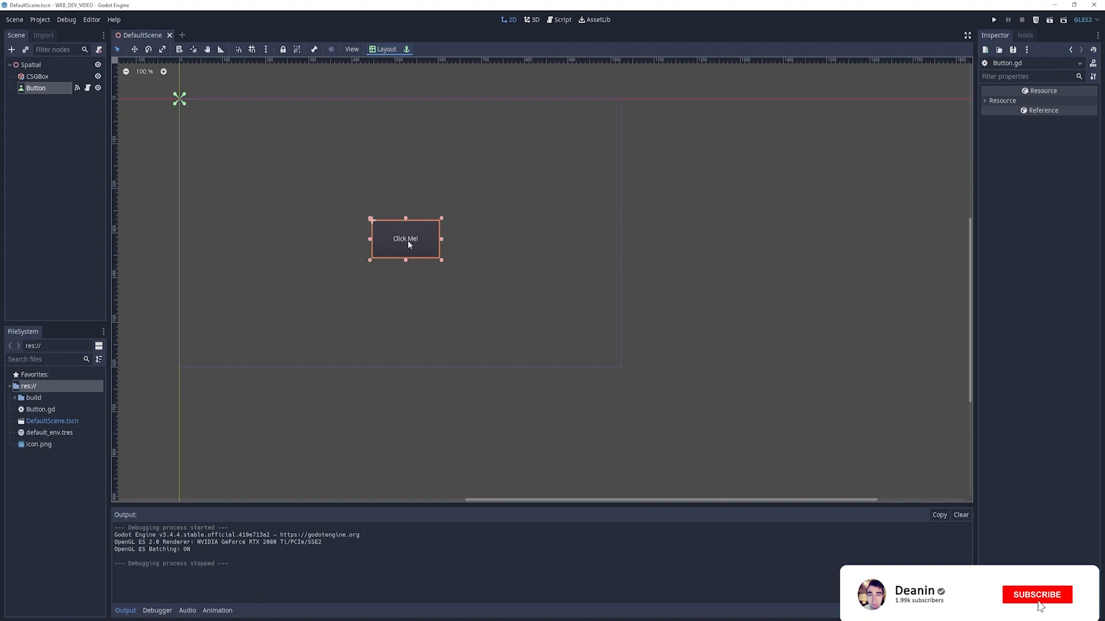
{"action": "left_click", "coordinate": [533, 20]}
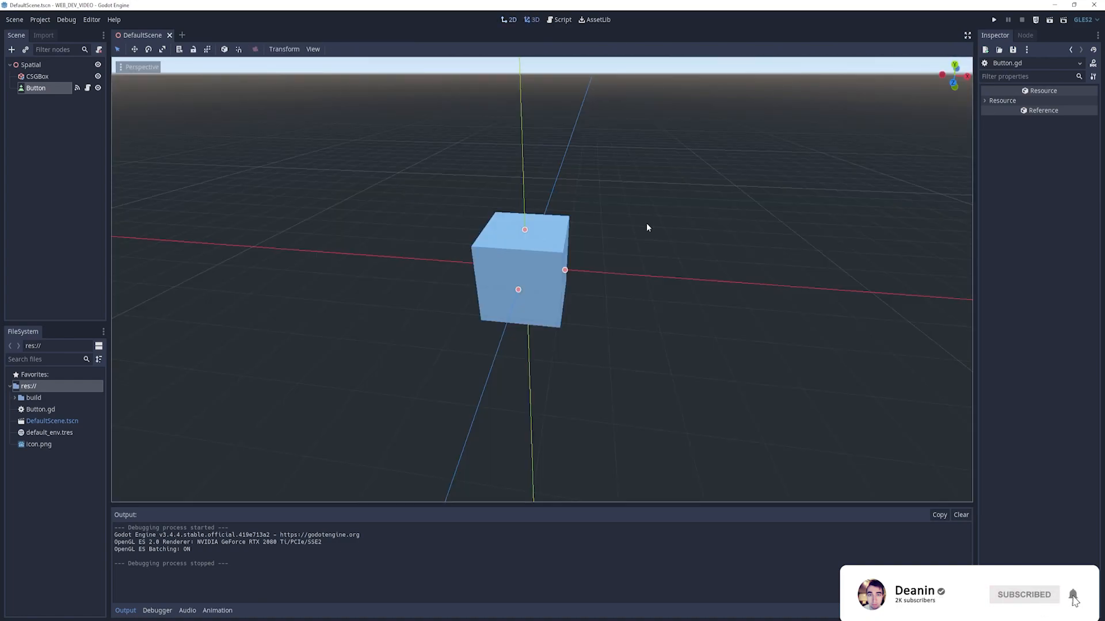